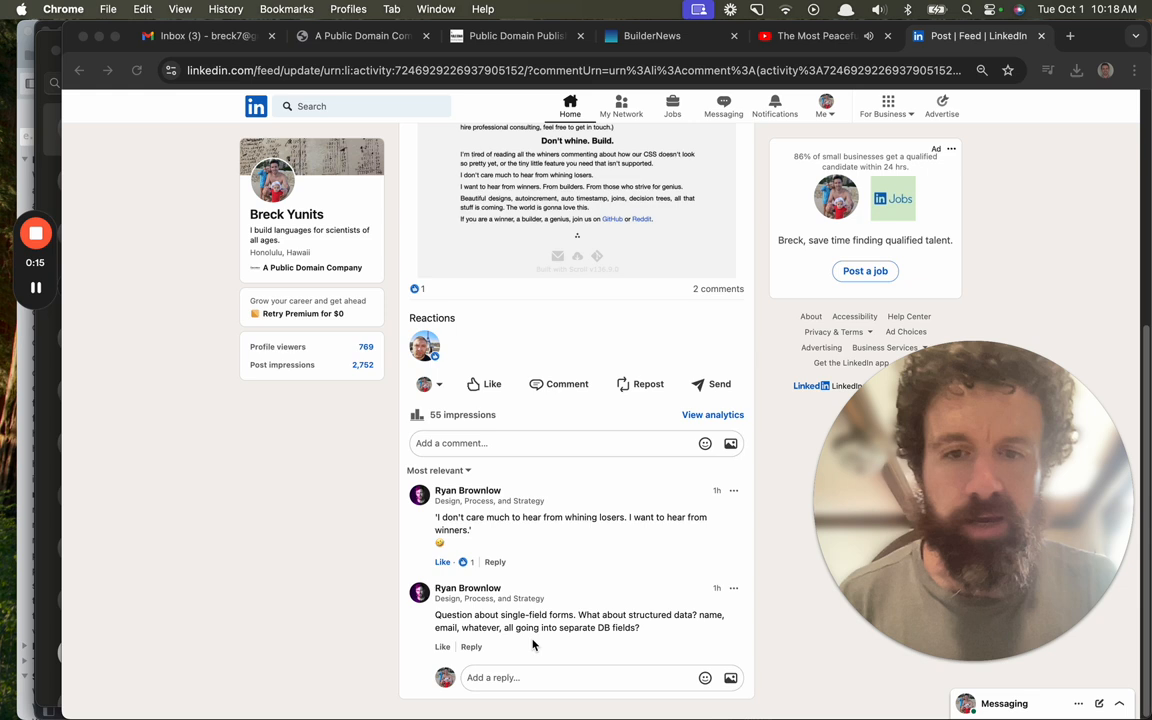
{"action": "mouse_move", "coordinate": [618, 632]}
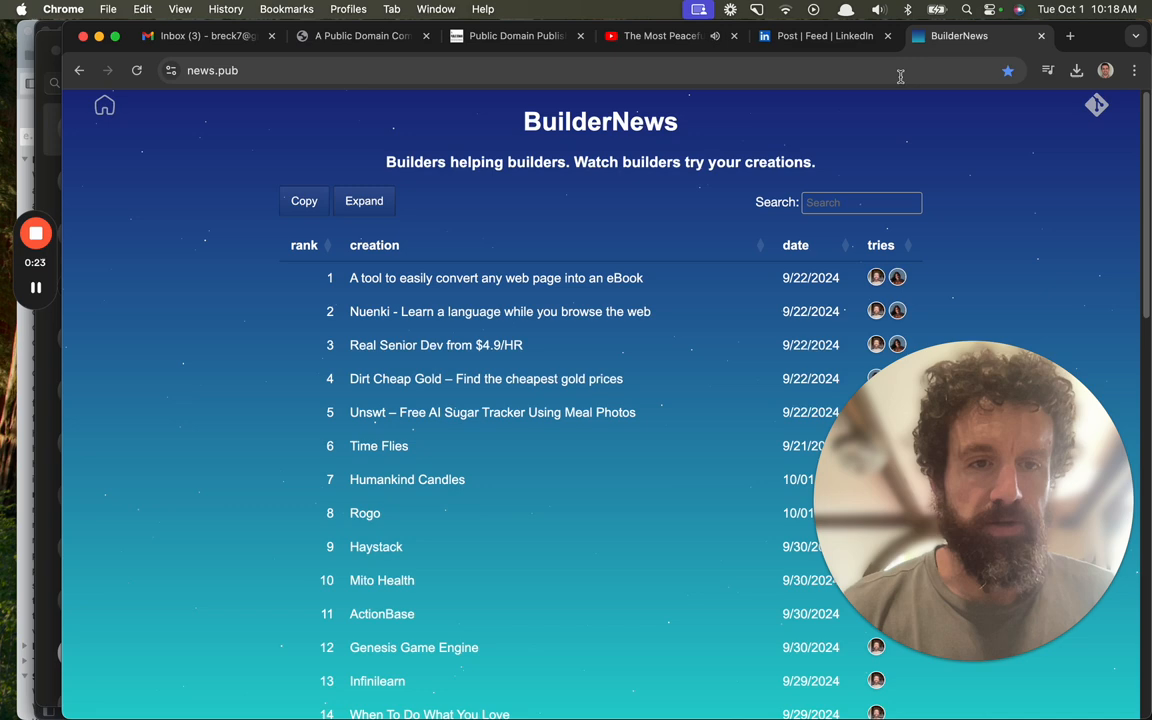
- Grab the news.pub GitHub repository address and bring it to ScrollHub's new folder form
{"action": "left_click", "coordinate": [1070, 36]}
{"action": "type", "text": "hub.scroll.pub"}
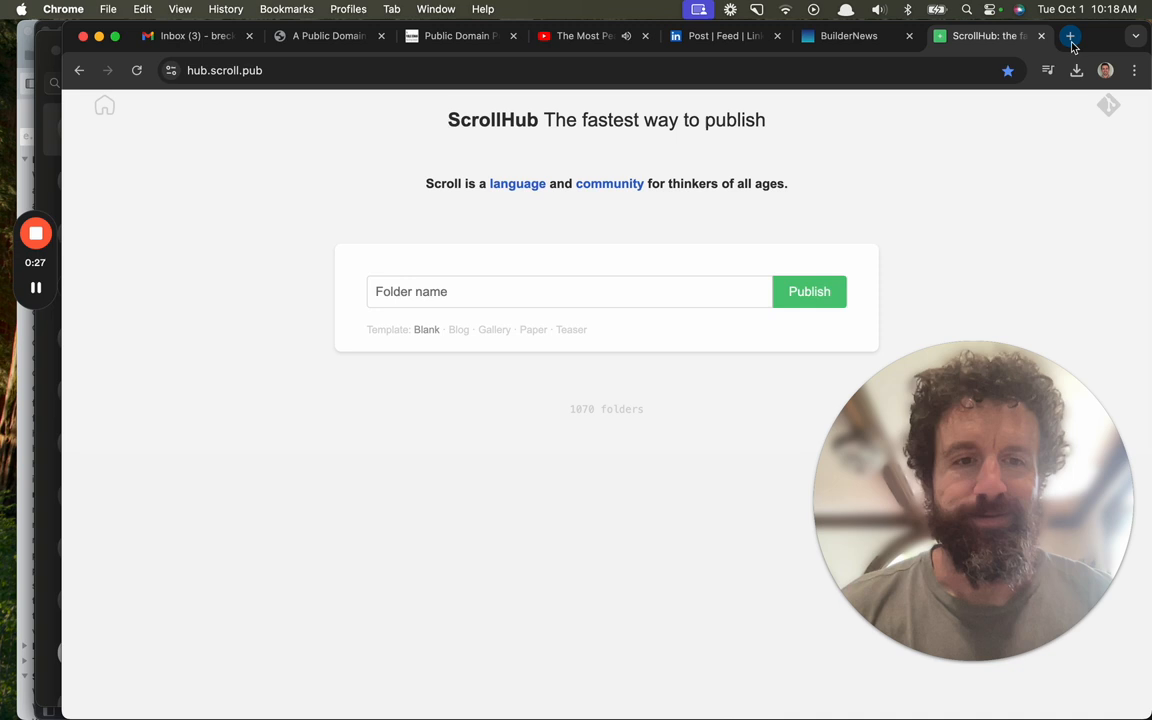
{"action": "left_click", "coordinate": [848, 36]}
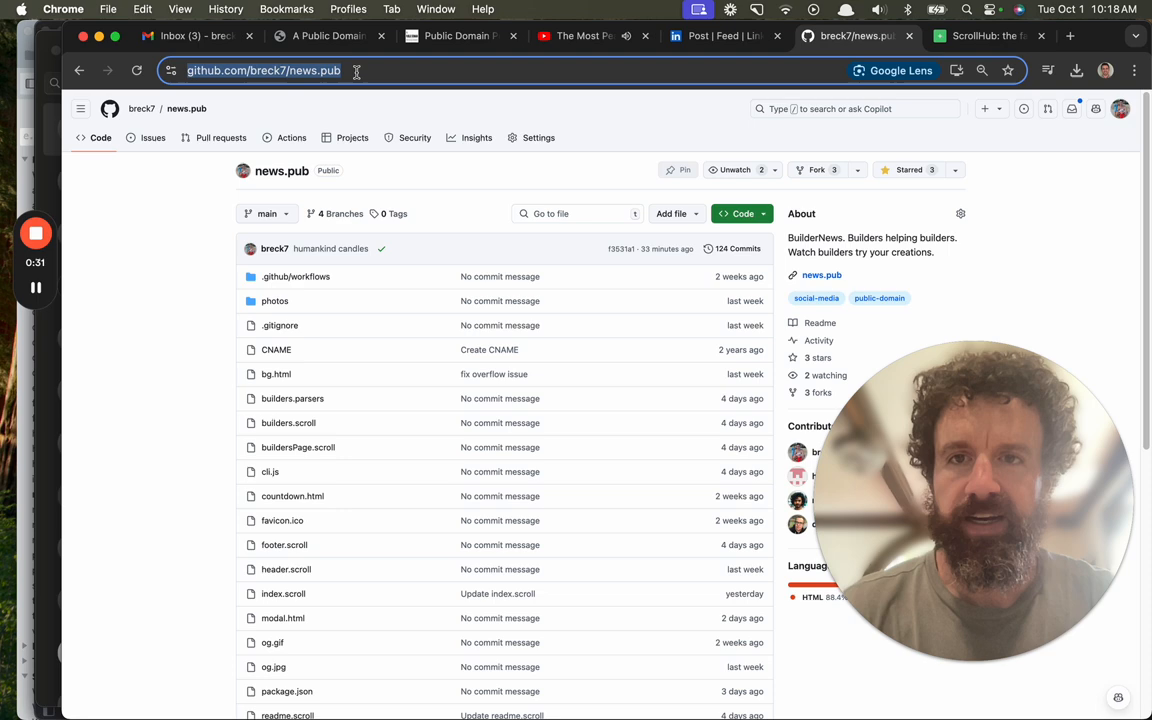
{"action": "left_click", "coordinate": [984, 36]}
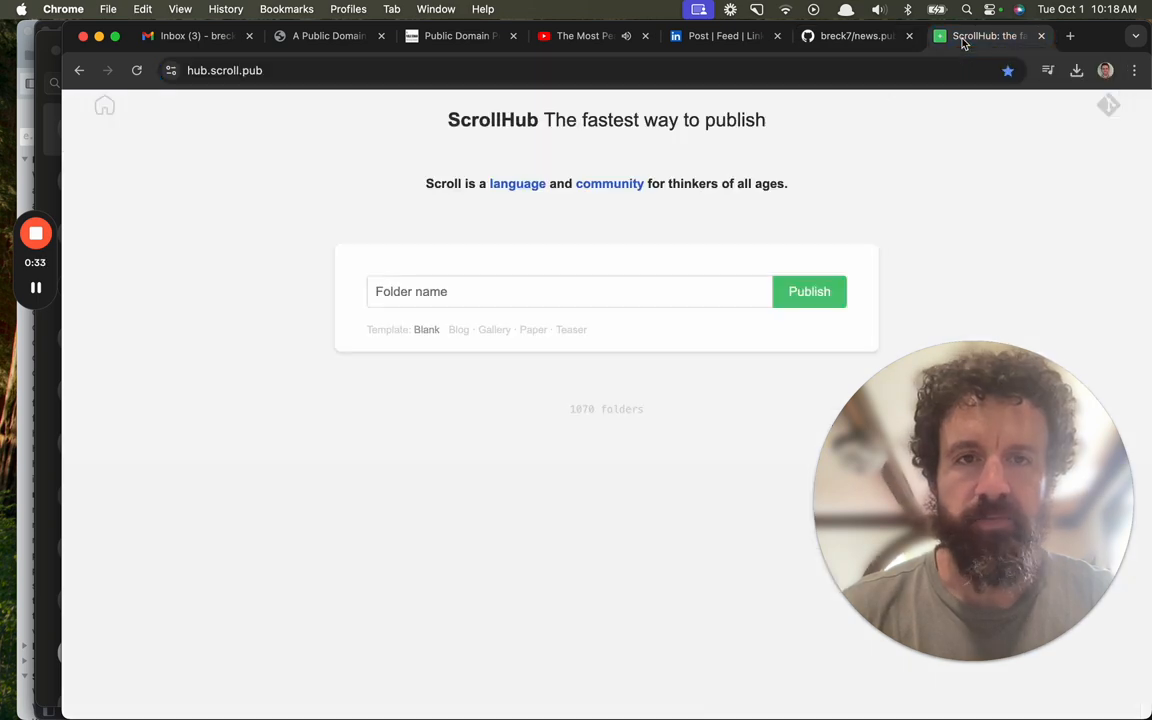
{"action": "type", "text": "https://github.com/breck7/news.pub"}
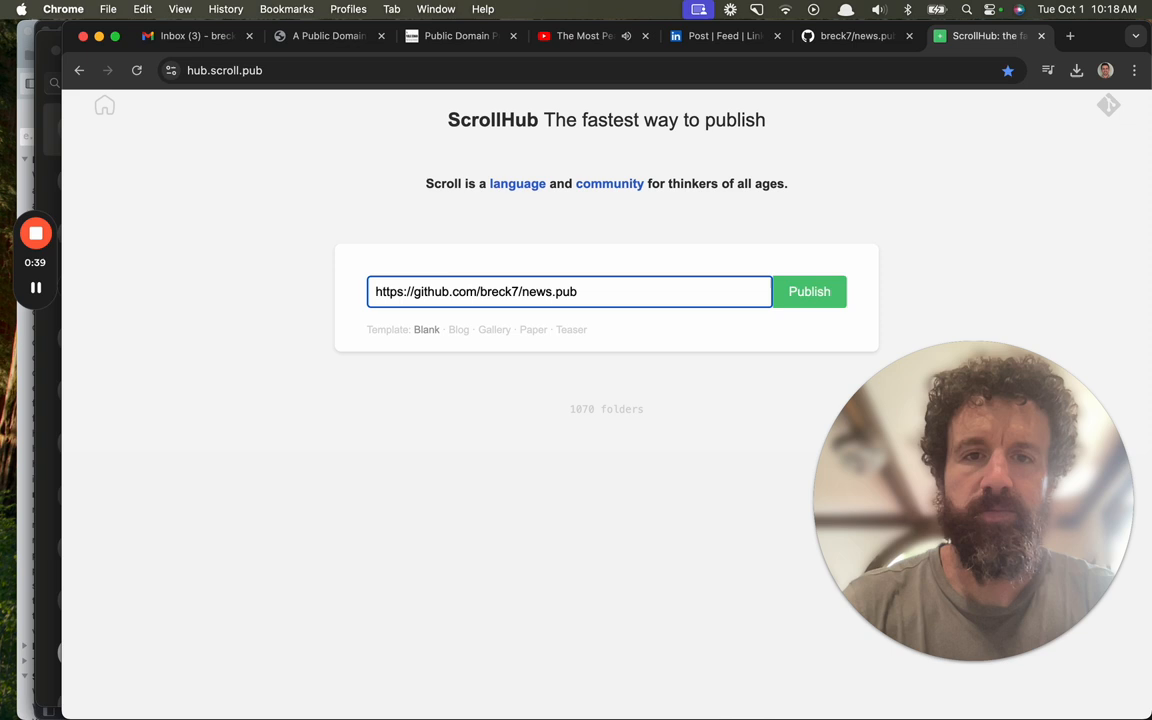
{"action": "type", "text": "buildernews"}
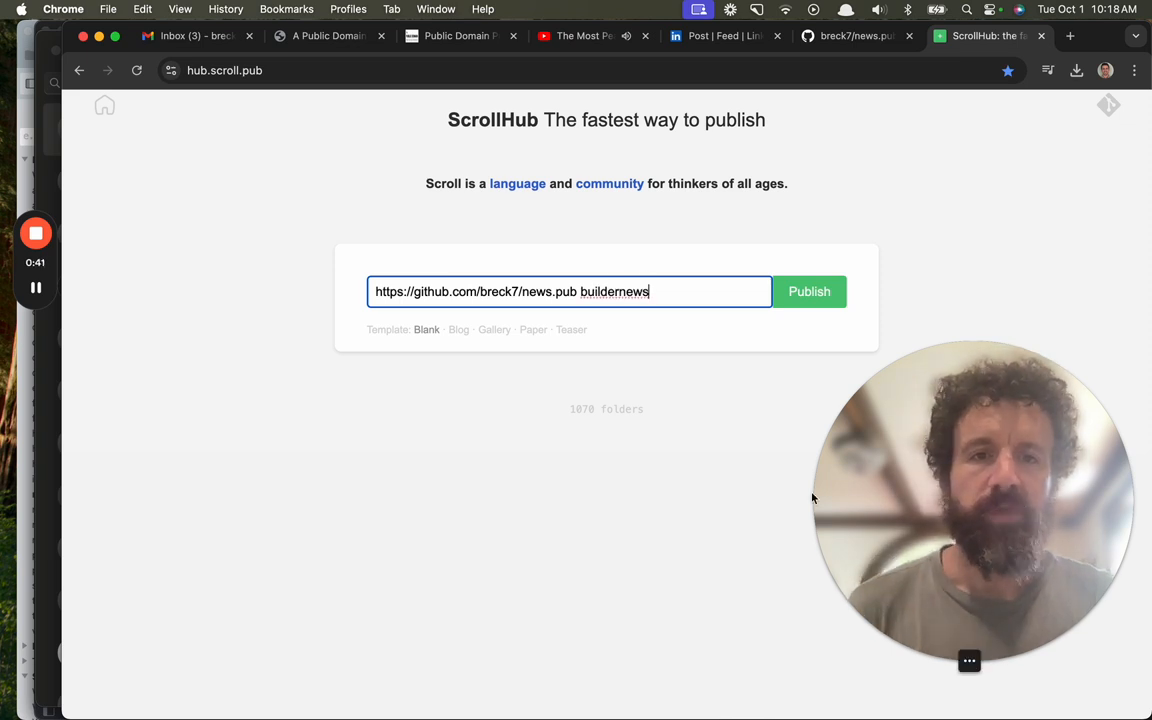
{"action": "left_click", "coordinate": [808, 292]}
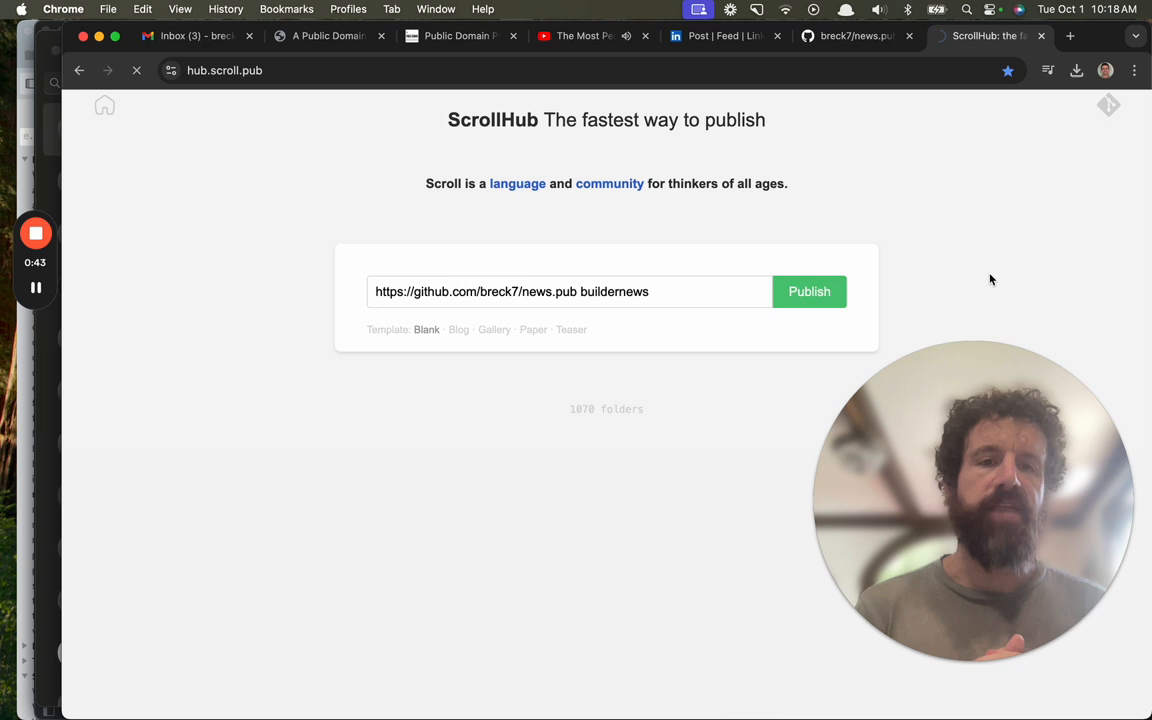
- View the live buildernews site in its own tab, then read through index.scroll in the editor
{"action": "left_click", "coordinate": [808, 292]}
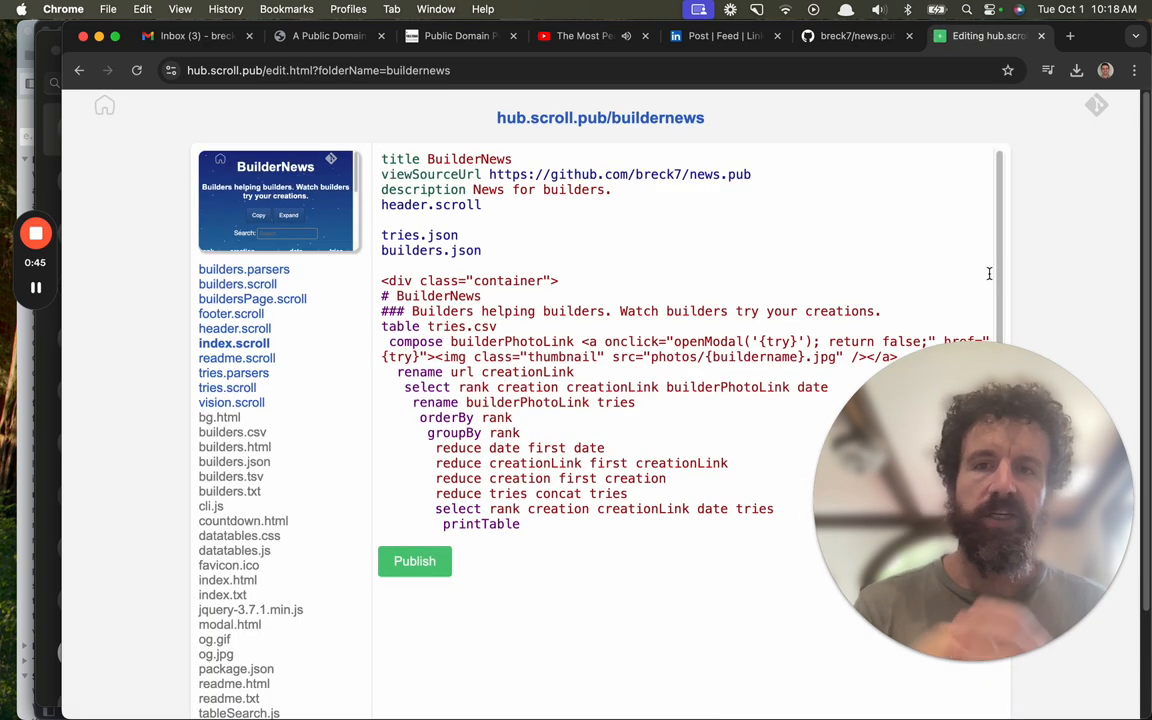
{"action": "left_click", "coordinate": [1068, 36]}
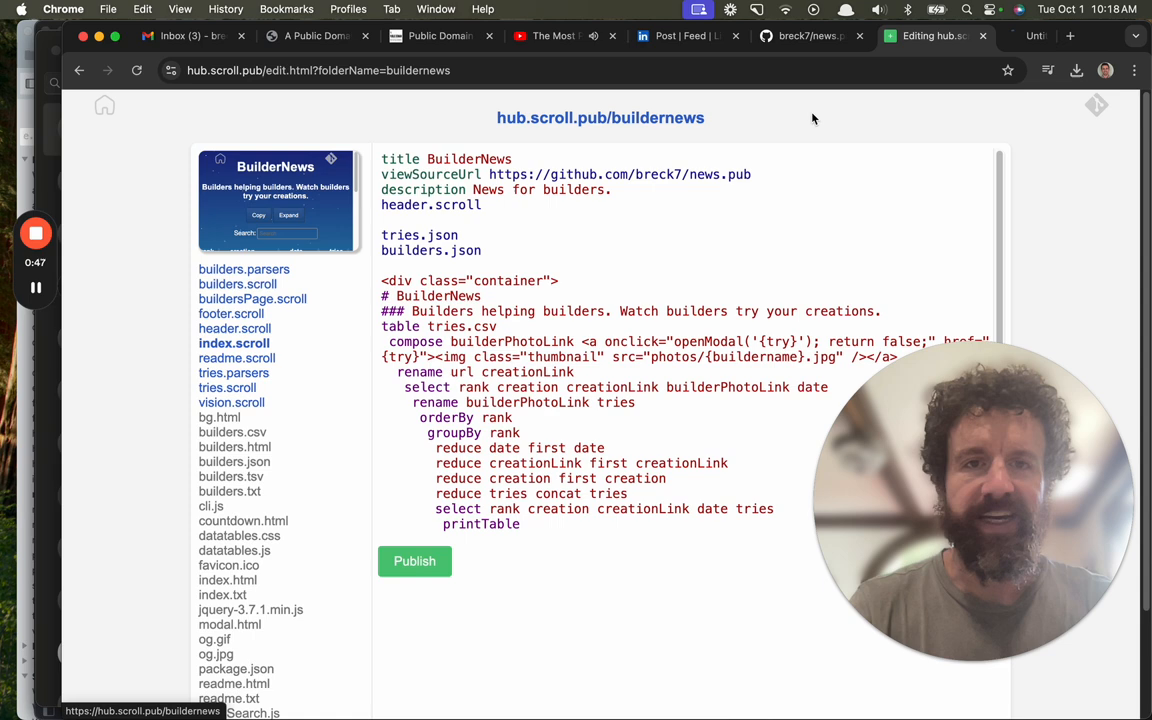
{"action": "left_click", "coordinate": [414, 560]}
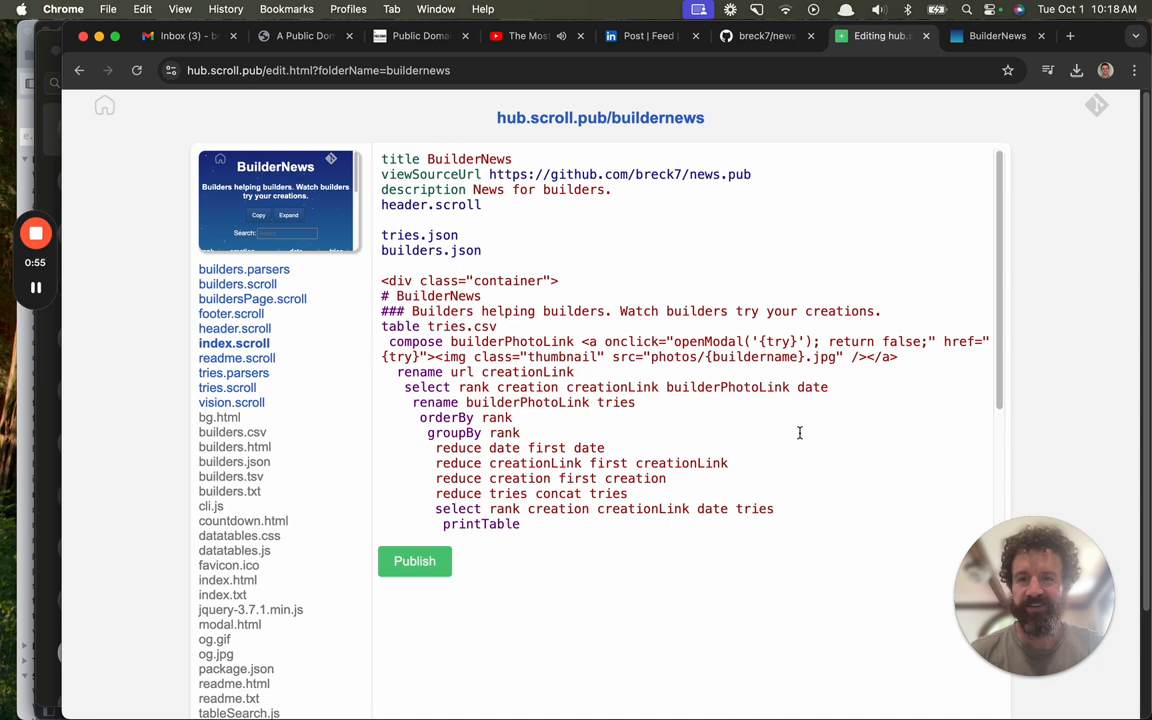
{"action": "scroll", "scroll_direction": "down", "scroll_amount": 3}
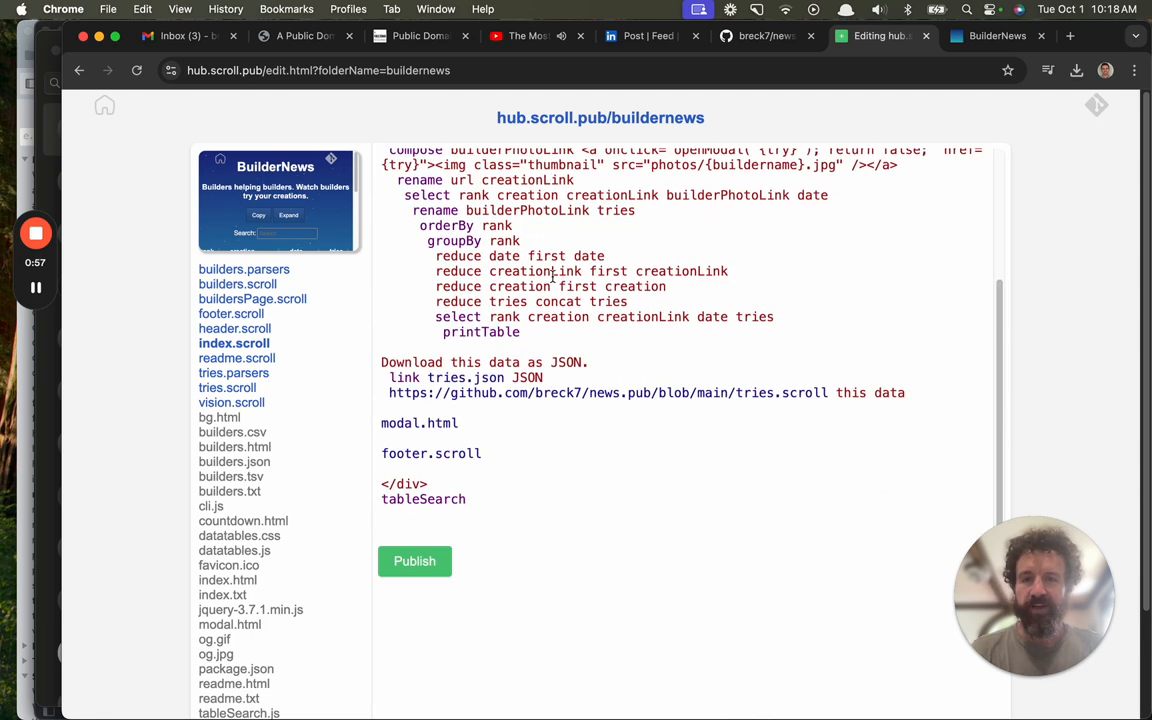
{"action": "scroll", "scroll_direction": "up", "scroll_amount": 3}
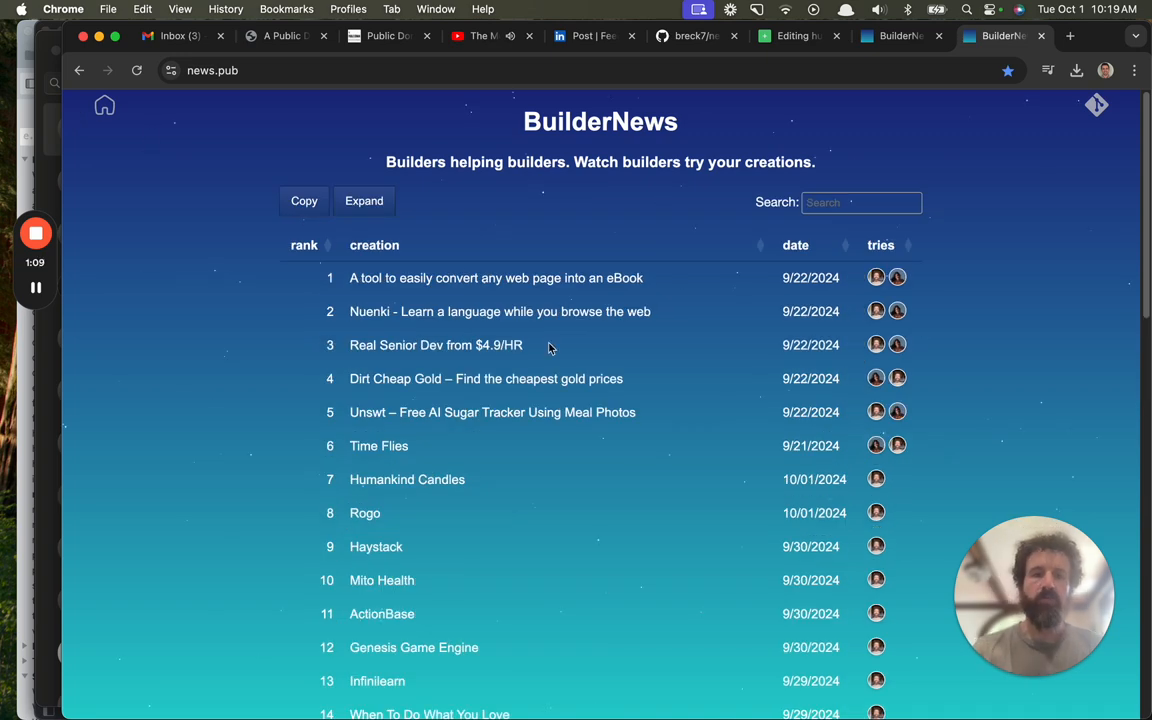
{"action": "mouse_move", "coordinate": [1002, 326]}
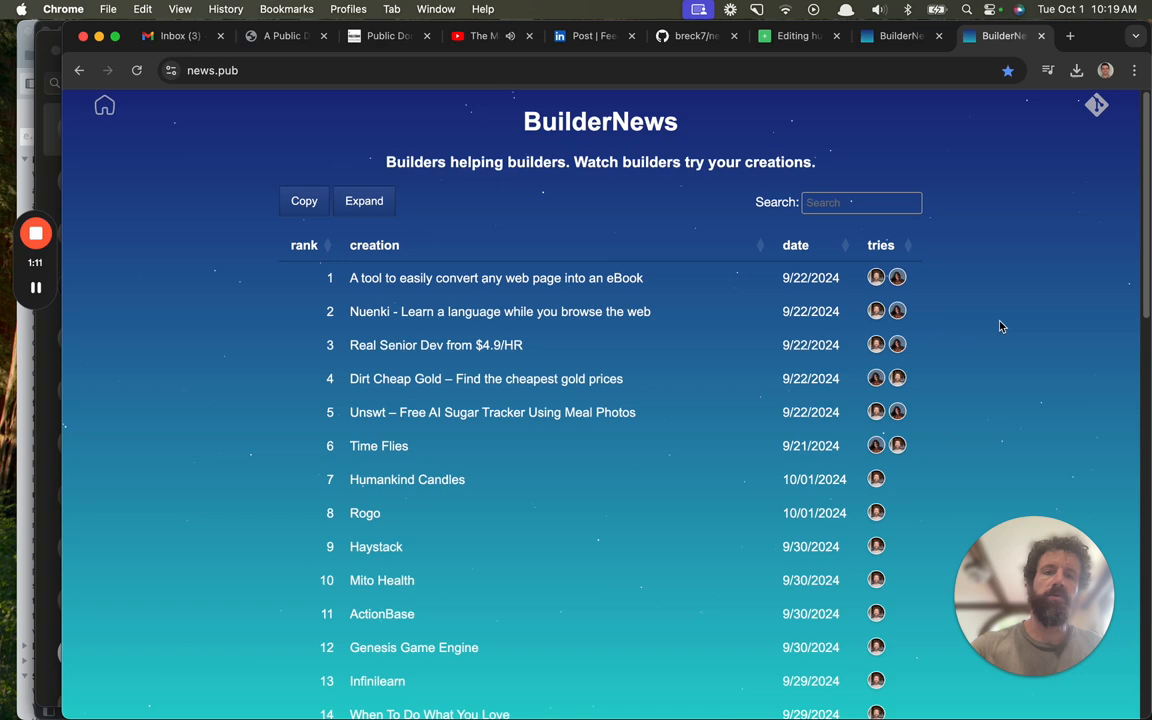
{"action": "scroll", "scroll_direction": "down", "scroll_amount": 3}
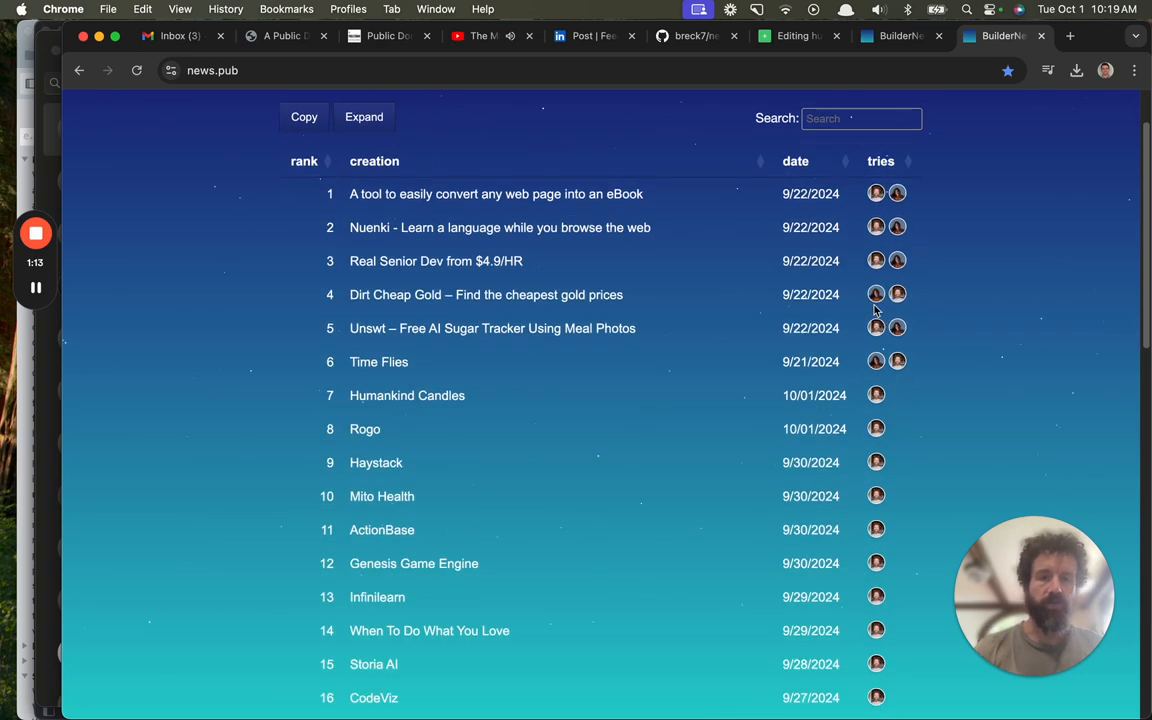
{"action": "left_click", "coordinate": [876, 292]}
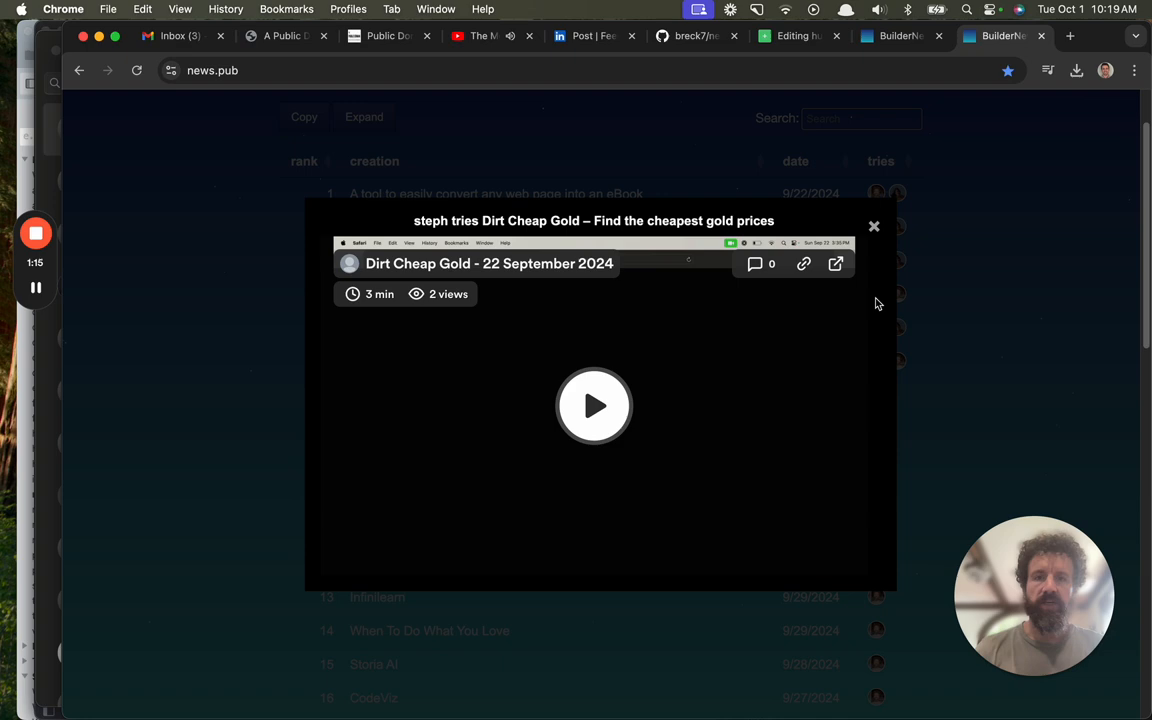
{"action": "left_click", "coordinate": [594, 406]}
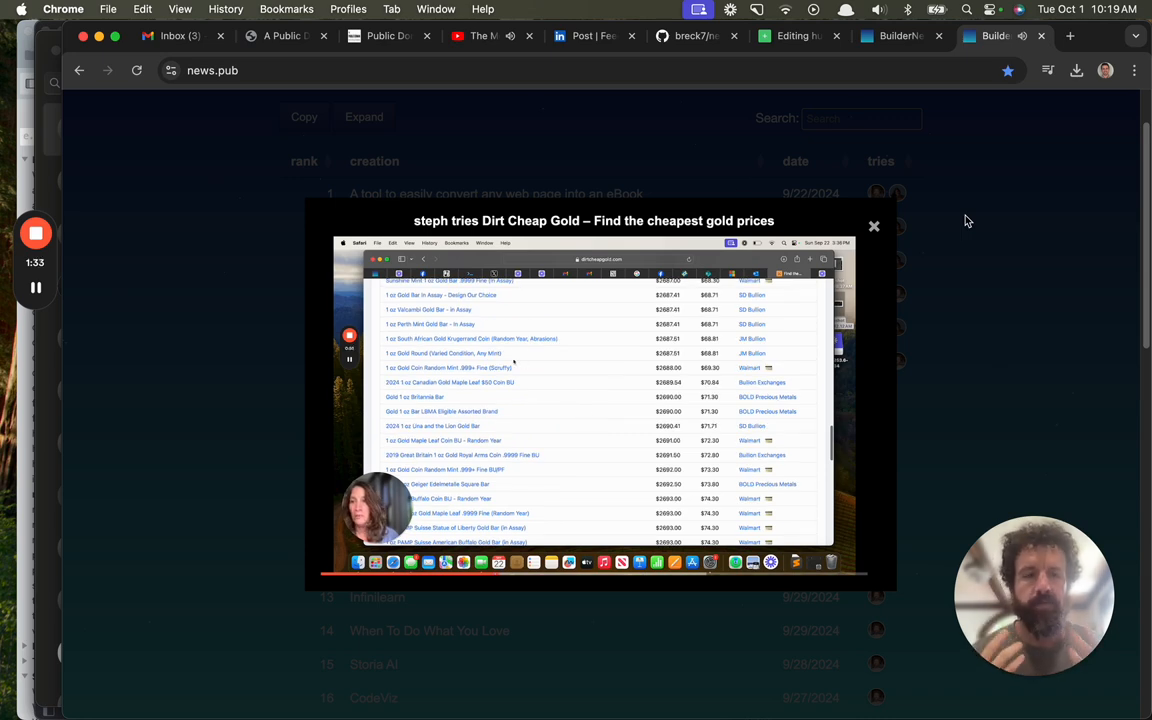
{"action": "left_click", "coordinate": [872, 224]}
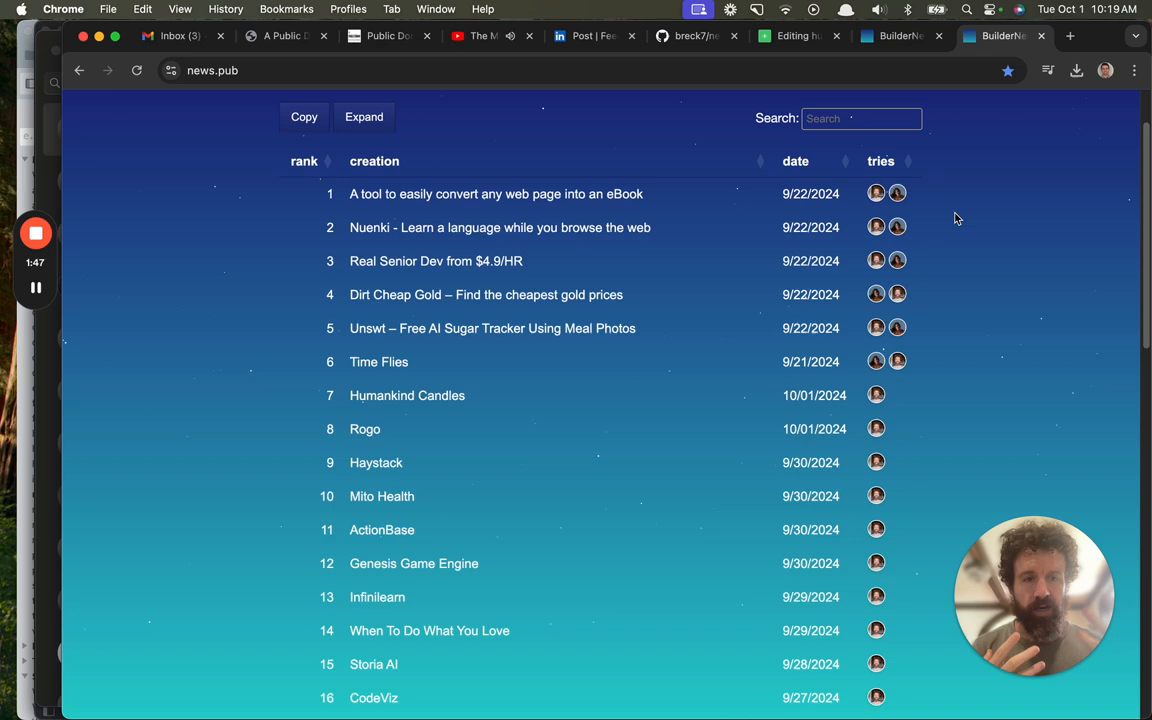
{"action": "mouse_move", "coordinate": [964, 152]}
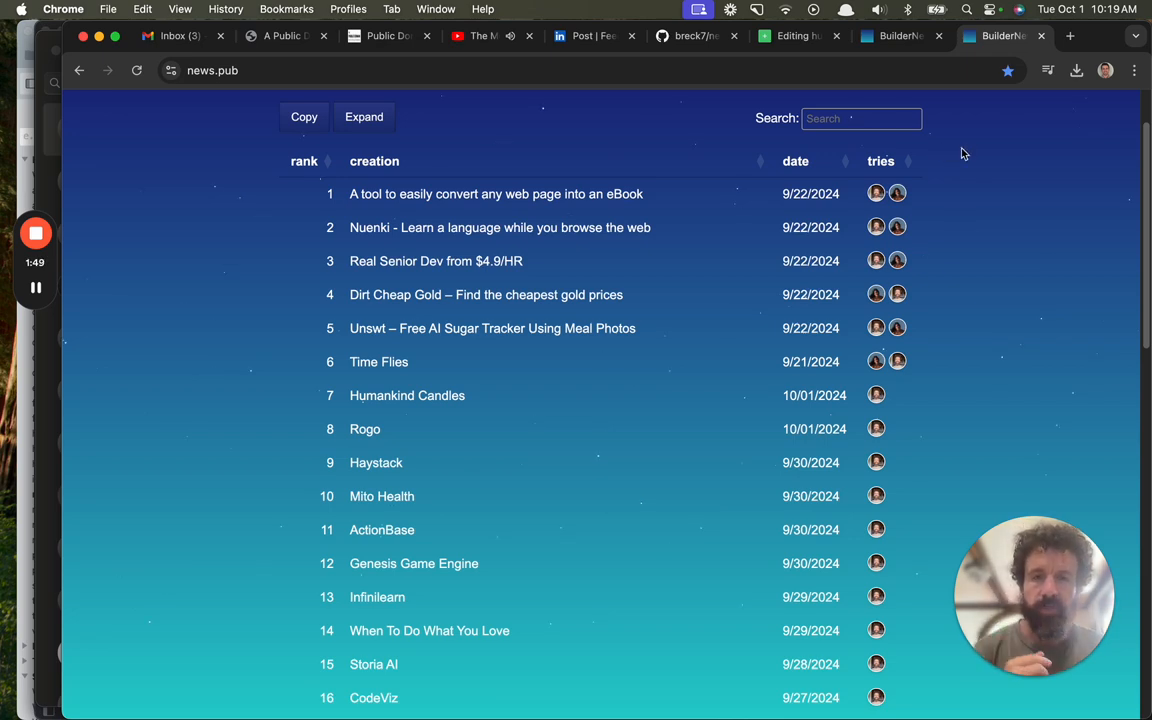
- Scroll back up through the cloned BuilderNews creations table
{"action": "scroll", "scroll_direction": "up", "scroll_amount": 3}
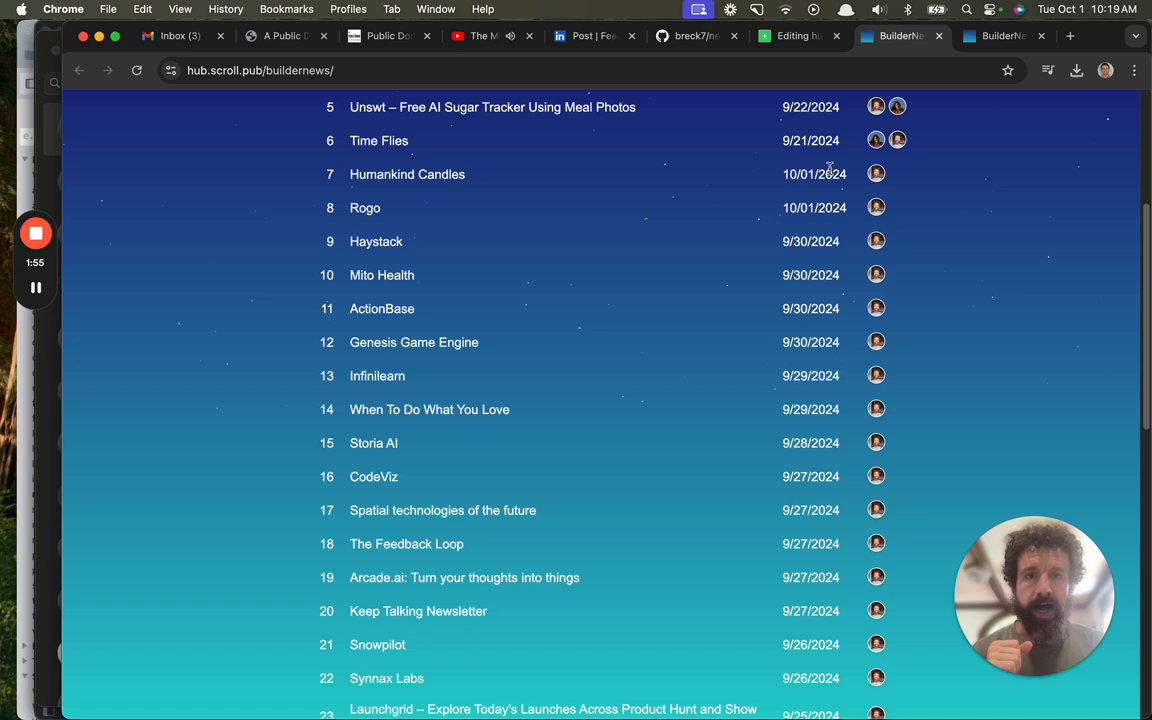
{"action": "scroll", "scroll_direction": "up", "scroll_amount": 3}
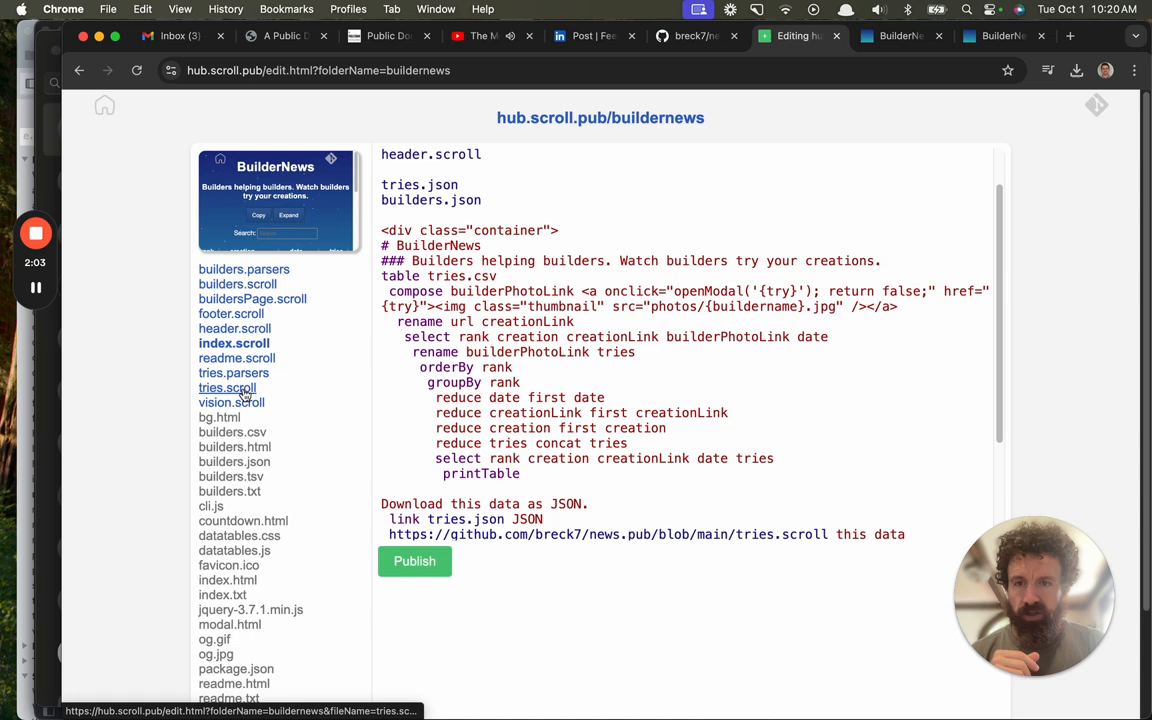
- Duplicate the Humankind Candles entry at the top of tries.scroll and select its date line
{"action": "left_click", "coordinate": [226, 388]}
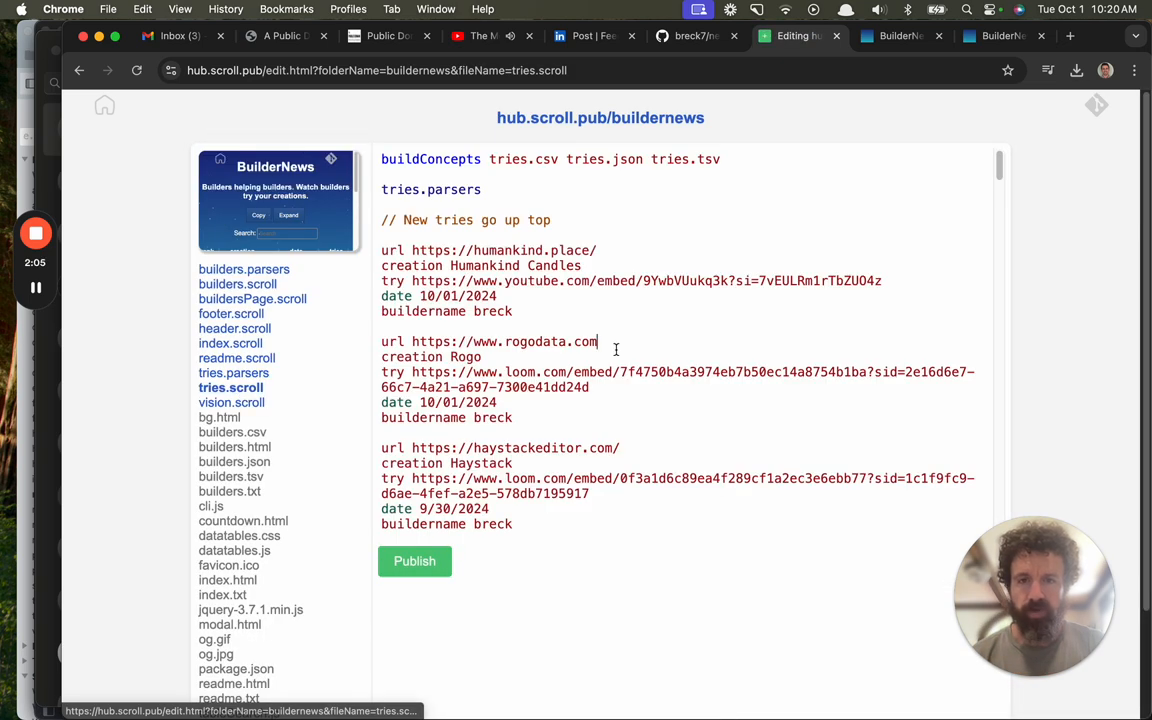
{"action": "scroll", "scroll_direction": "down", "scroll_amount": 3}
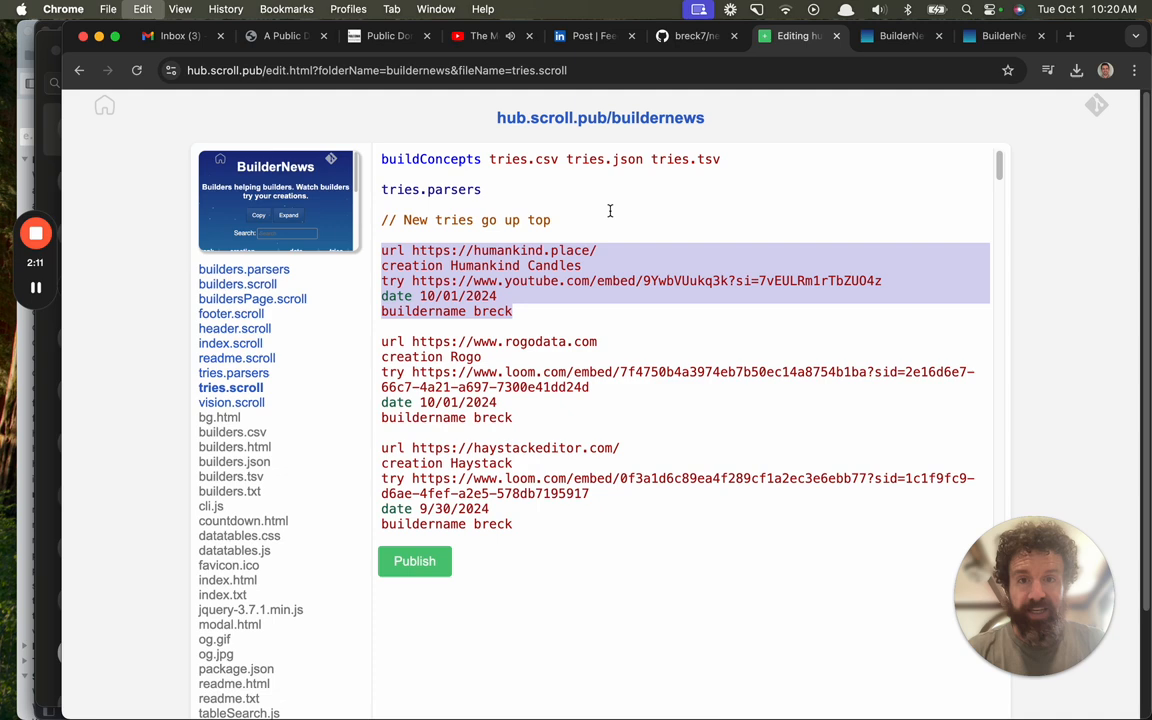
{"action": "left_click", "coordinate": [552, 220]}
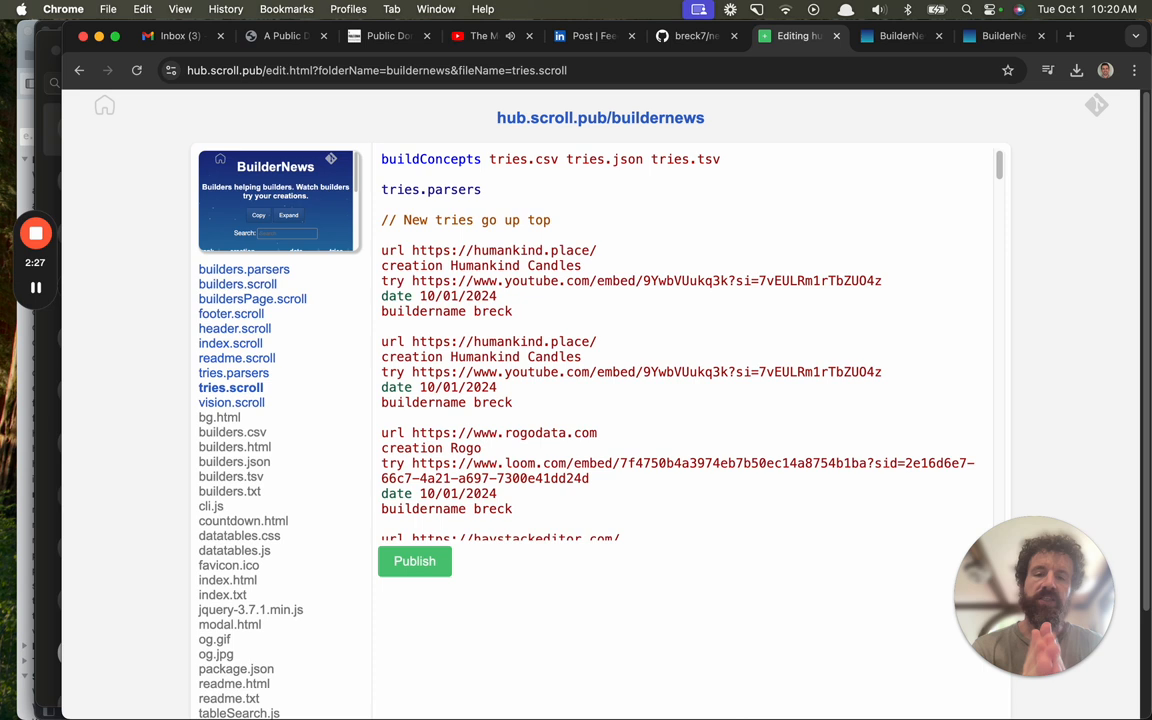
{"action": "left_click", "coordinate": [512, 312]}
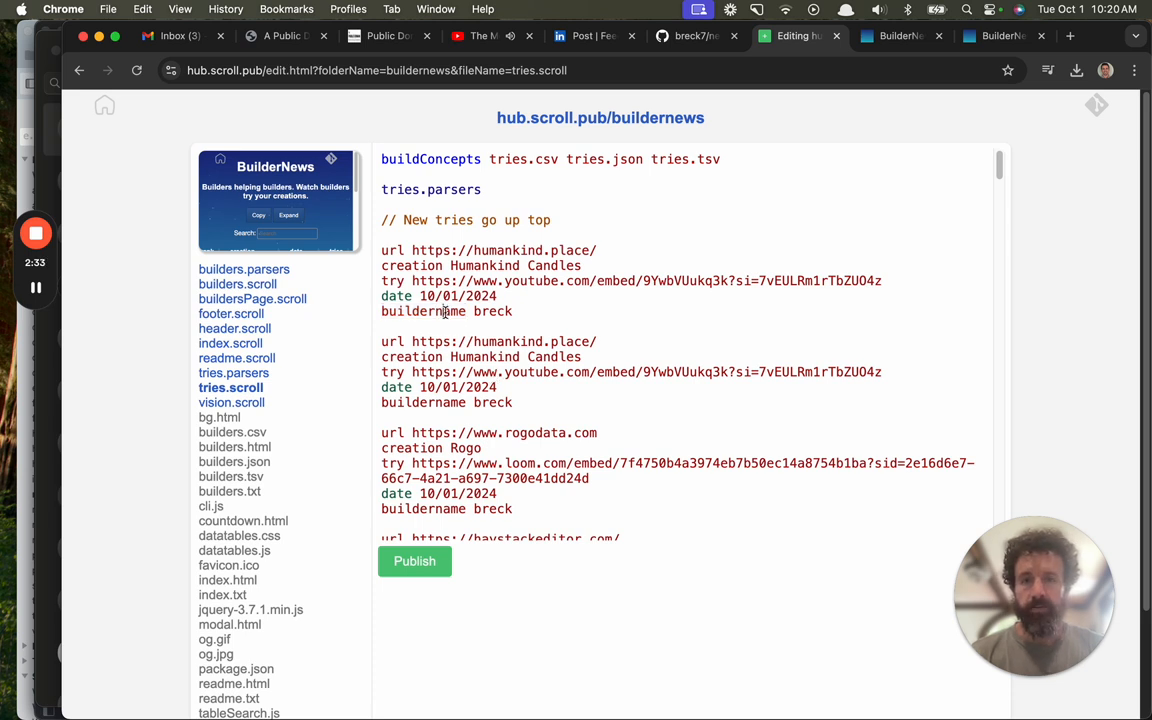
{"action": "triple_click", "coordinate": [440, 296]}
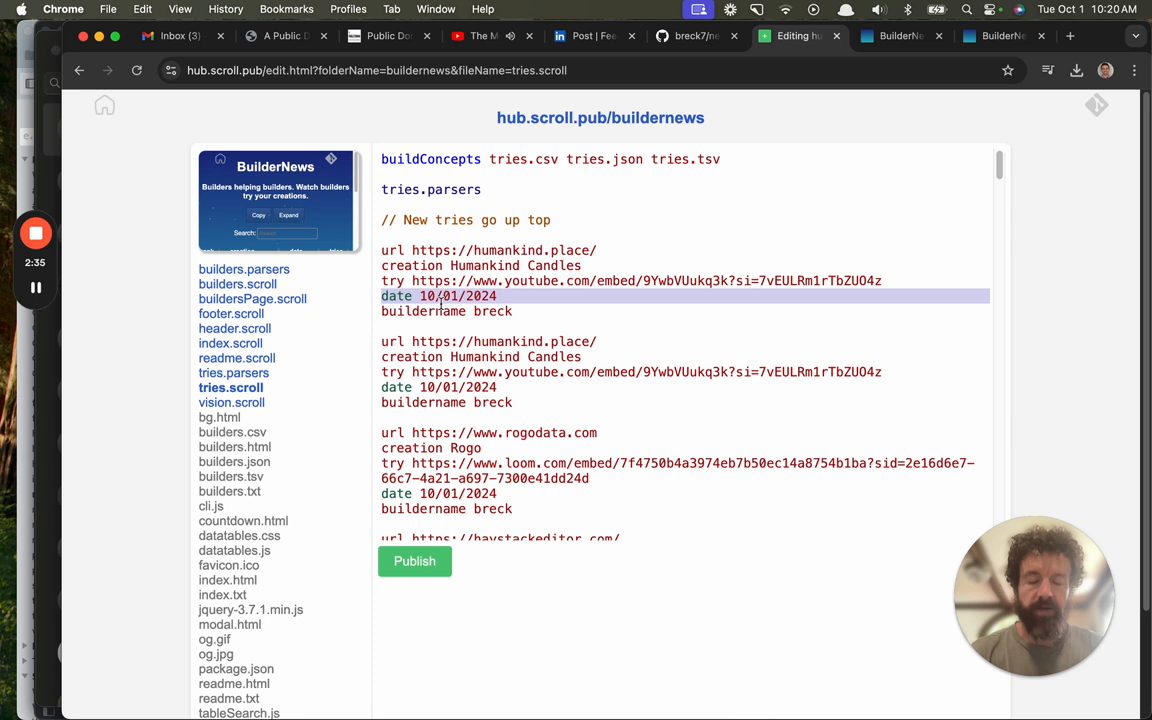
{"action": "left_click", "coordinate": [516, 312]}
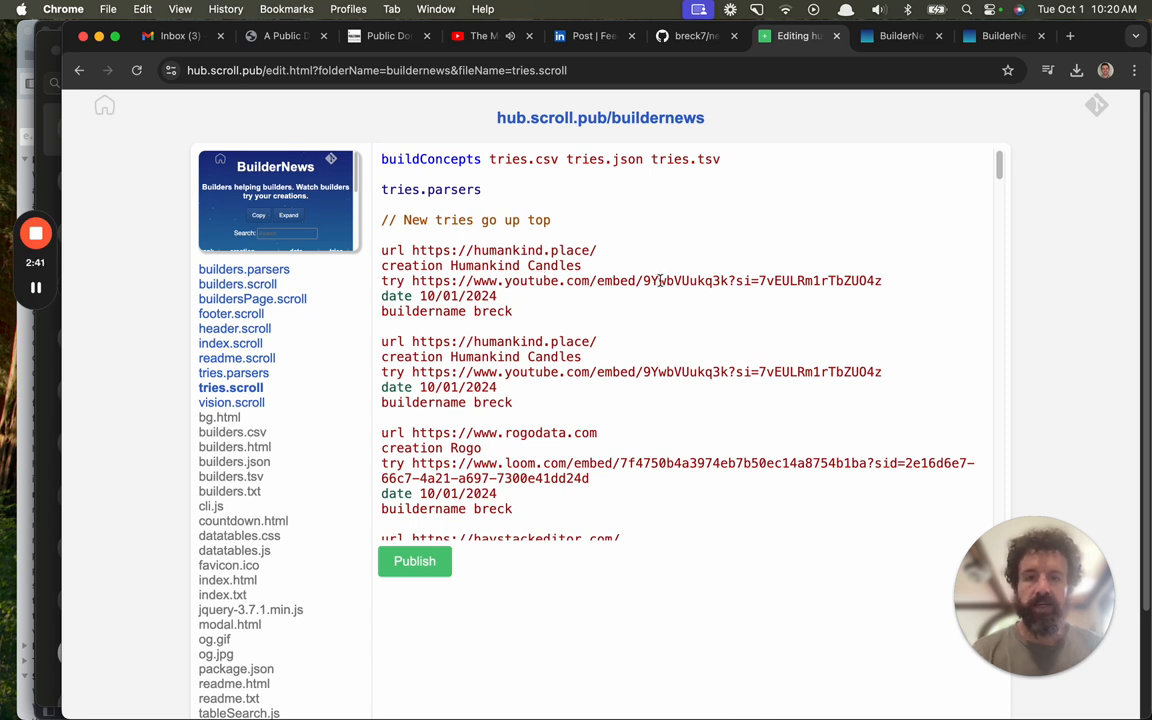
{"action": "mouse_move", "coordinate": [868, 88]}
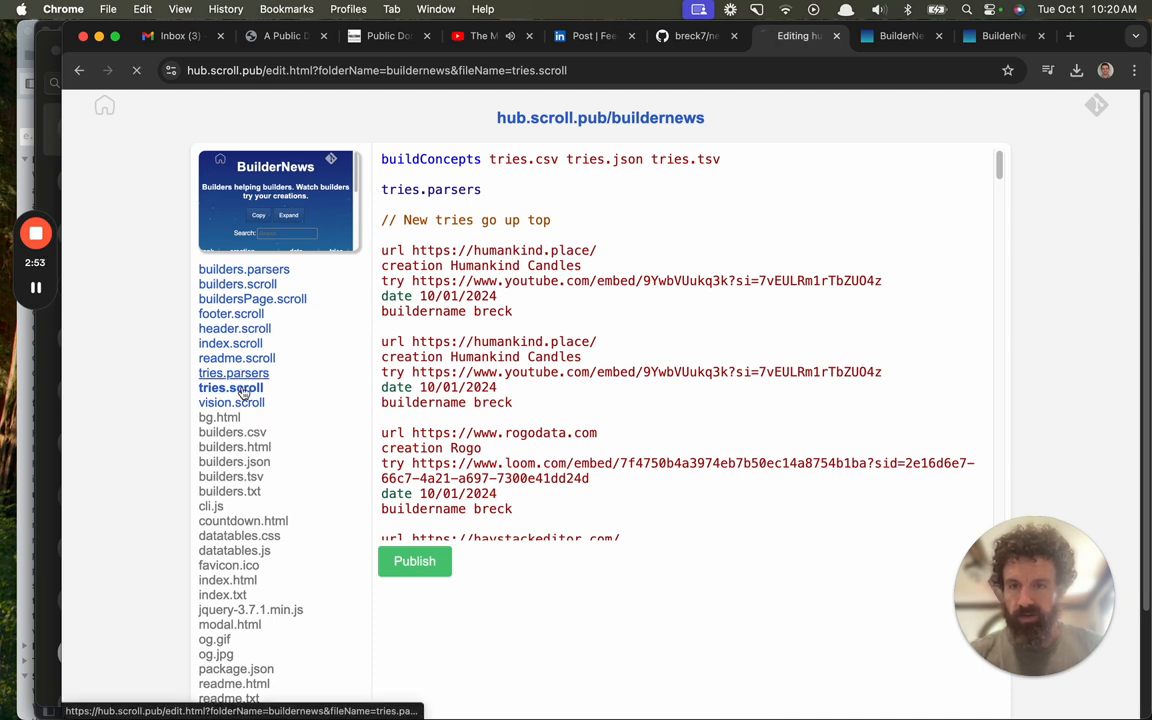
- Review the tries.parsers schema file, then bring up the ScrollSDK documentation site
{"action": "left_click", "coordinate": [232, 372]}
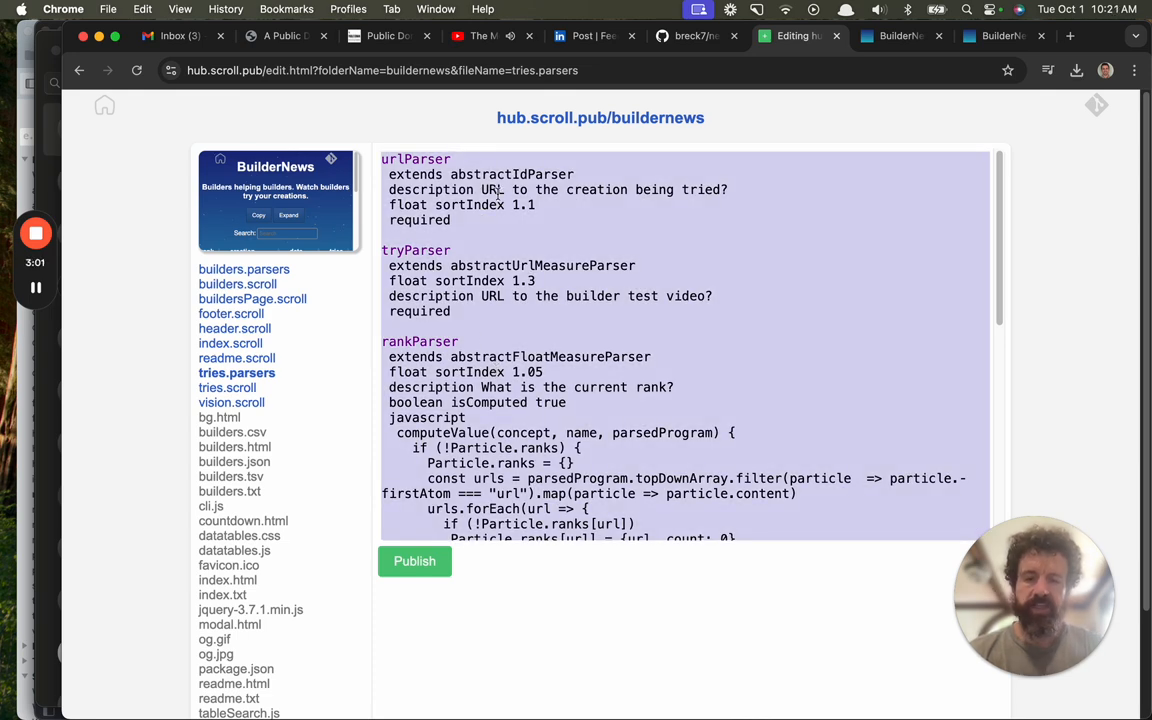
{"action": "left_click", "coordinate": [1070, 36]}
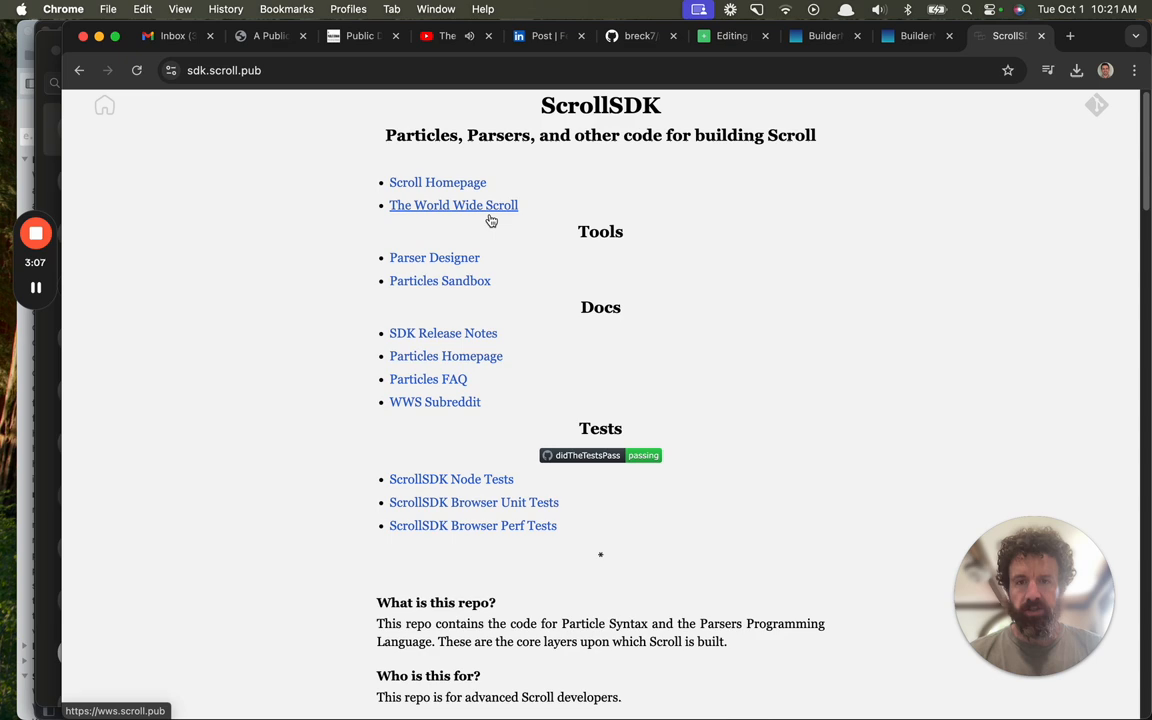
{"action": "mouse_move", "coordinate": [440, 280]}
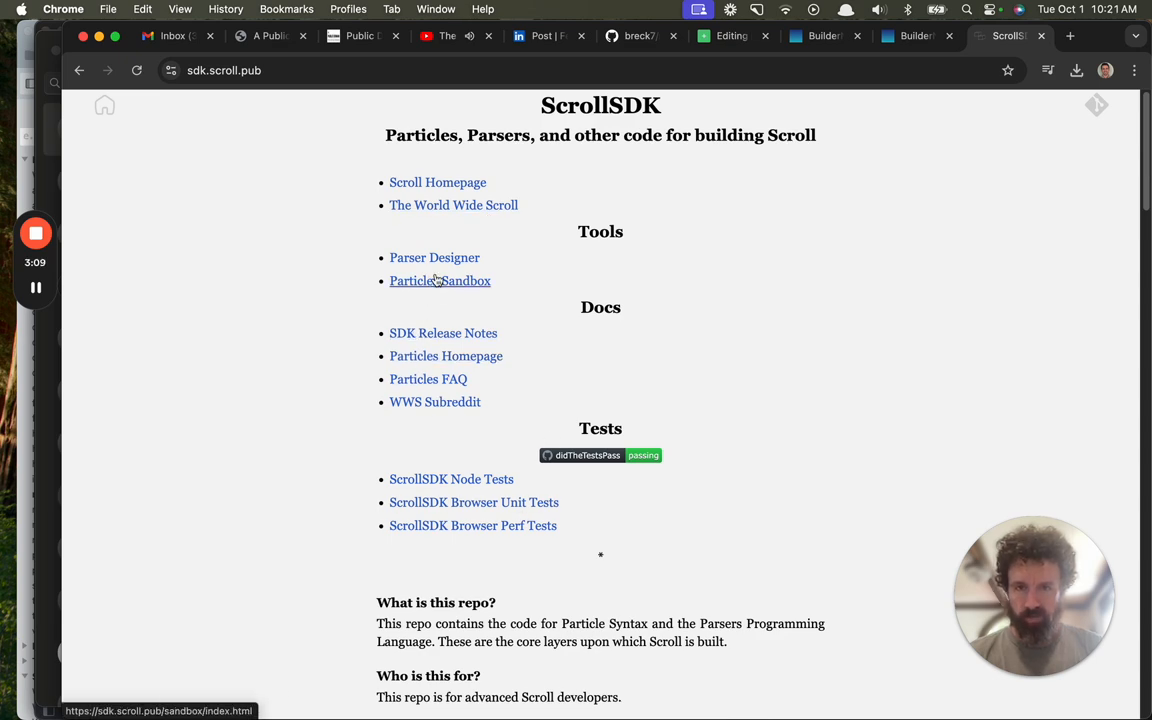
- Load the Parsers example grammar in Parser Designer and look it over
{"action": "left_click", "coordinate": [434, 256]}
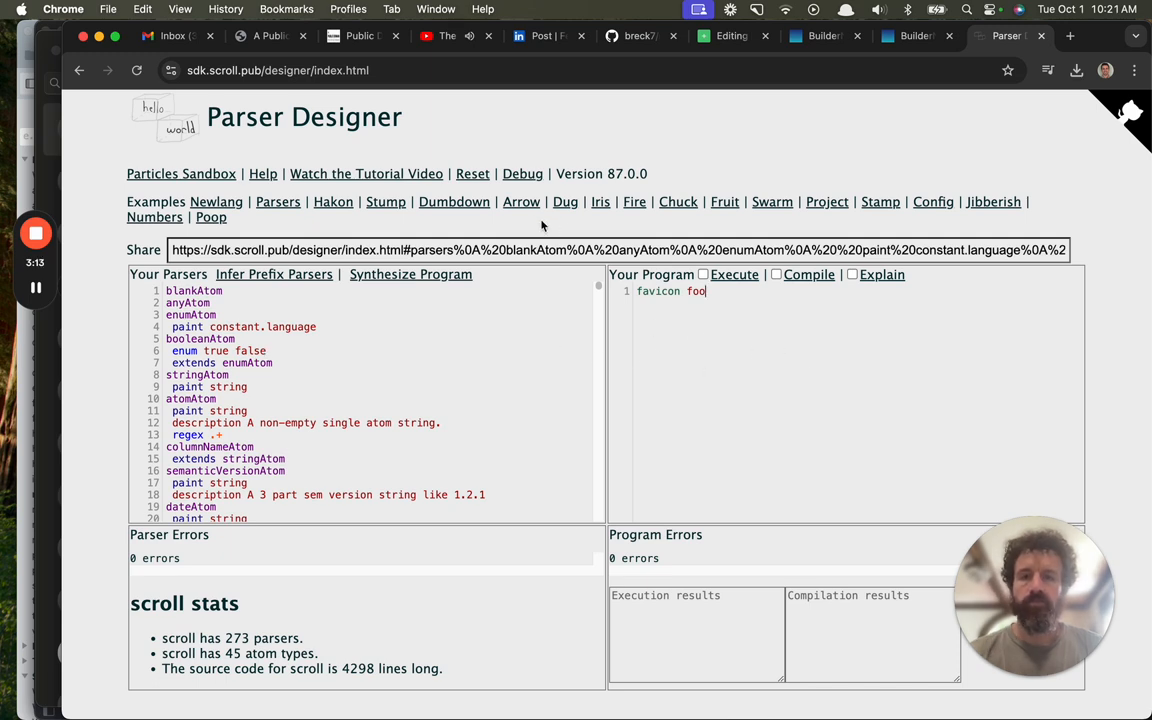
{"action": "left_click", "coordinate": [278, 200]}
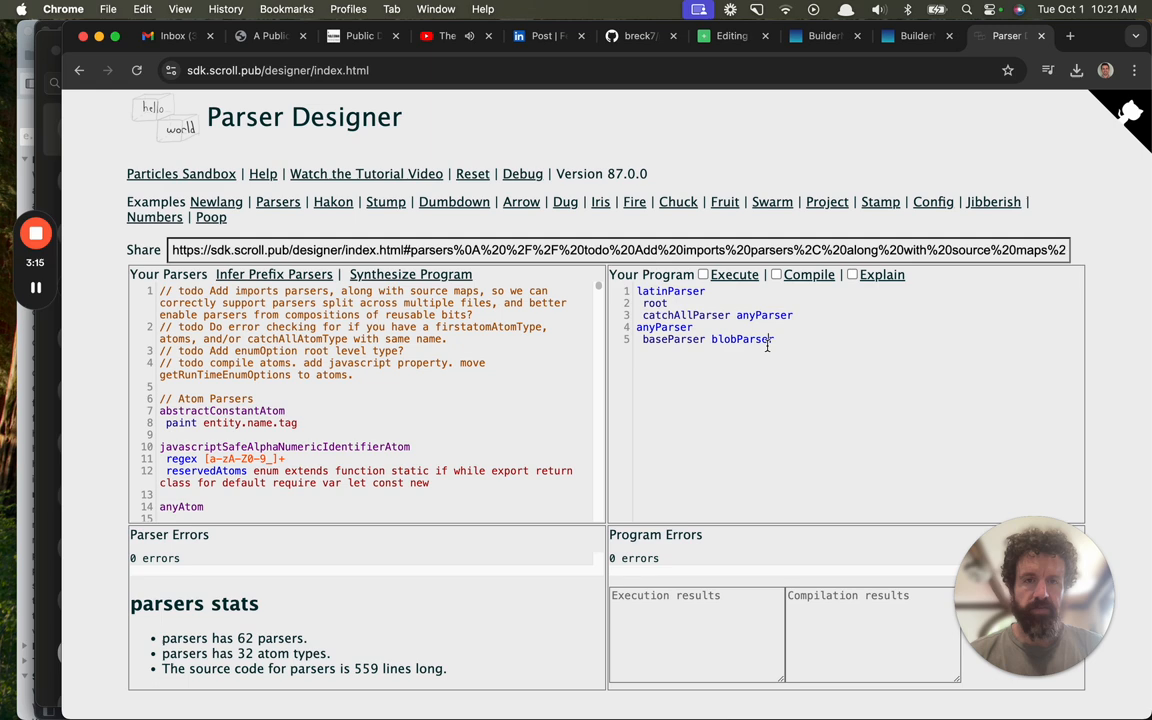
{"action": "scroll", "scroll_direction": "down", "scroll_amount": 3}
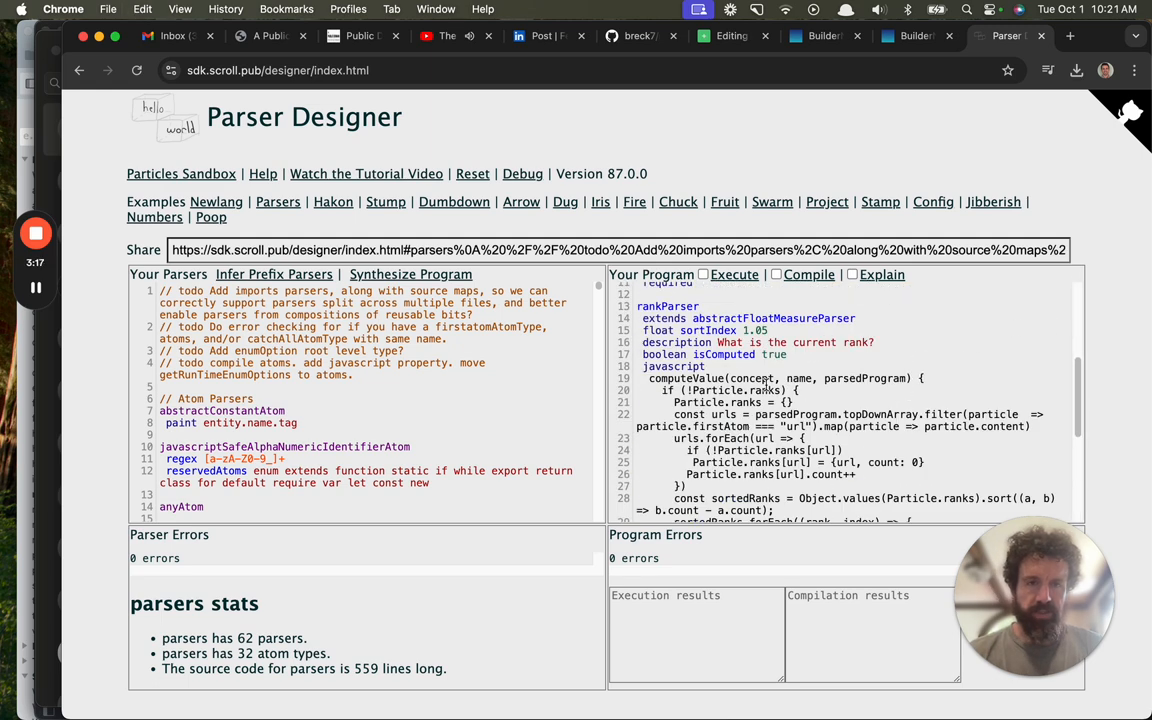
{"action": "scroll", "scroll_direction": "up", "scroll_amount": 3}
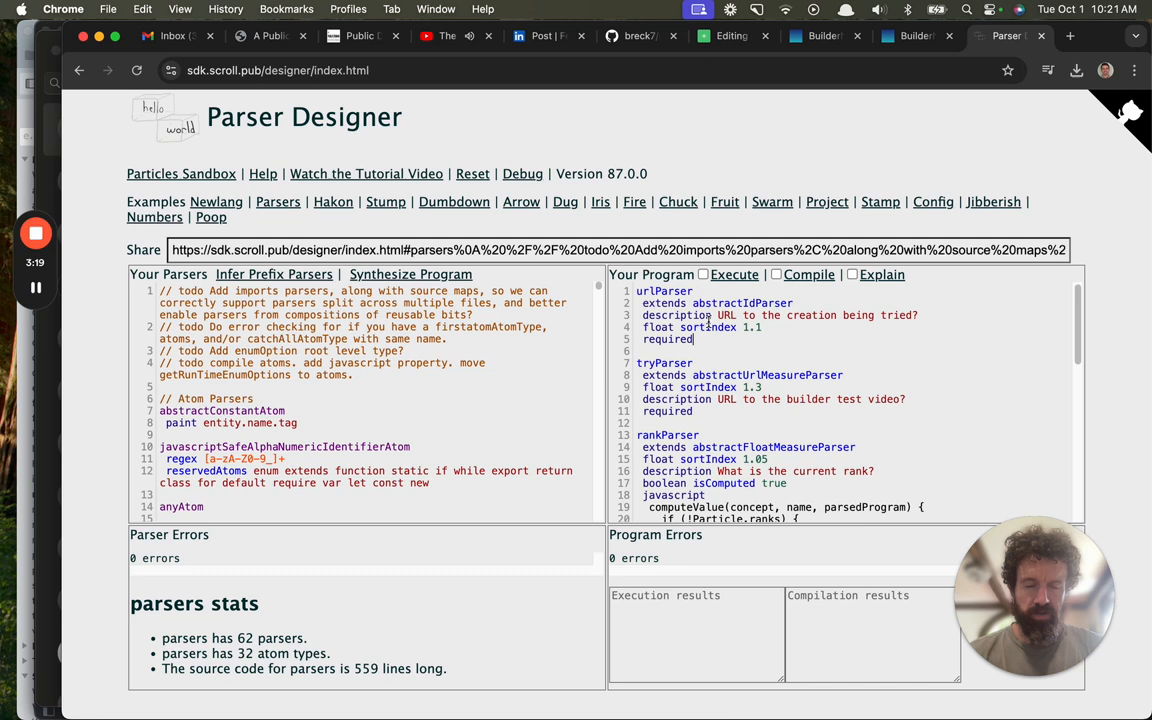
- Compare the loaded tries parser definitions against the BuilderNews site and its rankings
{"action": "left_click", "coordinate": [912, 36]}
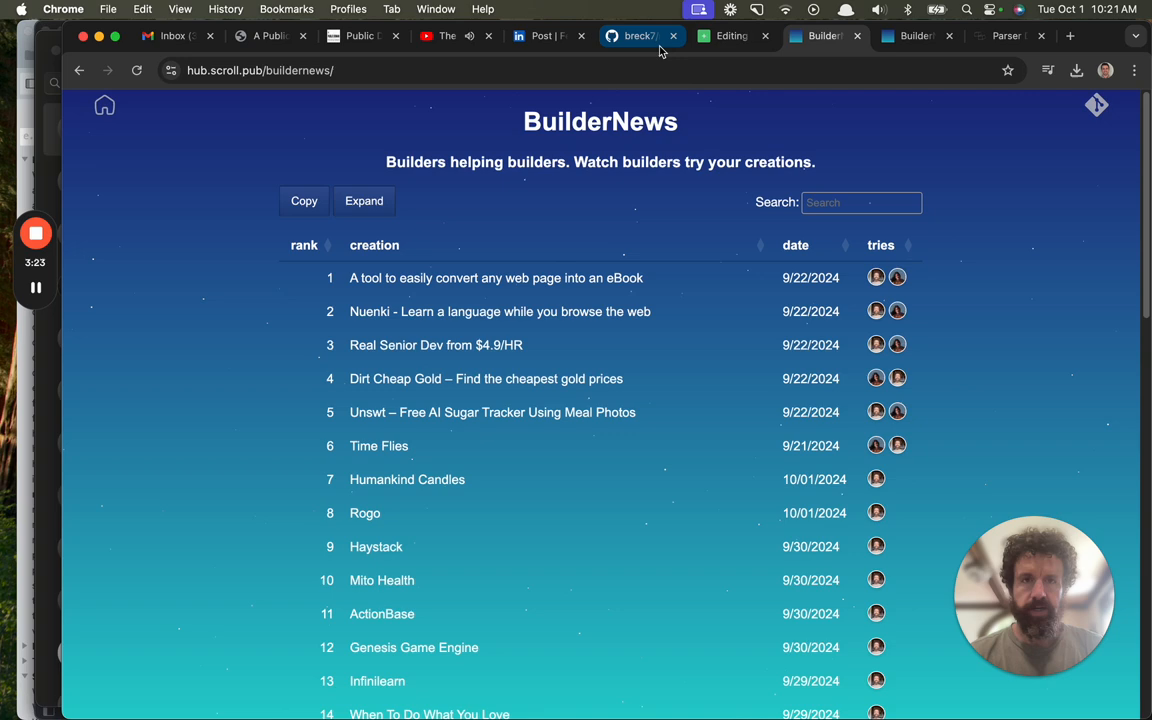
{"action": "left_click", "coordinate": [916, 36]}
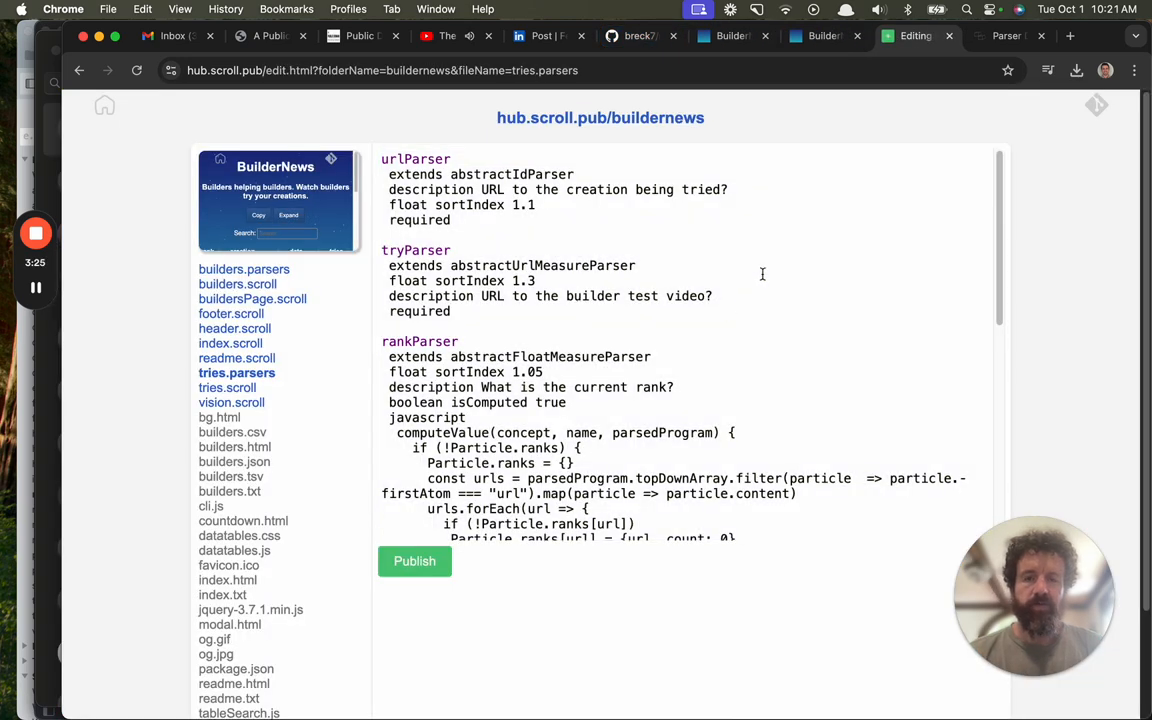
{"action": "left_click", "coordinate": [1008, 36]}
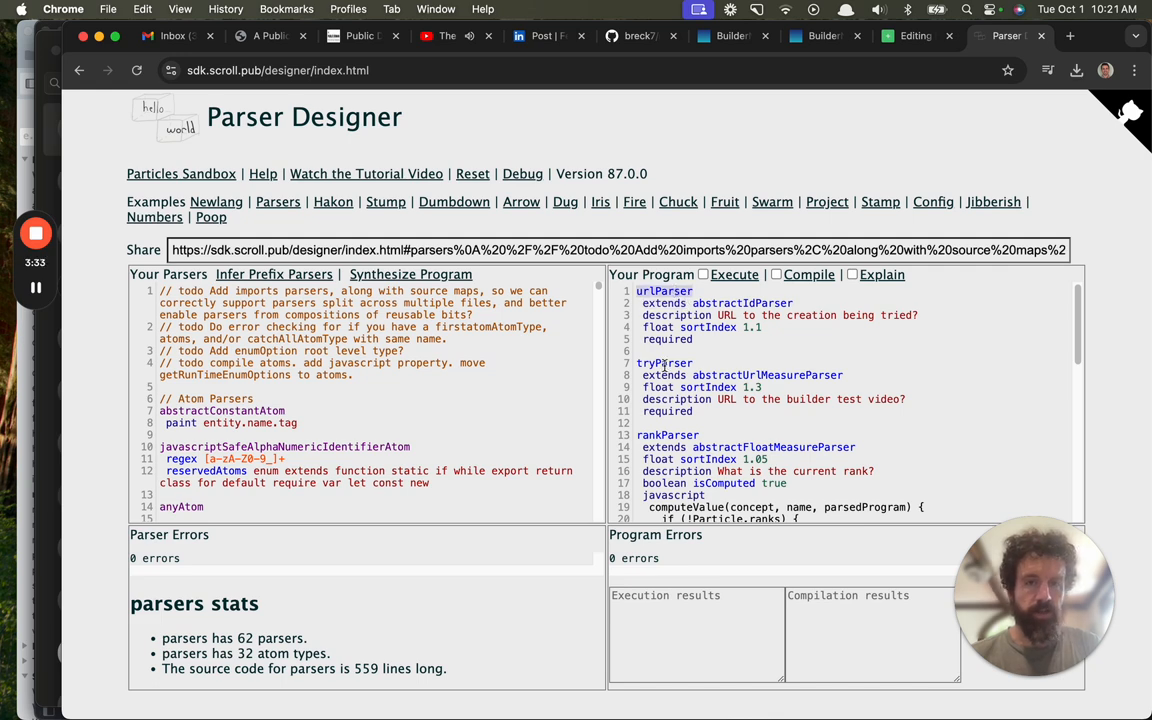
{"action": "scroll", "scroll_direction": "down", "scroll_amount": 3}
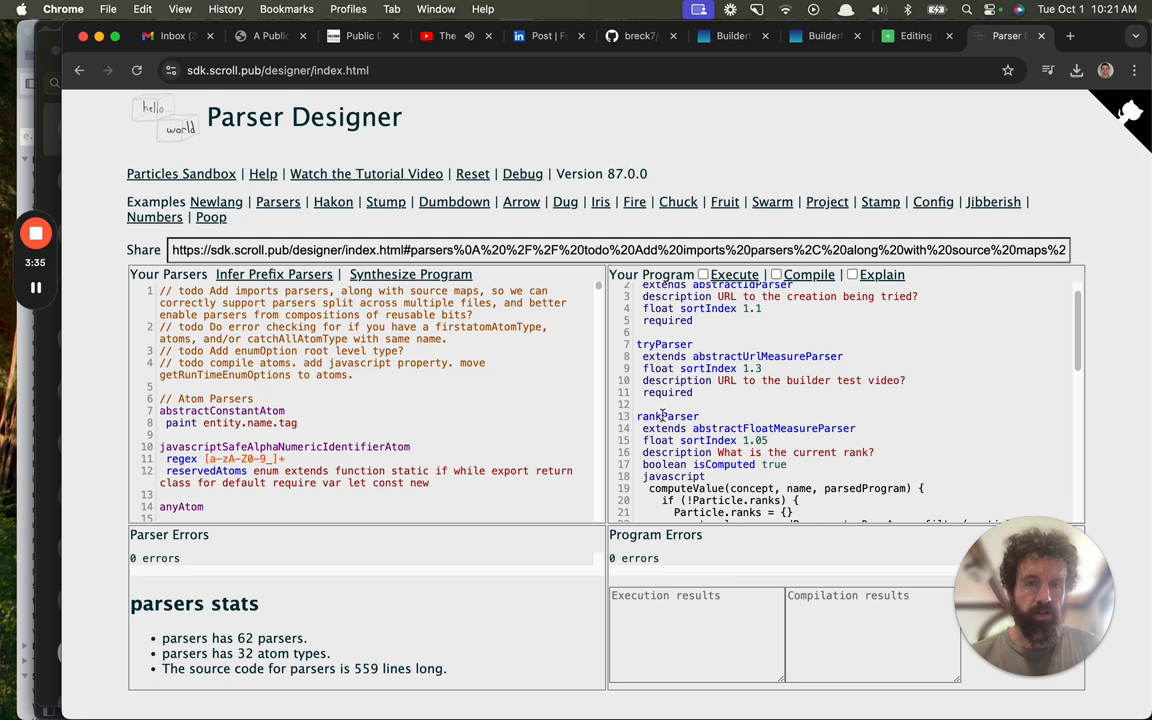
{"action": "scroll", "scroll_direction": "down", "scroll_amount": 3}
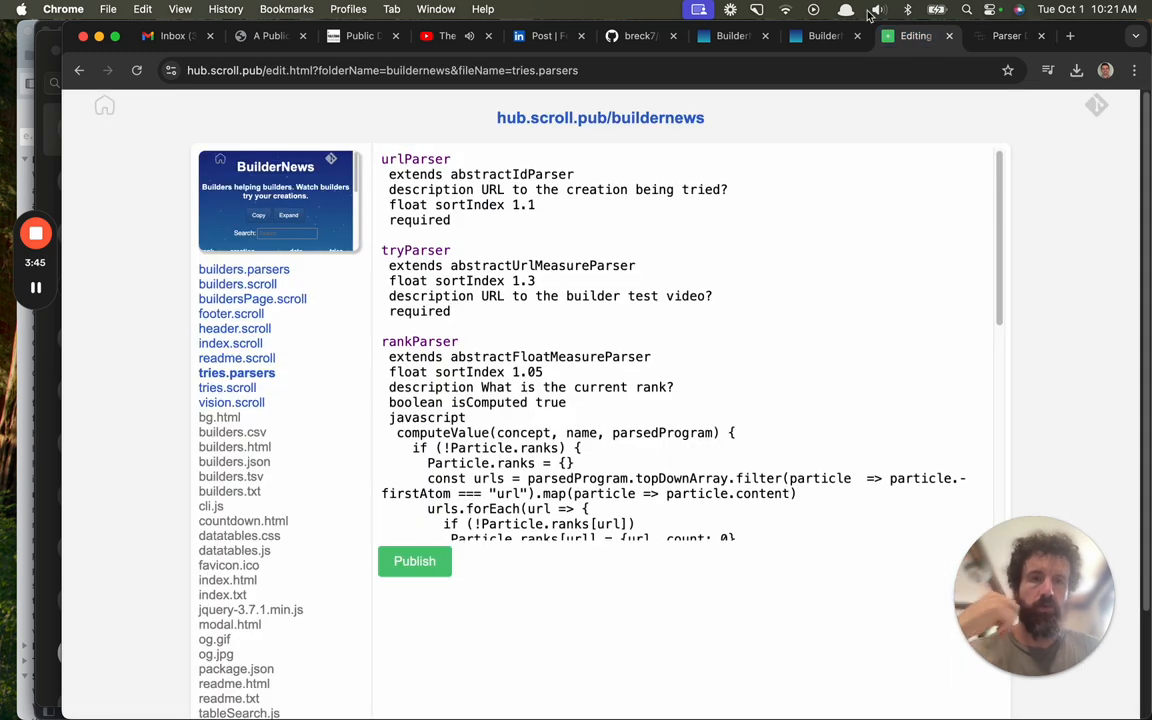
{"action": "left_click", "coordinate": [824, 36]}
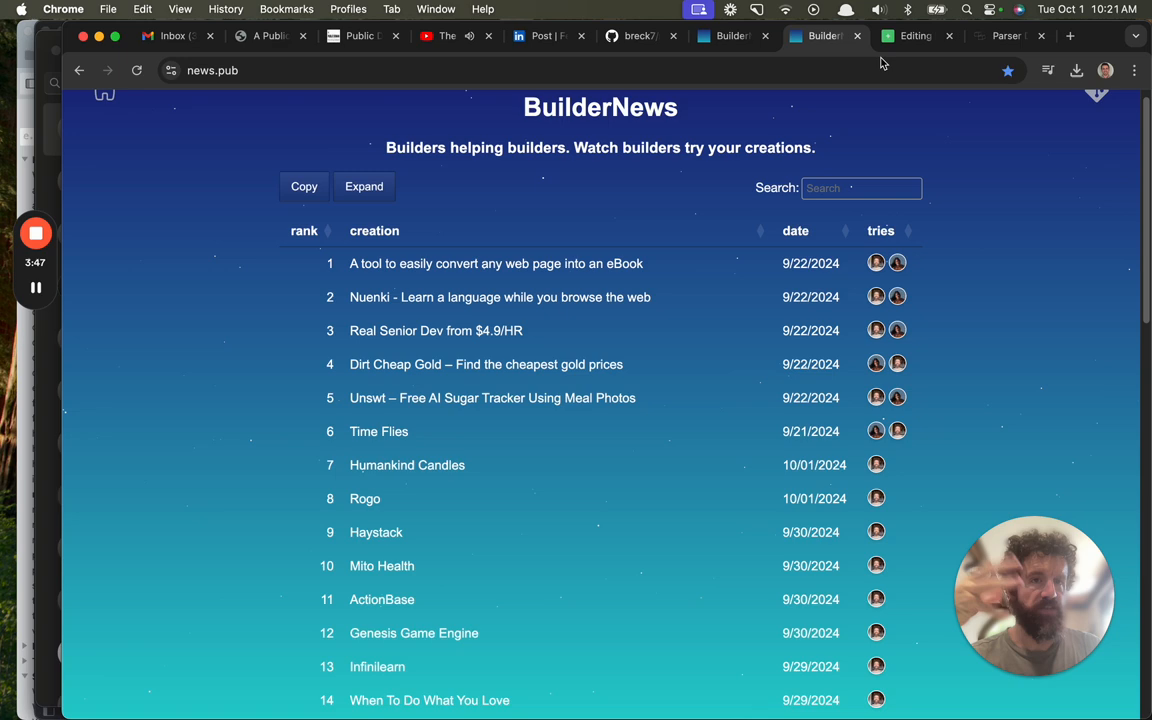
{"action": "left_click", "coordinate": [1008, 36]}
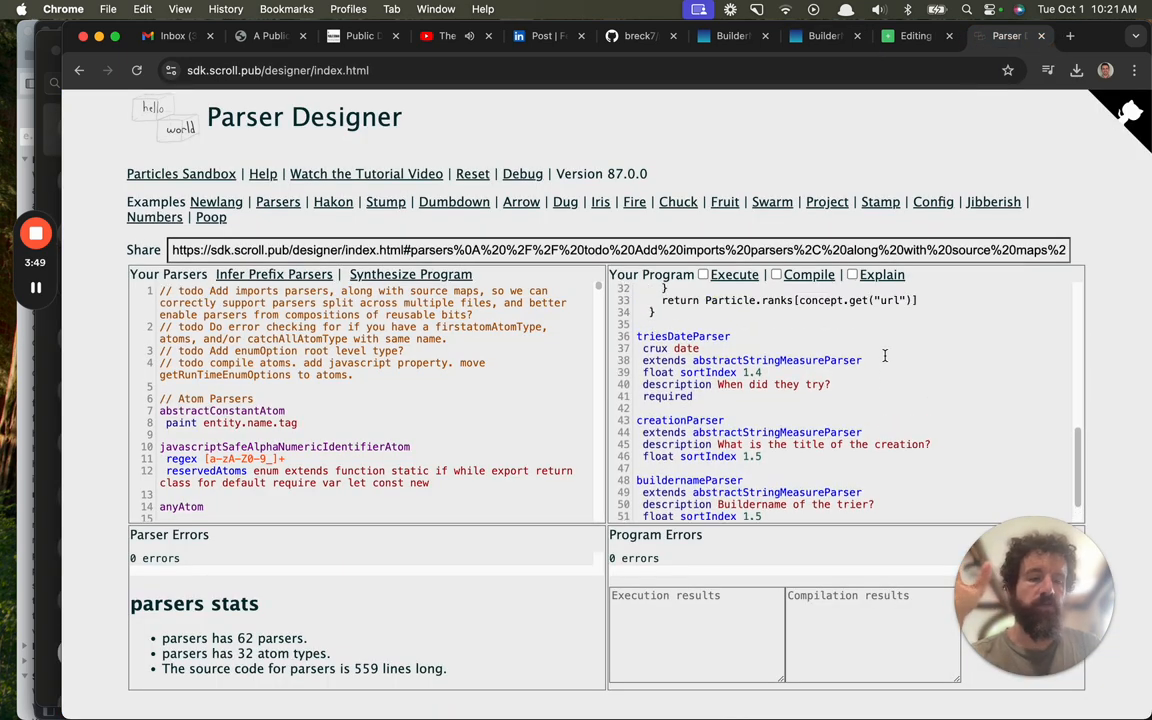
- Read further through the parser definitions, checking them against the BuilderNews rankings
{"action": "scroll", "scroll_direction": "up", "scroll_amount": 3}
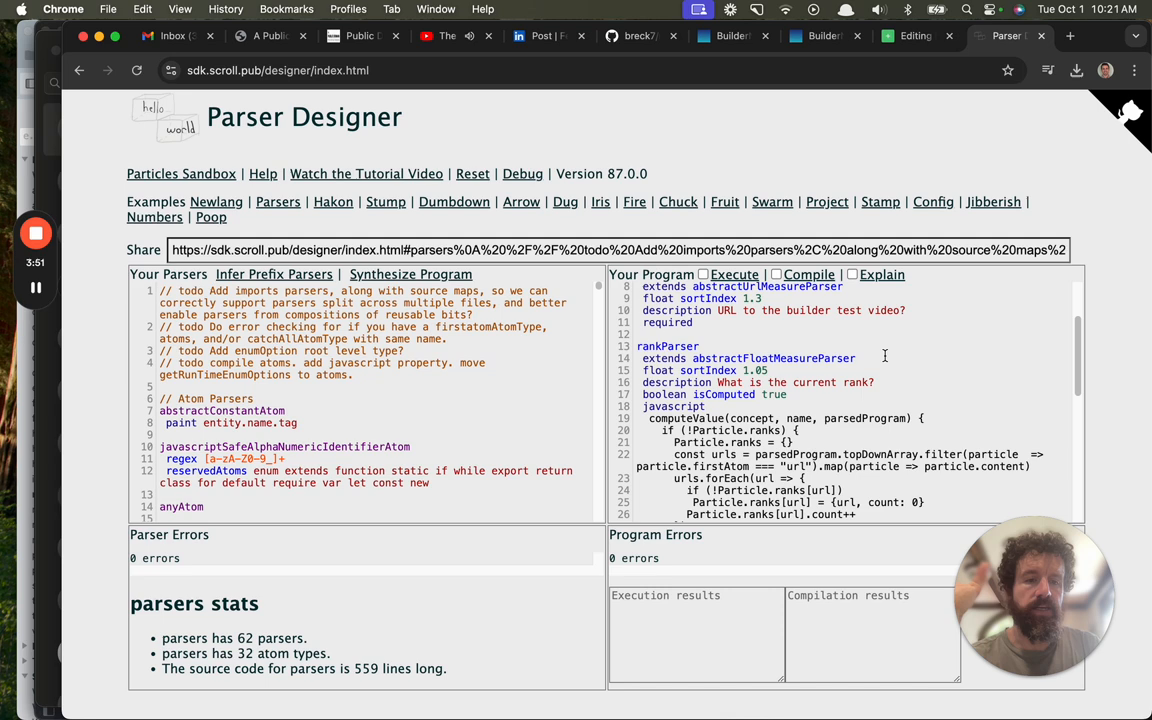
{"action": "scroll", "scroll_direction": "up", "scroll_amount": 3}
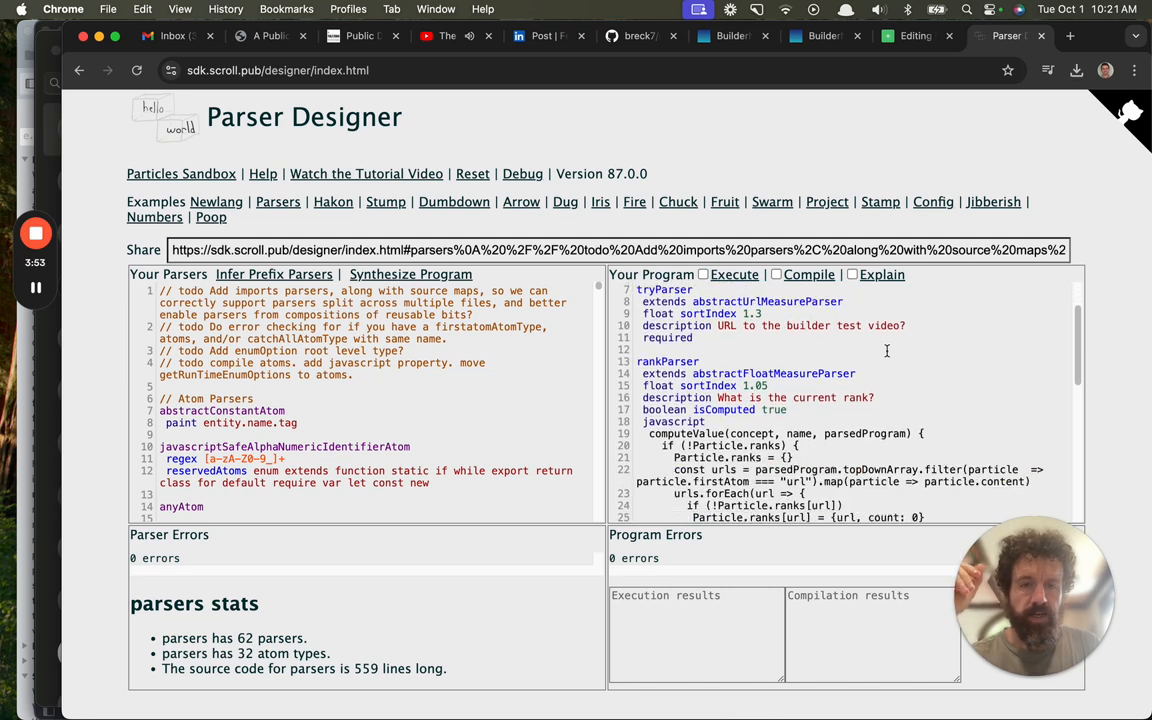
{"action": "scroll", "scroll_direction": "down", "scroll_amount": 3}
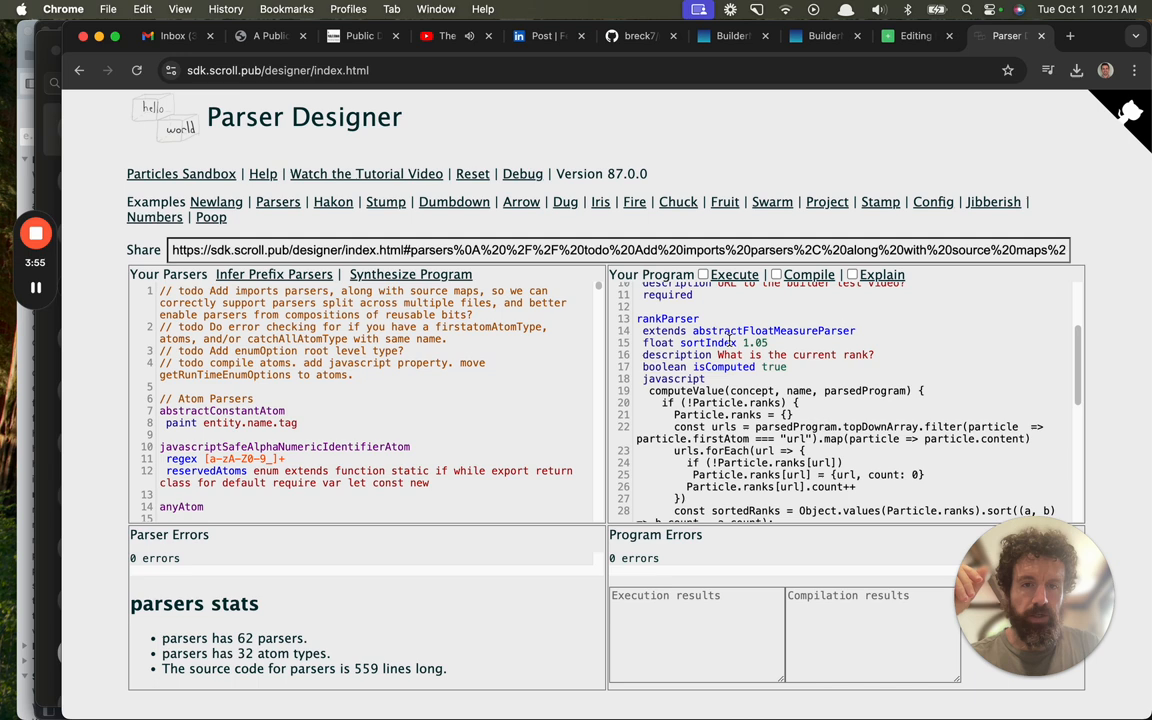
{"action": "scroll", "scroll_direction": "down", "scroll_amount": 3}
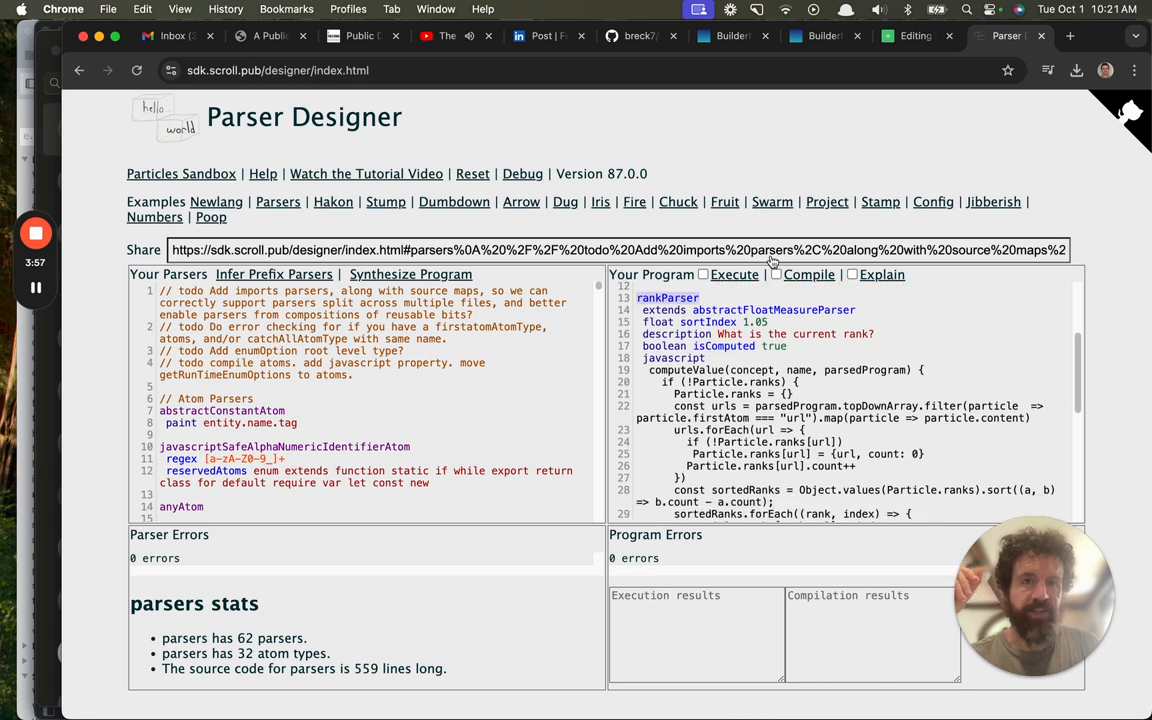
{"action": "left_click", "coordinate": [820, 36]}
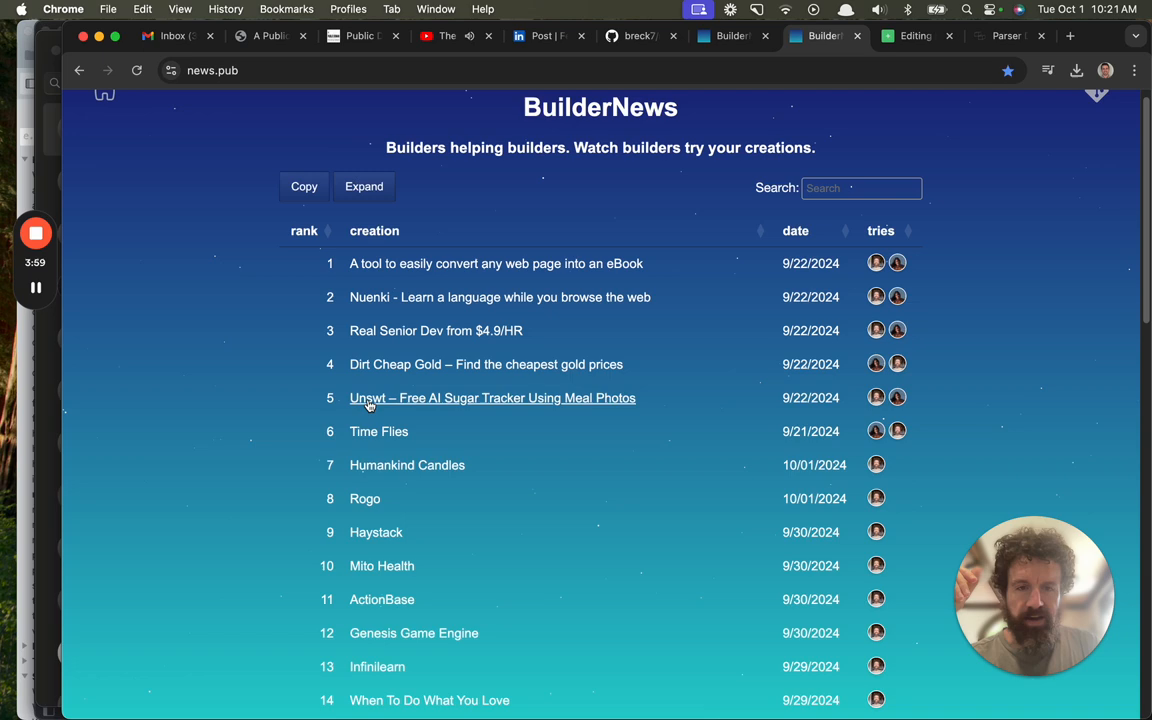
{"action": "left_click", "coordinate": [1004, 36]}
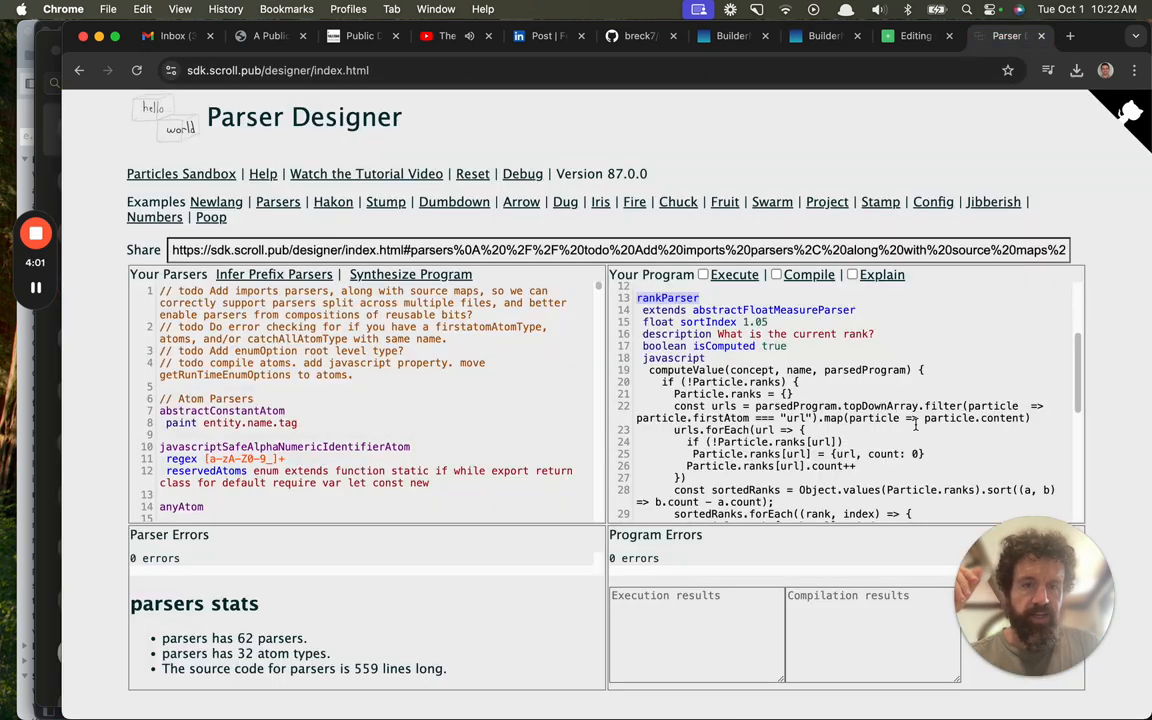
{"action": "scroll", "scroll_direction": "down", "scroll_amount": 3}
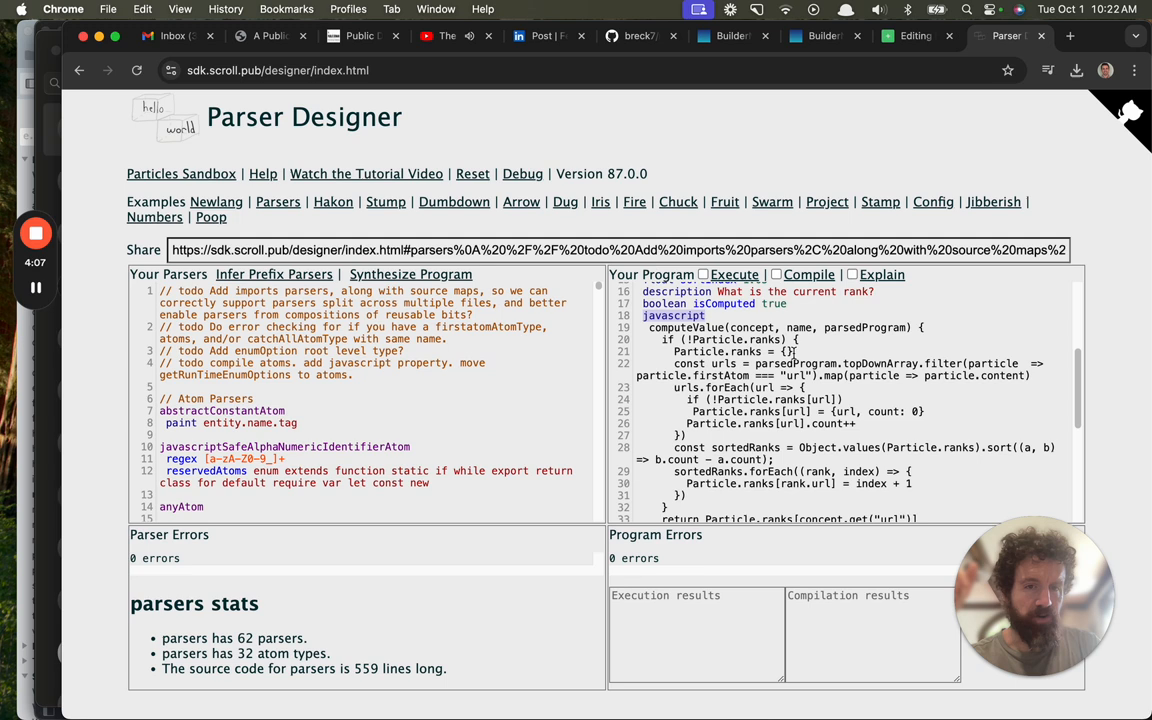
{"action": "scroll", "scroll_direction": "down", "scroll_amount": 3}
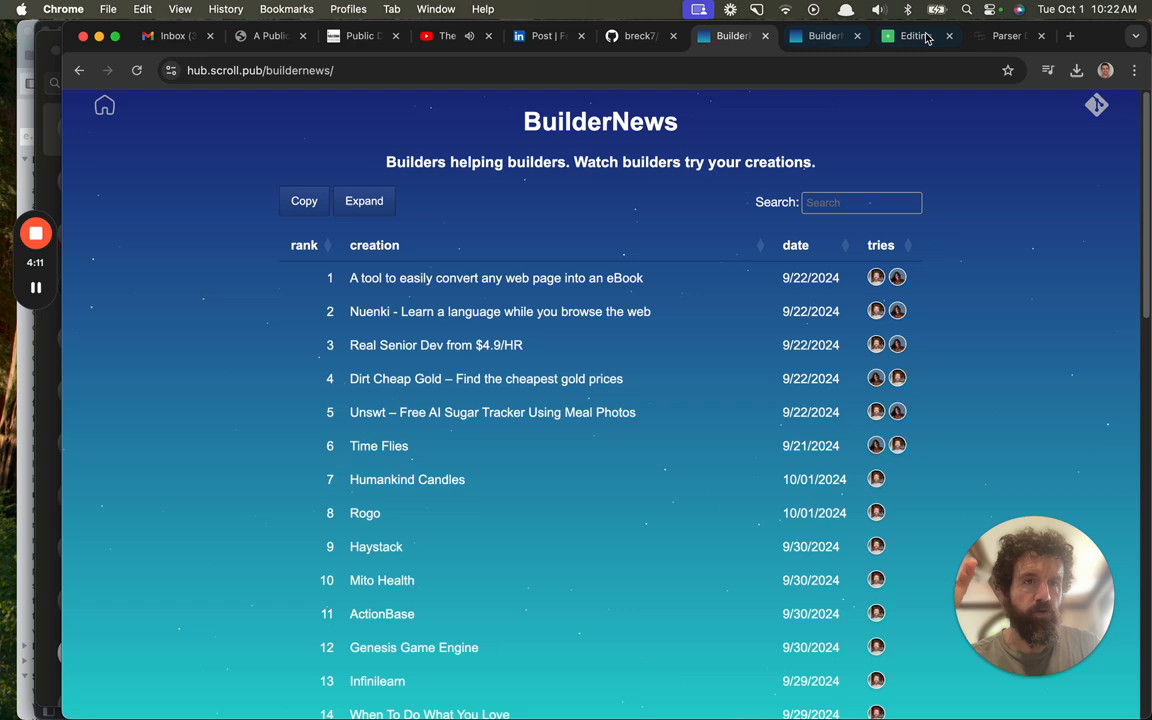
- Finish reviewing the tries parser output in Parser Designer alongside the BuilderNews site
{"action": "left_click", "coordinate": [1004, 36]}
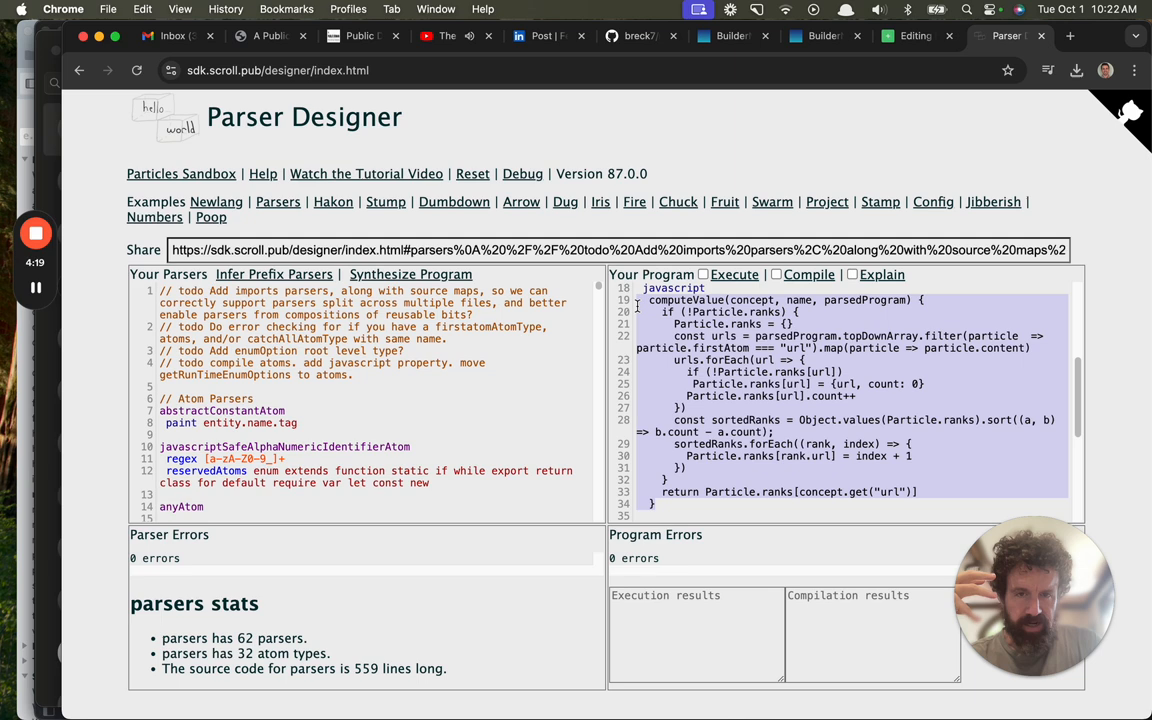
{"action": "scroll", "scroll_direction": "down", "scroll_amount": 3}
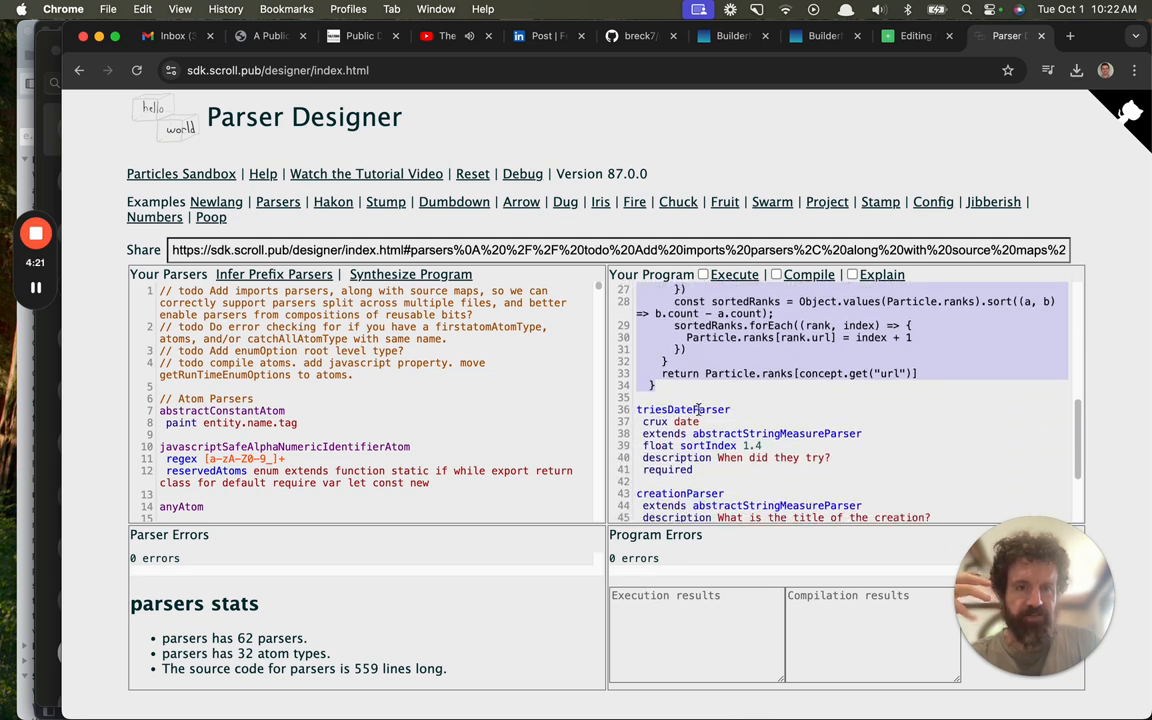
{"action": "left_click", "coordinate": [824, 36]}
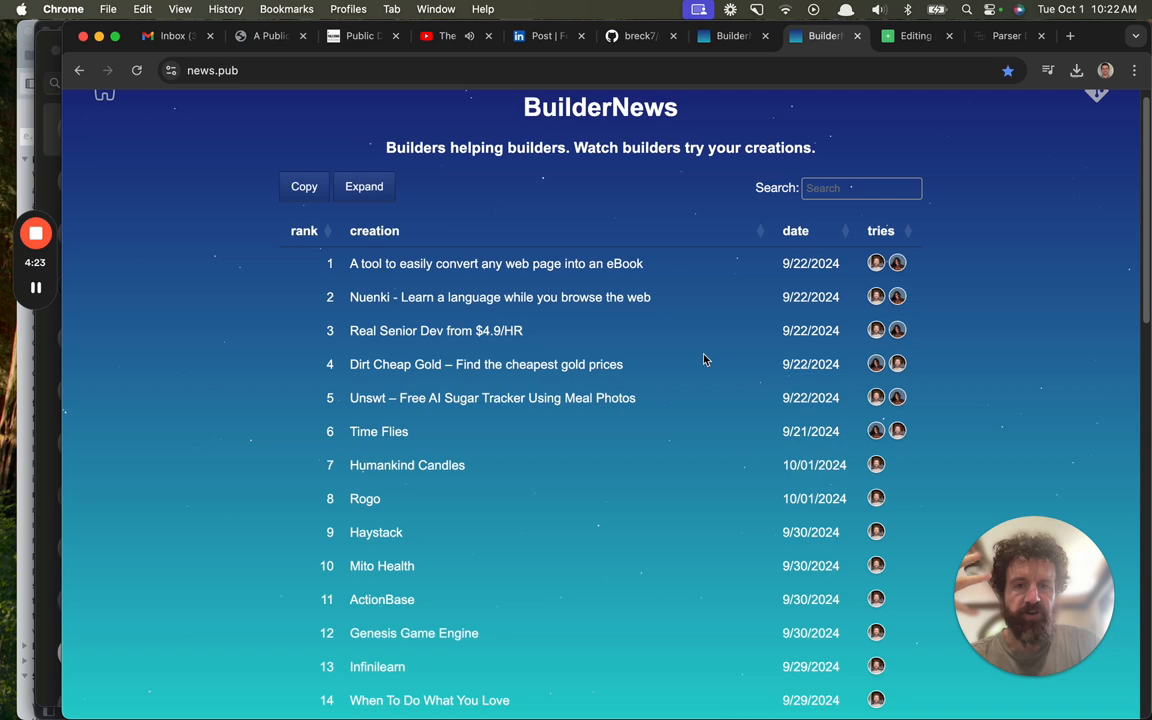
{"action": "left_click", "coordinate": [1000, 36]}
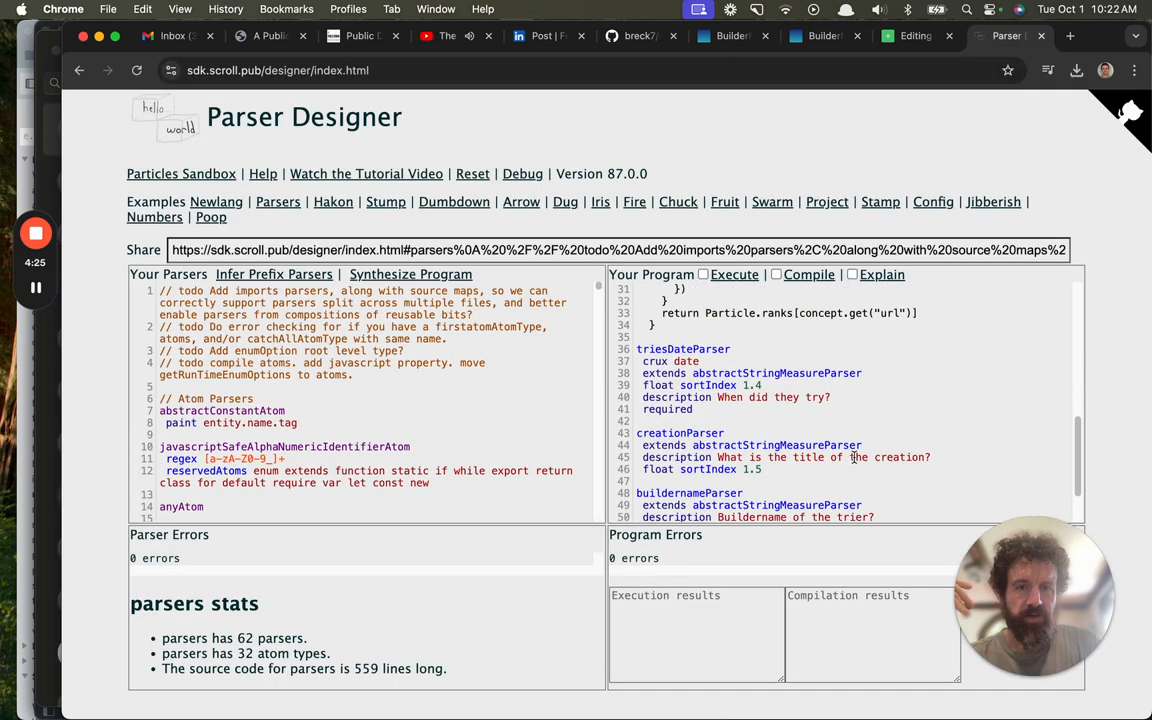
{"action": "scroll", "scroll_direction": "down", "scroll_amount": 3}
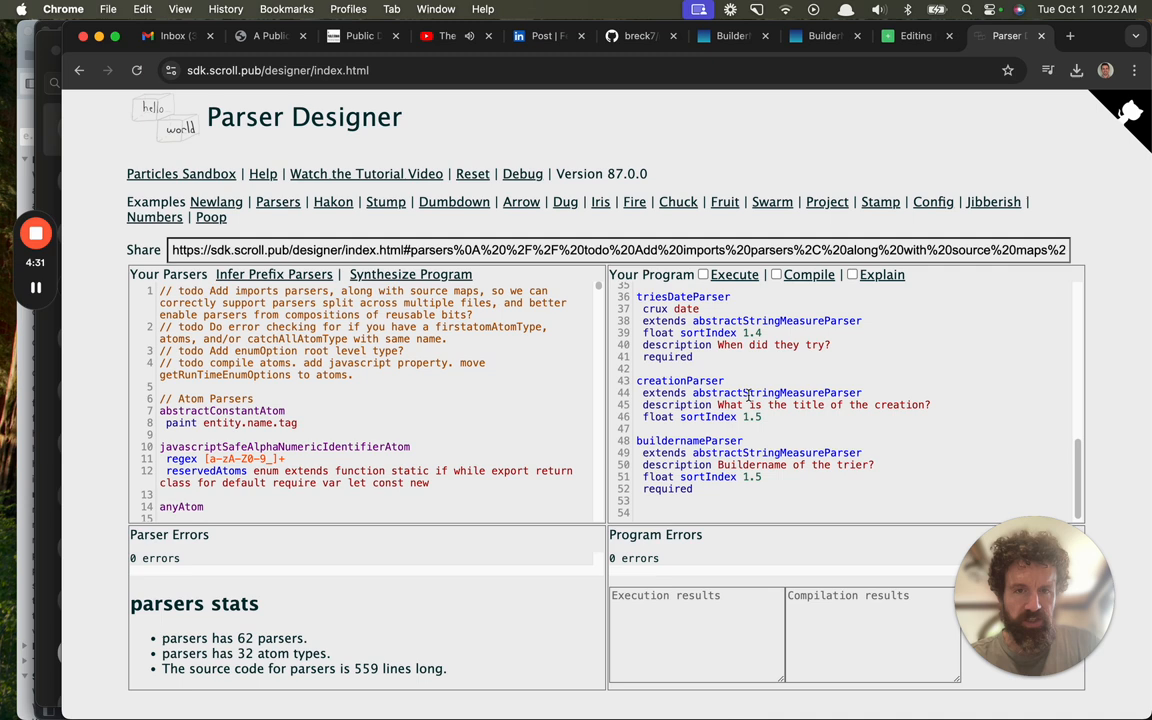
{"action": "scroll", "scroll_direction": "up", "scroll_amount": 3}
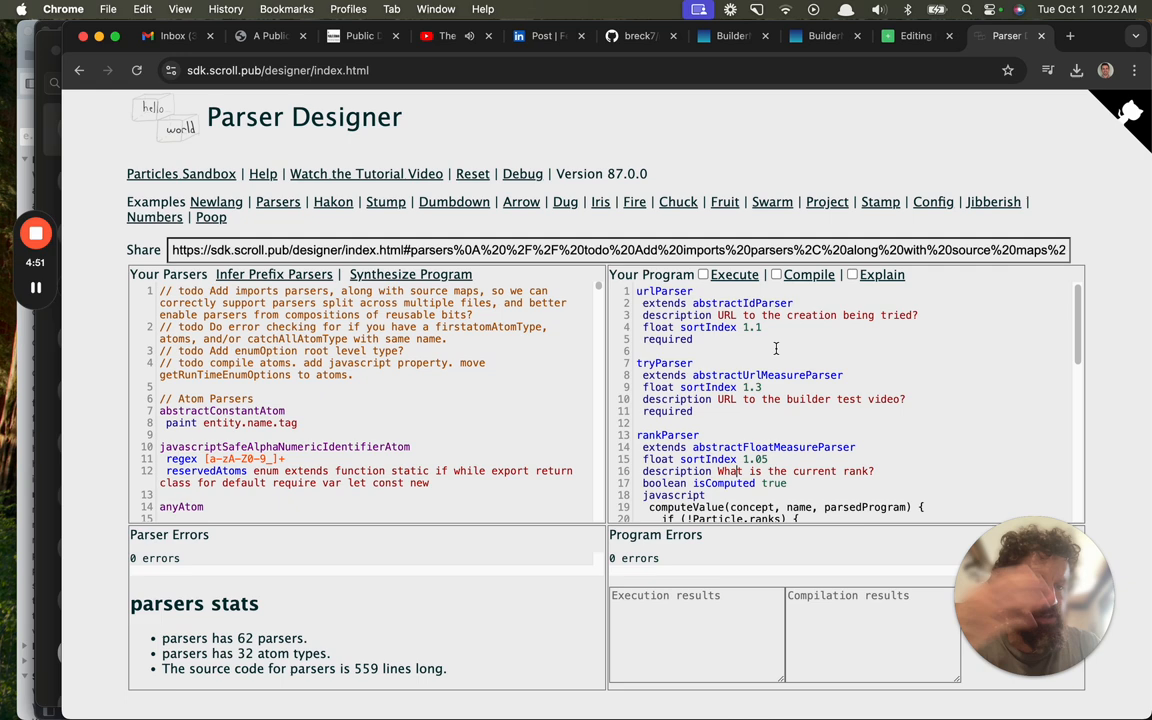
{"action": "scroll", "scroll_direction": "down", "scroll_amount": 3}
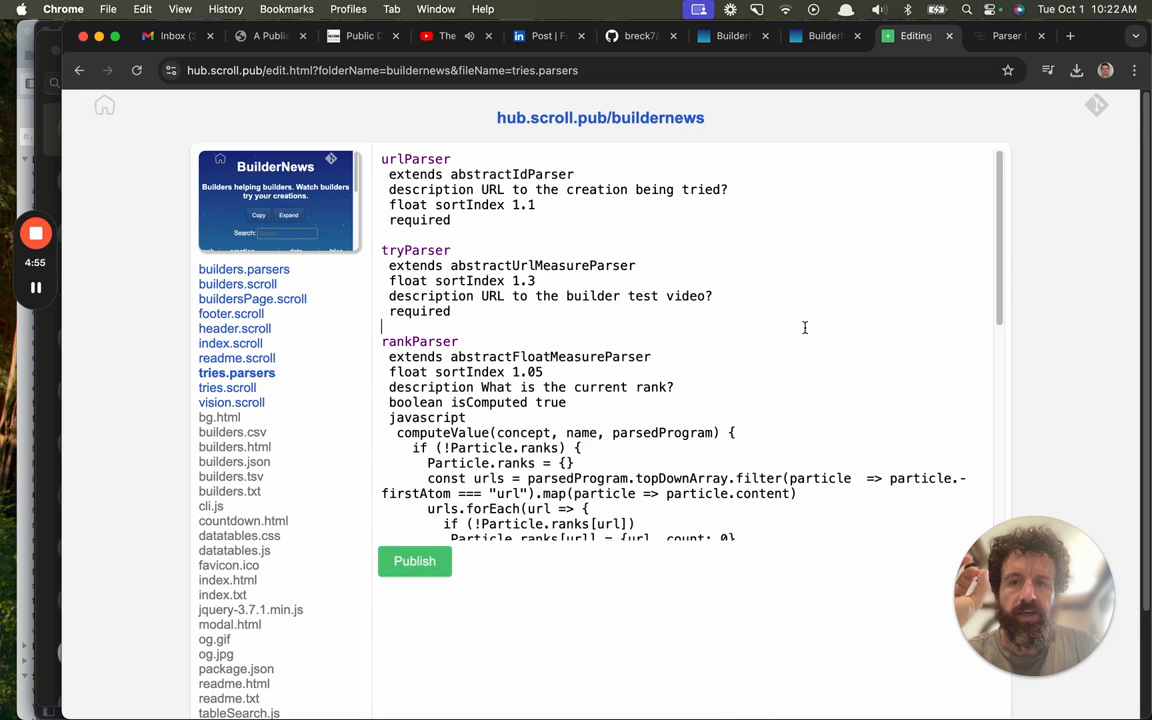
{"action": "mouse_move", "coordinate": [372, 418]}
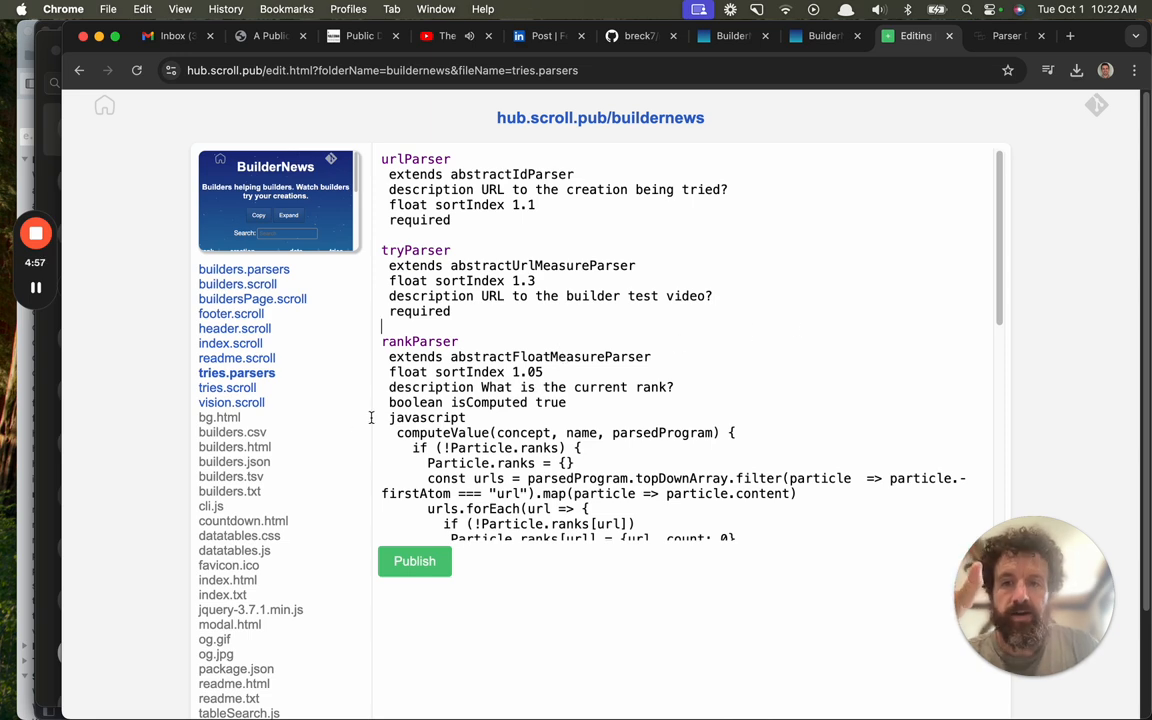
- Scroll through the tries.scroll entries and select a try url before duplicating Humankind Candles
{"action": "left_click", "coordinate": [228, 388]}
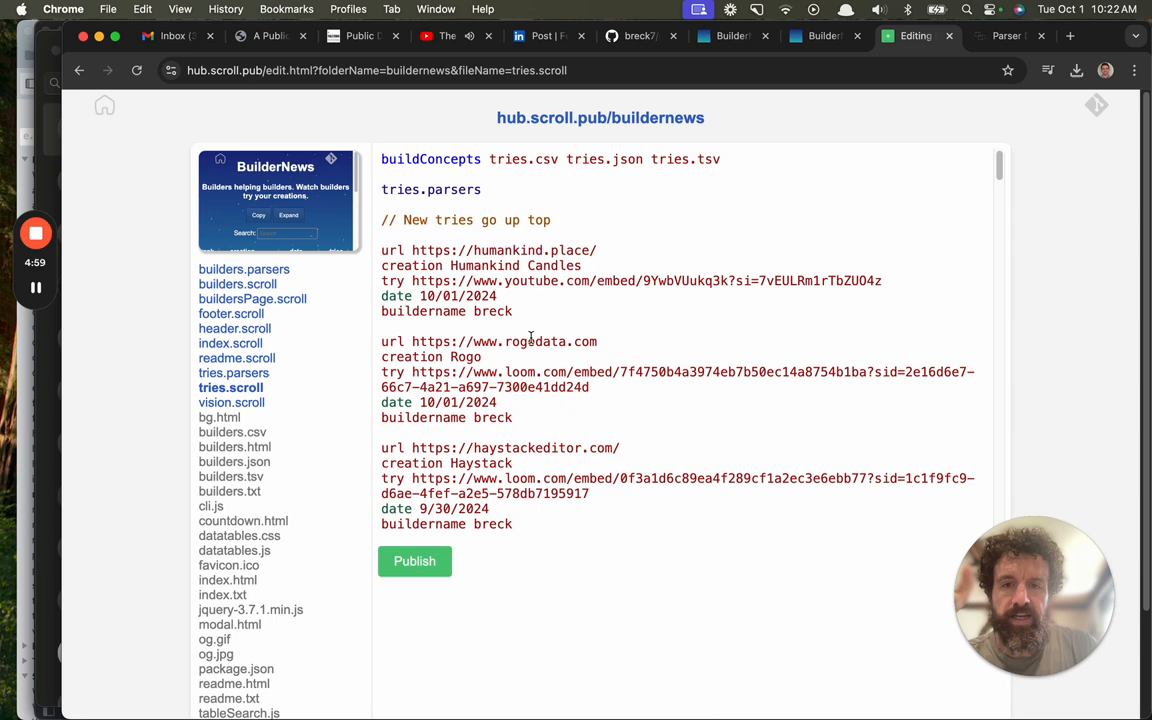
{"action": "scroll", "scroll_direction": "down", "scroll_amount": 3}
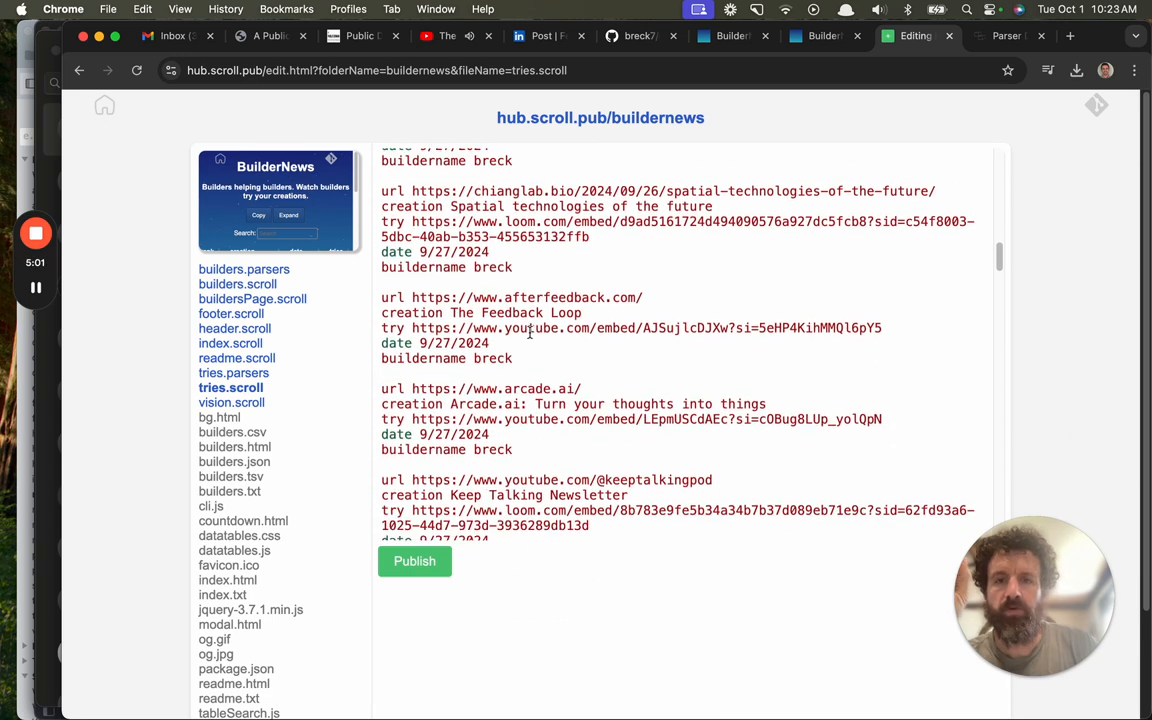
{"action": "scroll", "scroll_direction": "down", "scroll_amount": 3}
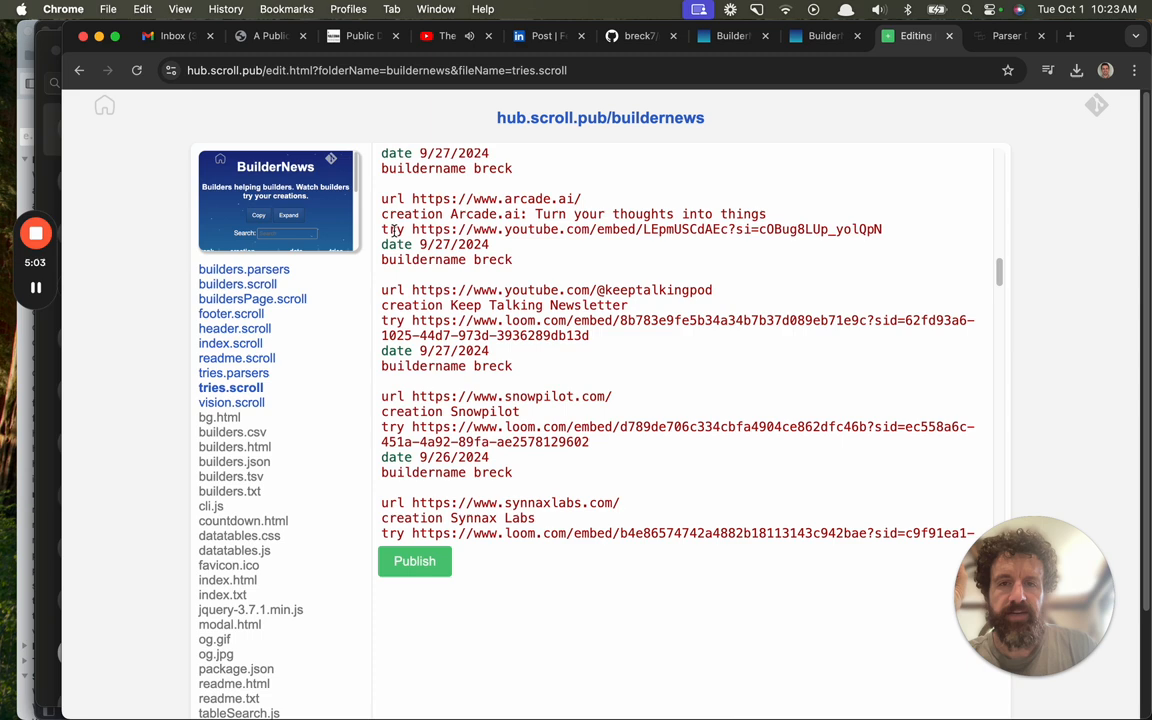
{"action": "double_click", "coordinate": [432, 198]}
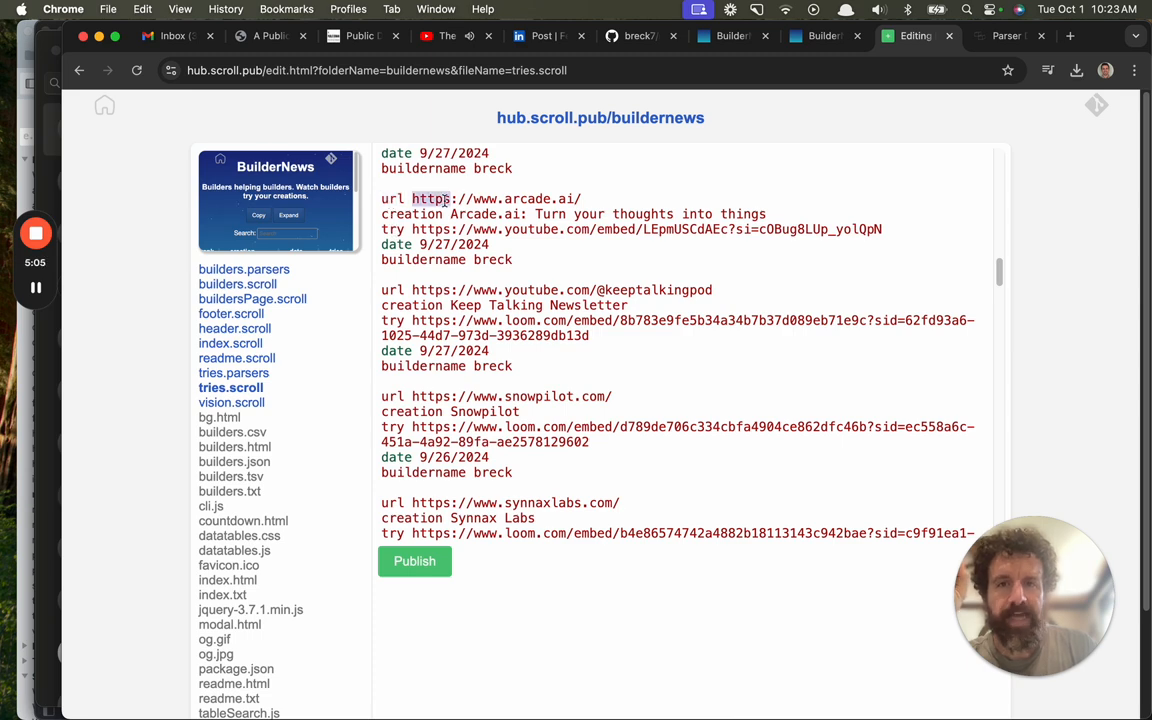
{"action": "scroll", "scroll_direction": "down", "scroll_amount": 3}
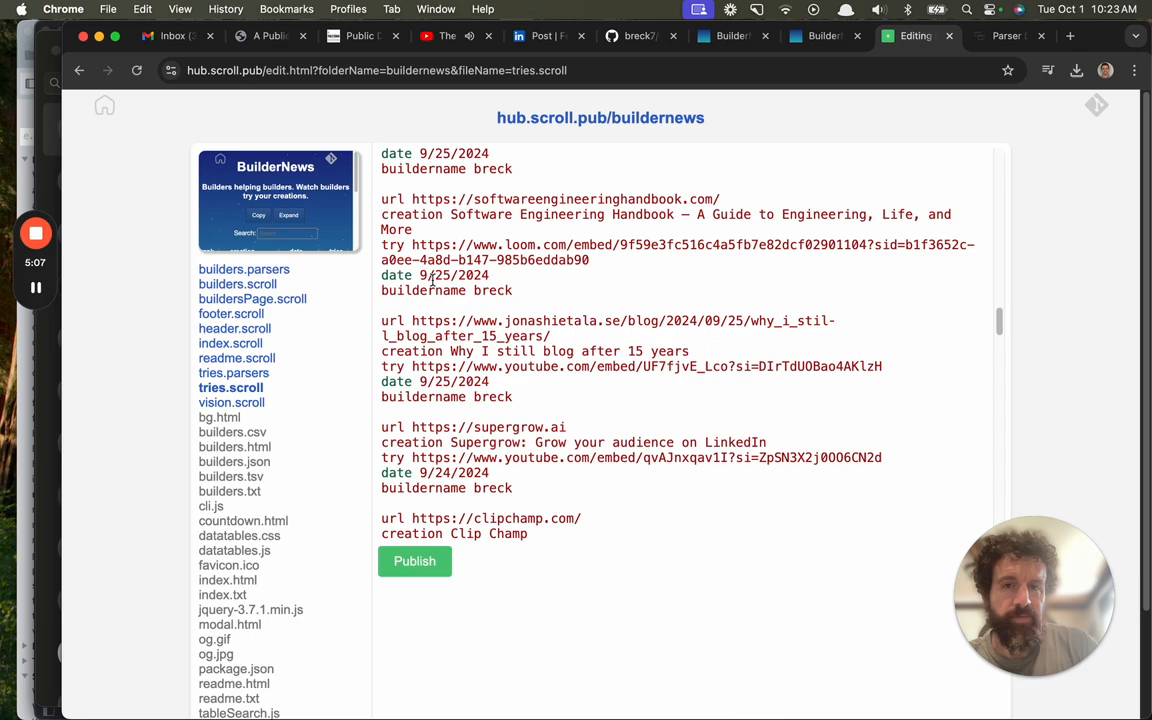
{"action": "scroll", "scroll_direction": "up", "scroll_amount": 3}
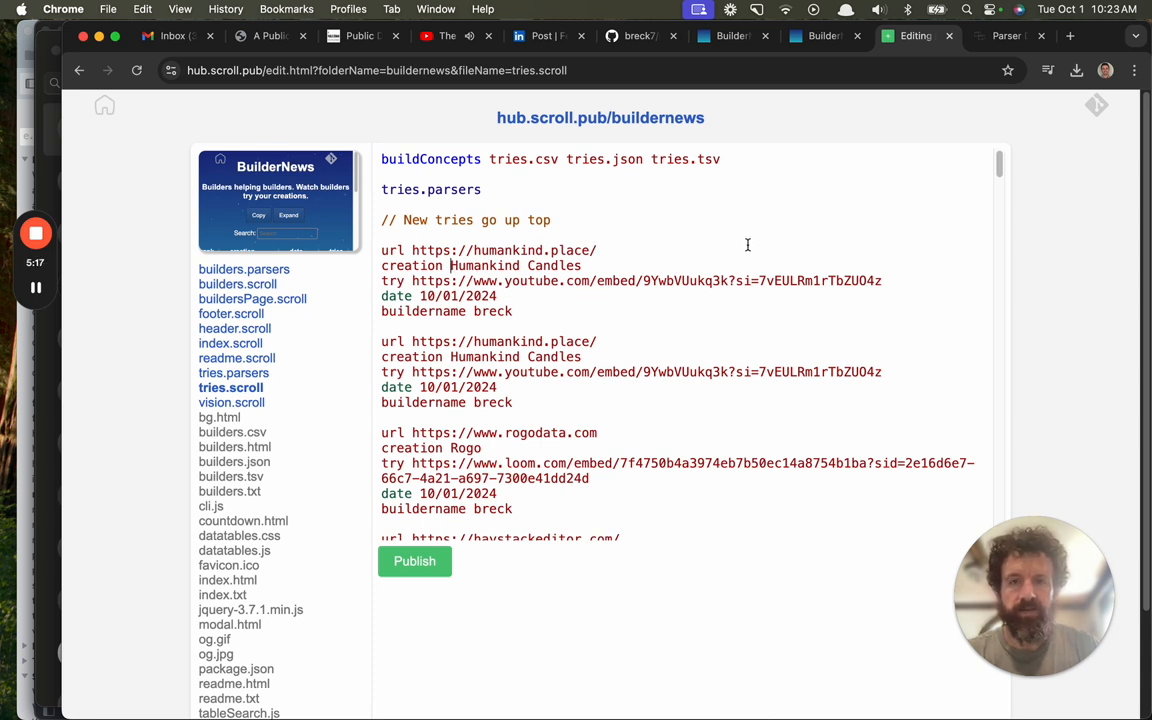
- Rename the copied try's creation to ScrollHub
{"action": "type", "text": "Scrol"}
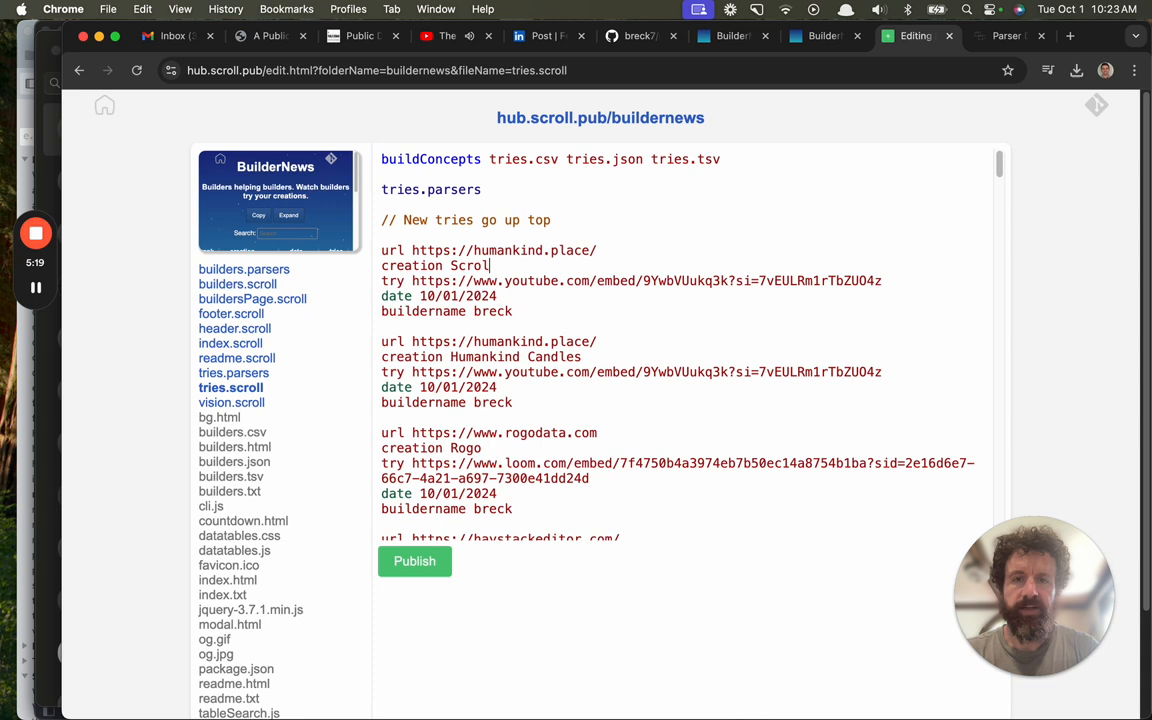
{"action": "type", "text": "lHub"}
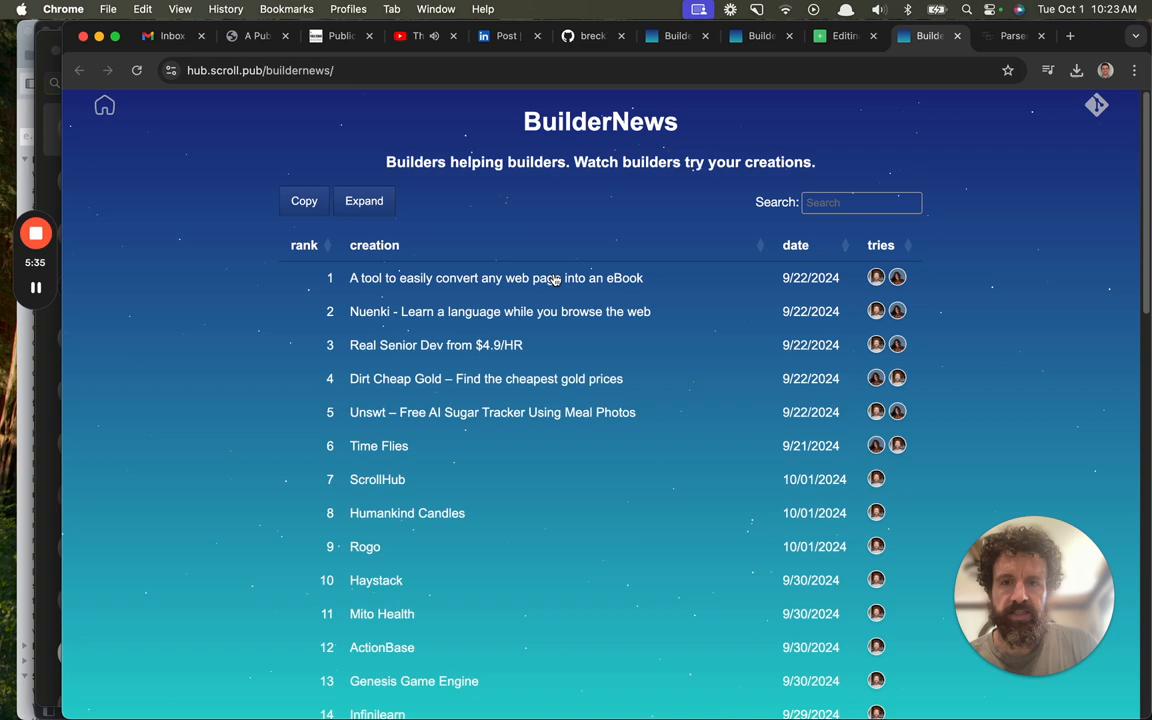
{"action": "mouse_move", "coordinate": [876, 478]}
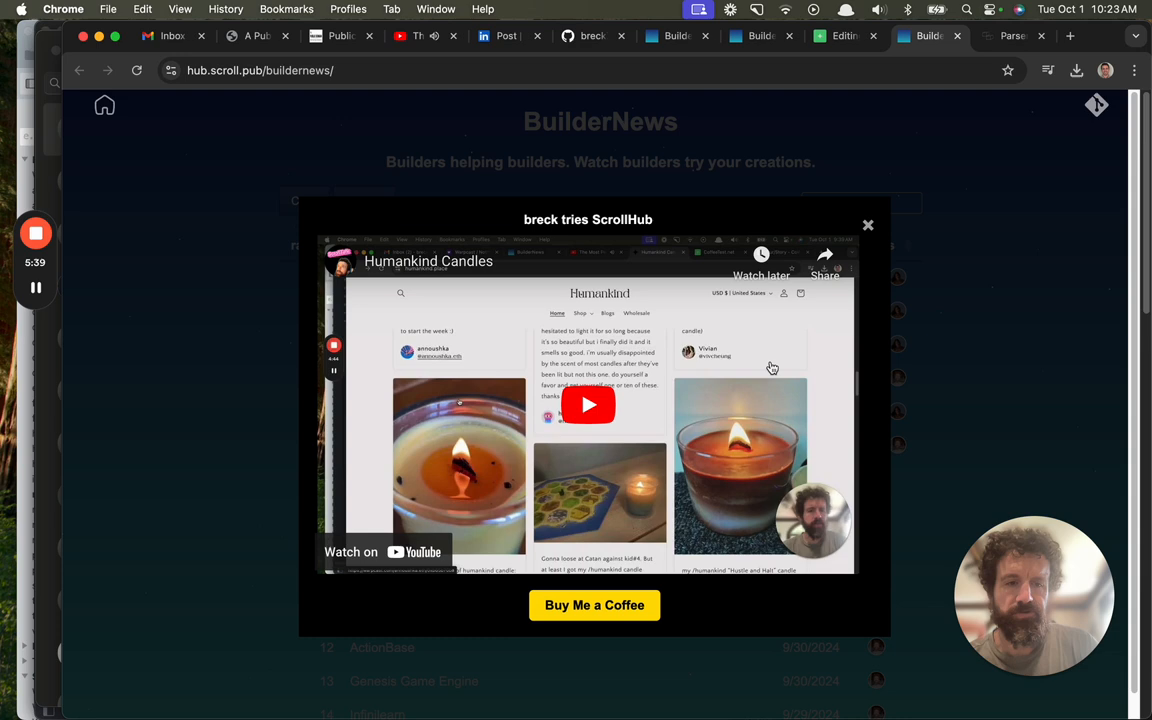
- Dismiss the ScrollHub try video before viewing tries.json
{"action": "left_click", "coordinate": [844, 36]}
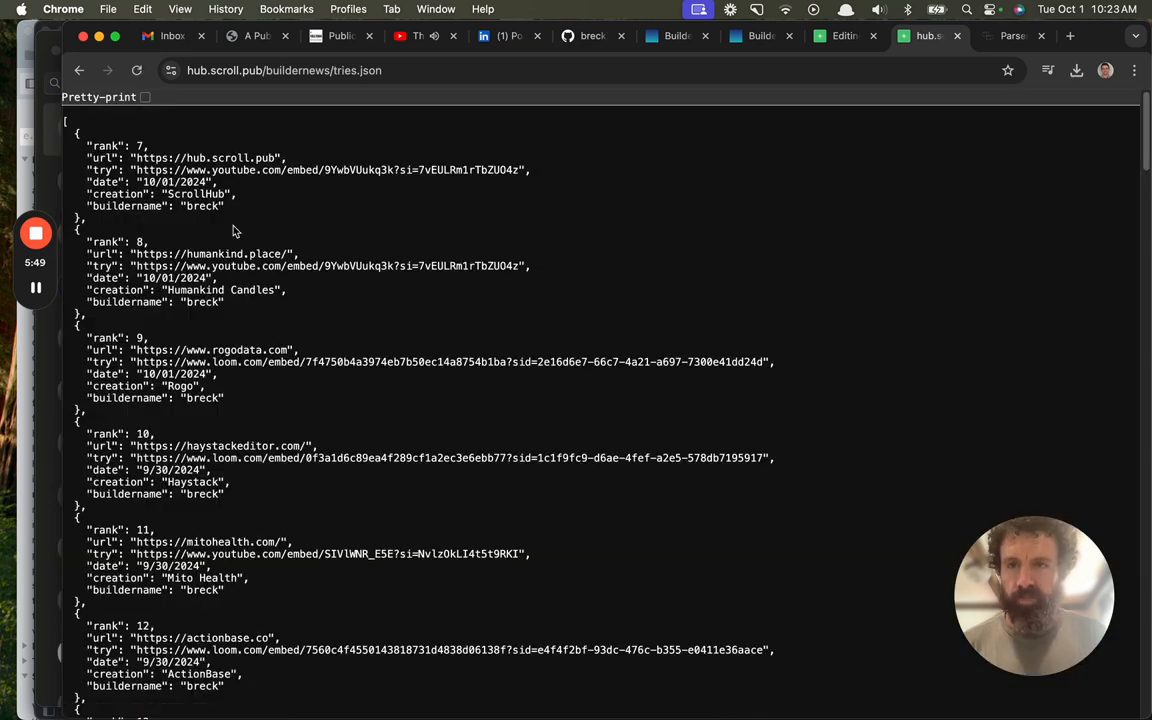
{"action": "mouse_move", "coordinate": [118, 164]}
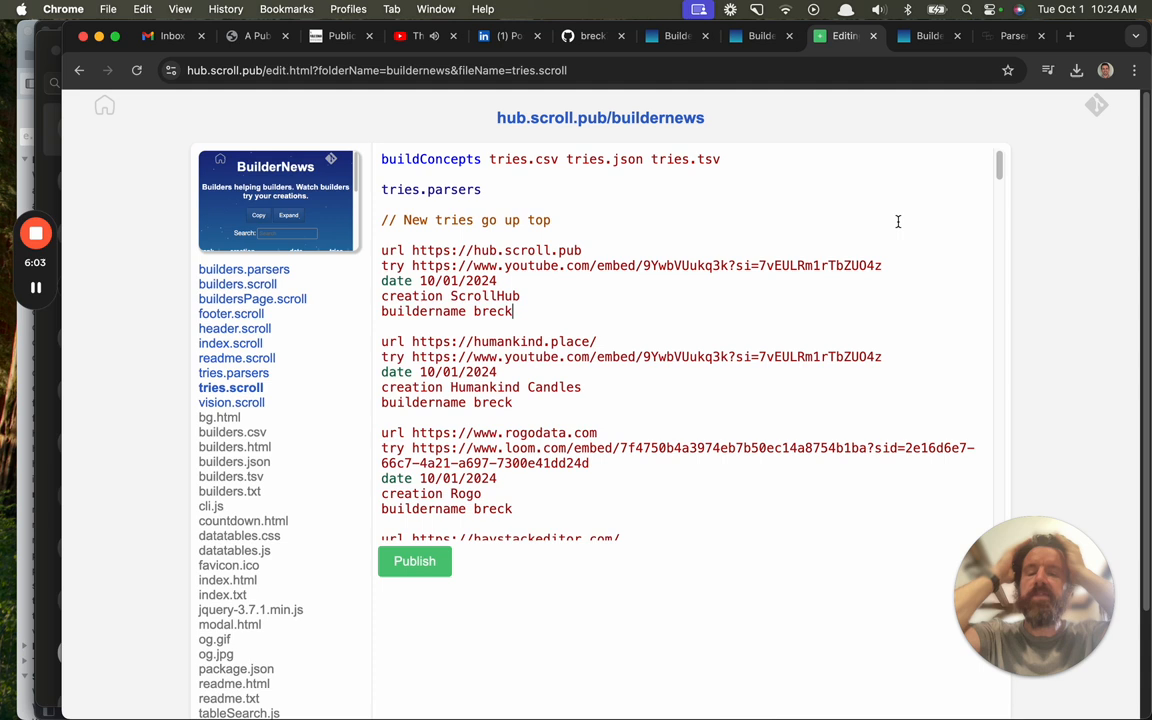
{"action": "mouse_move", "coordinate": [748, 128]}
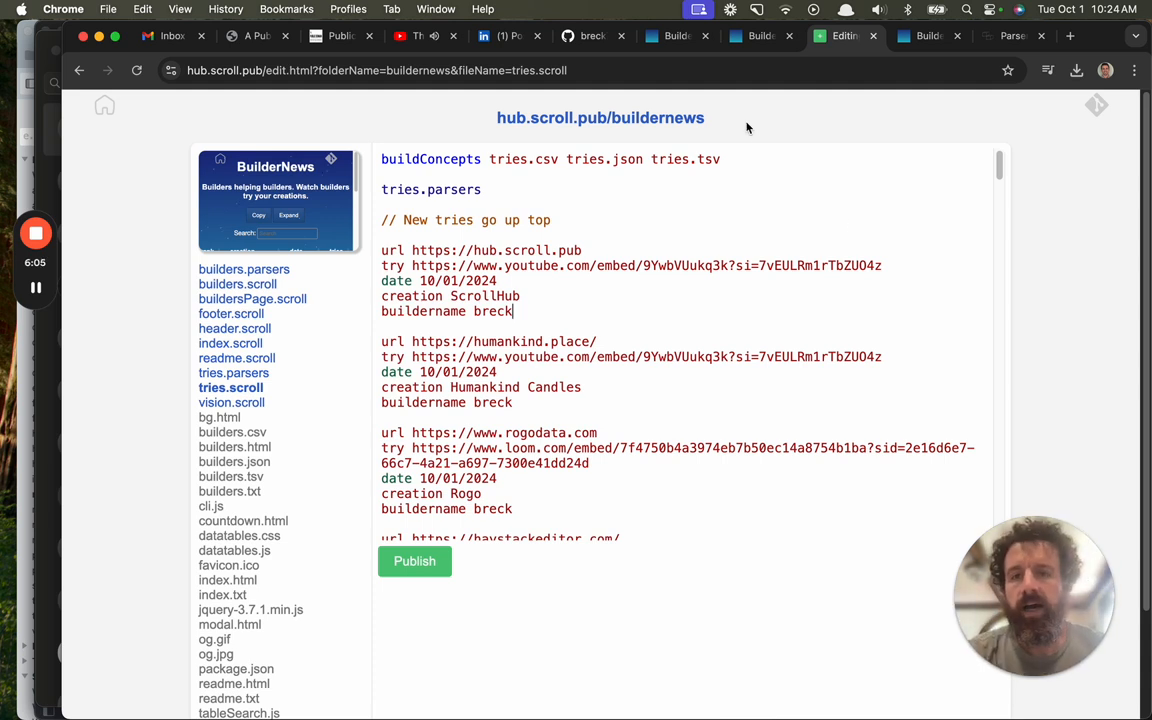
{"action": "mouse_move", "coordinate": [800, 128]}
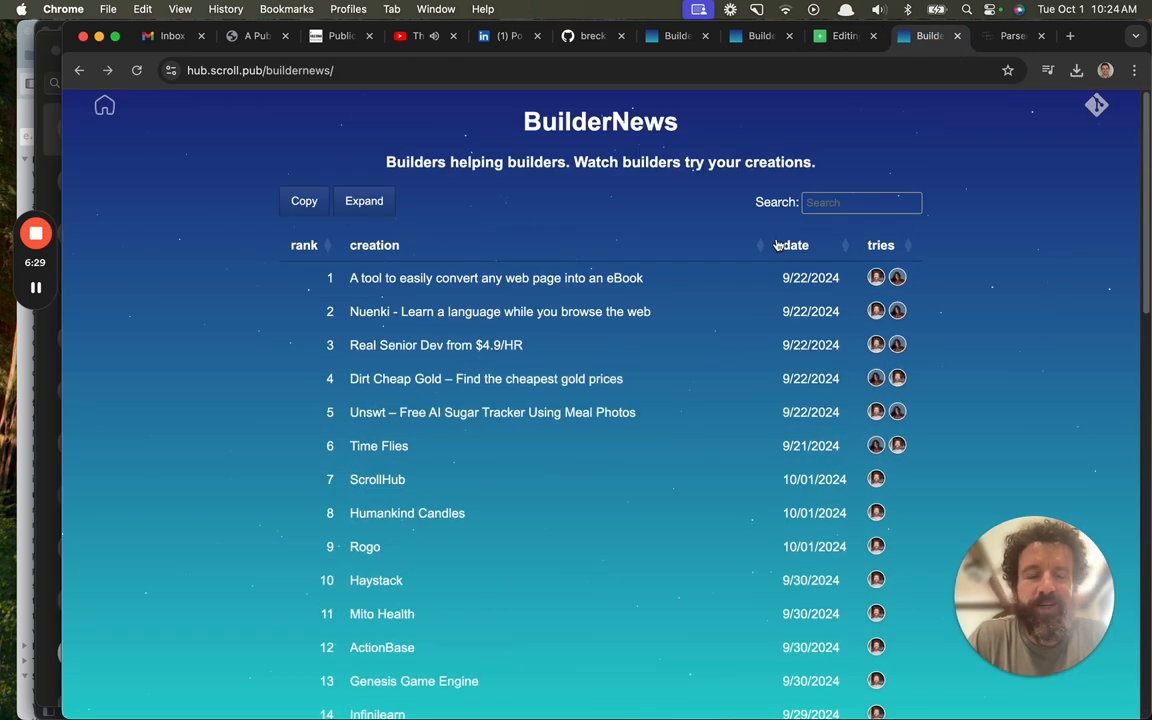
- Review the full BuilderNews tries table, then switch over to the LinkedIn post discussion
{"action": "scroll", "scroll_direction": "down", "scroll_amount": 3}
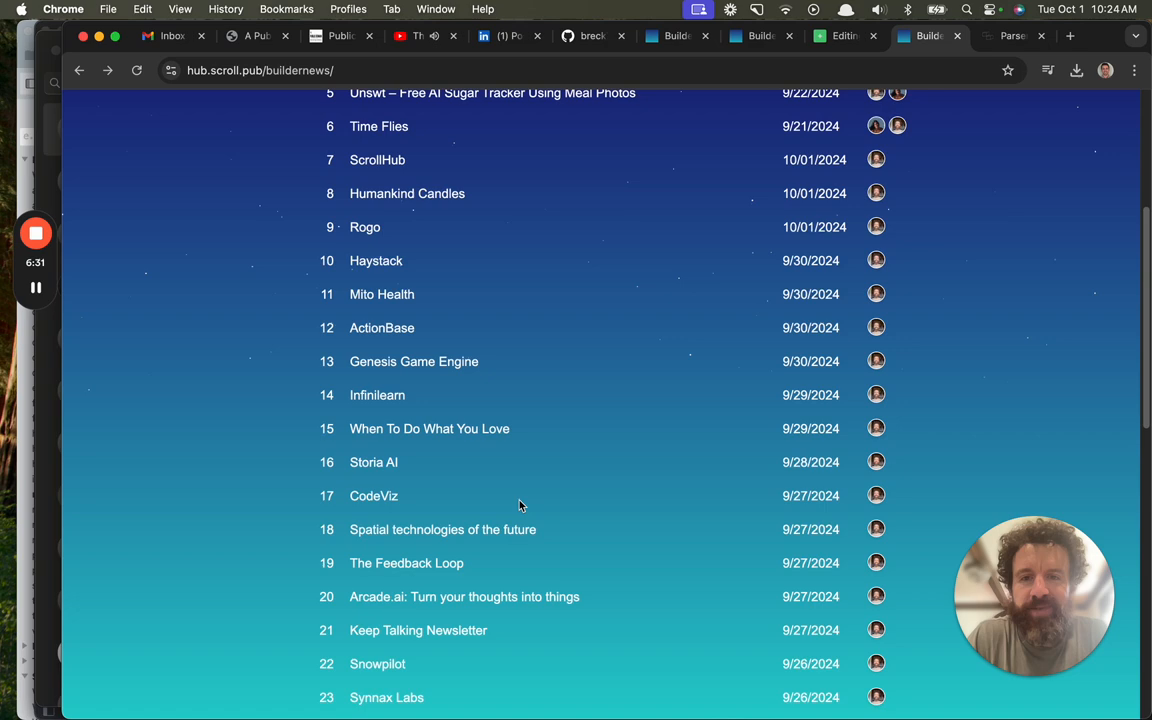
{"action": "scroll", "scroll_direction": "up", "scroll_amount": 3}
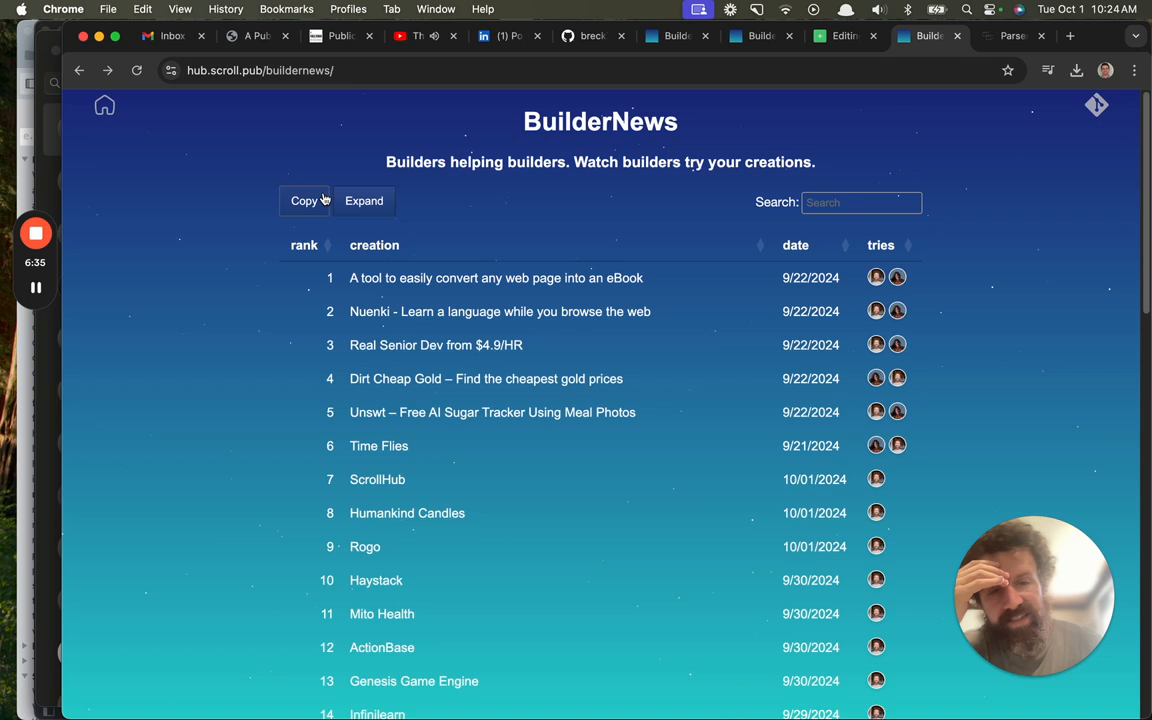
{"action": "mouse_move", "coordinate": [530, 220]}
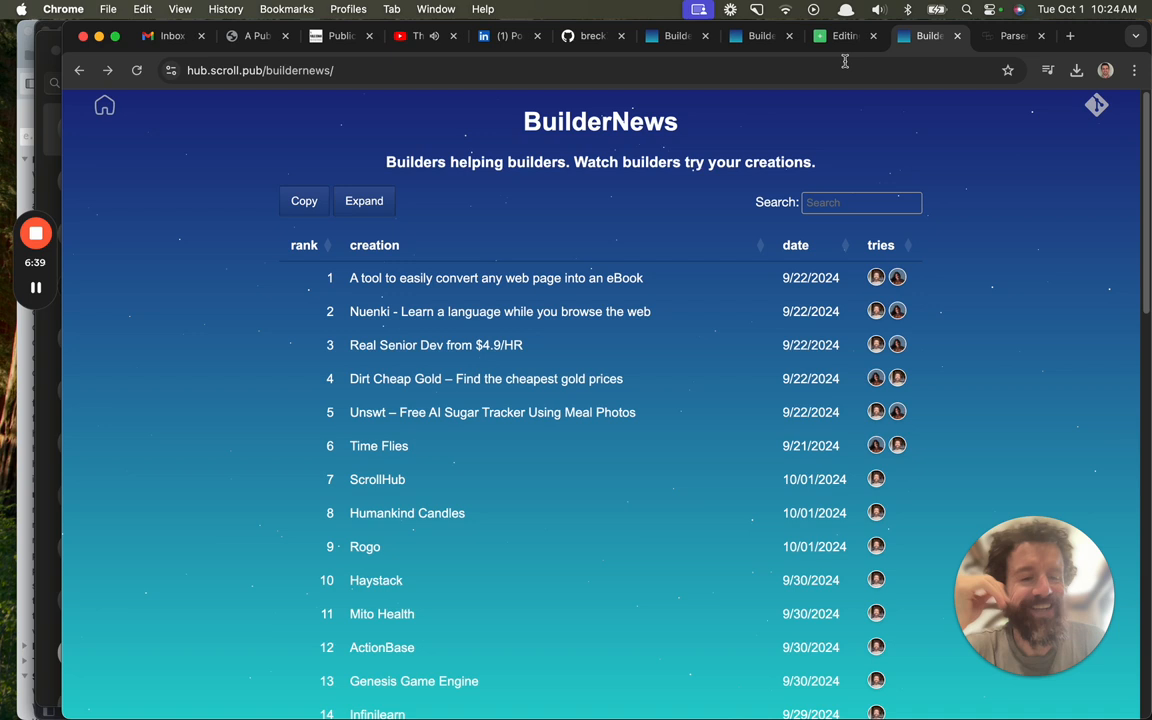
{"action": "mouse_move", "coordinate": [844, 36]}
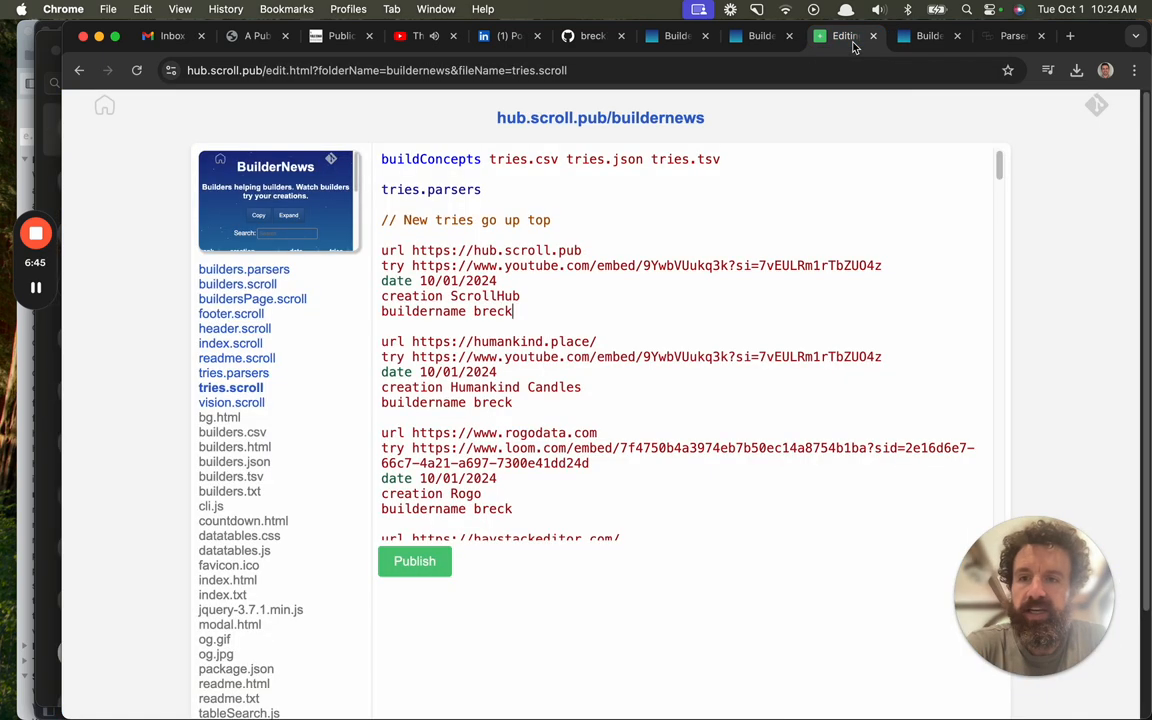
{"action": "left_click", "coordinate": [504, 36]}
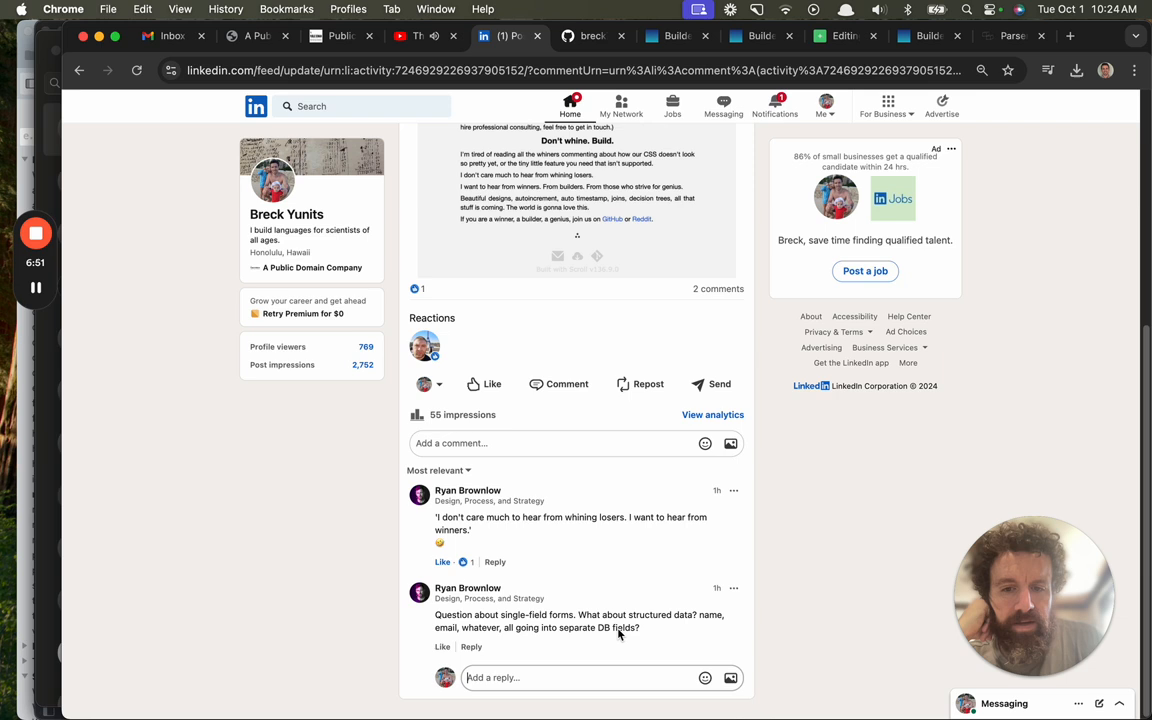
{"action": "mouse_move", "coordinate": [576, 636]}
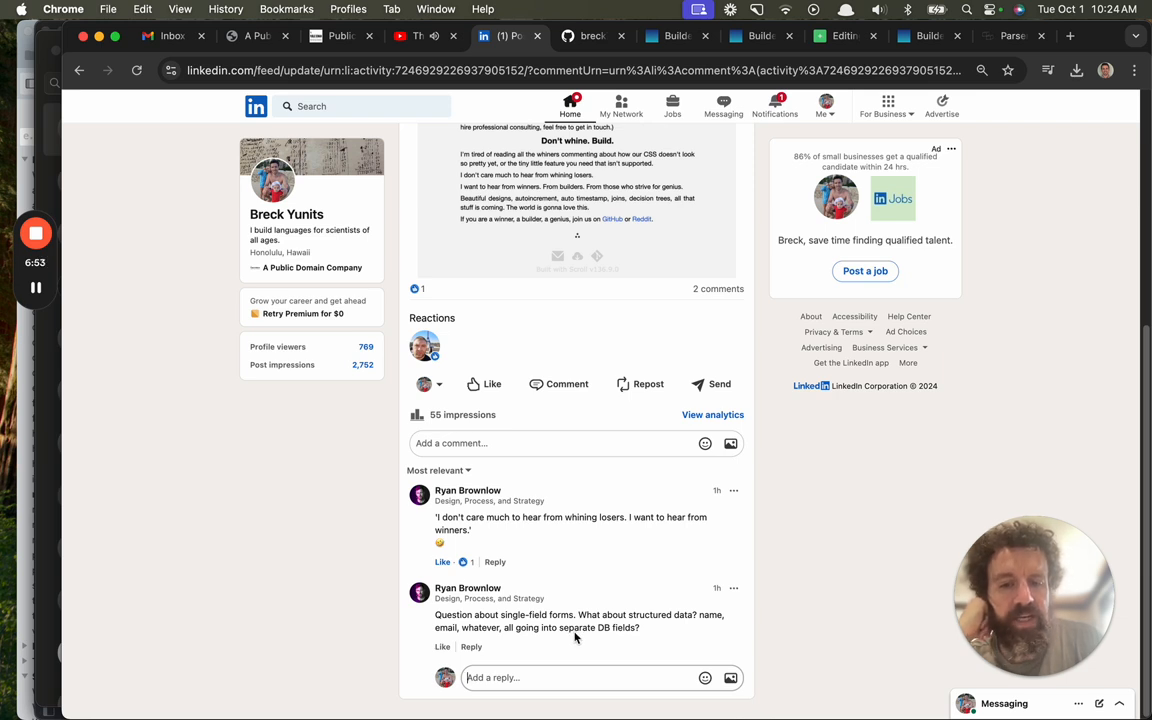
{"action": "mouse_move", "coordinate": [670, 622]}
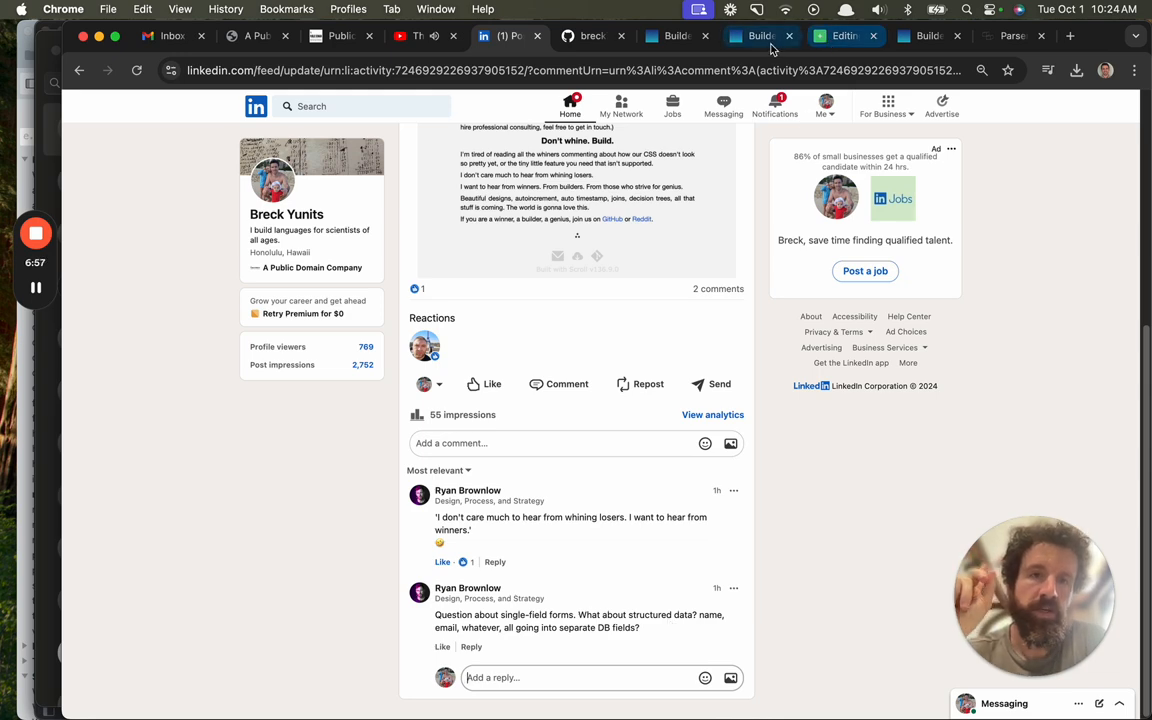
- Return from LinkedIn to the BuilderNews tries.scroll editor in ScrollHub
{"action": "left_click", "coordinate": [930, 36]}
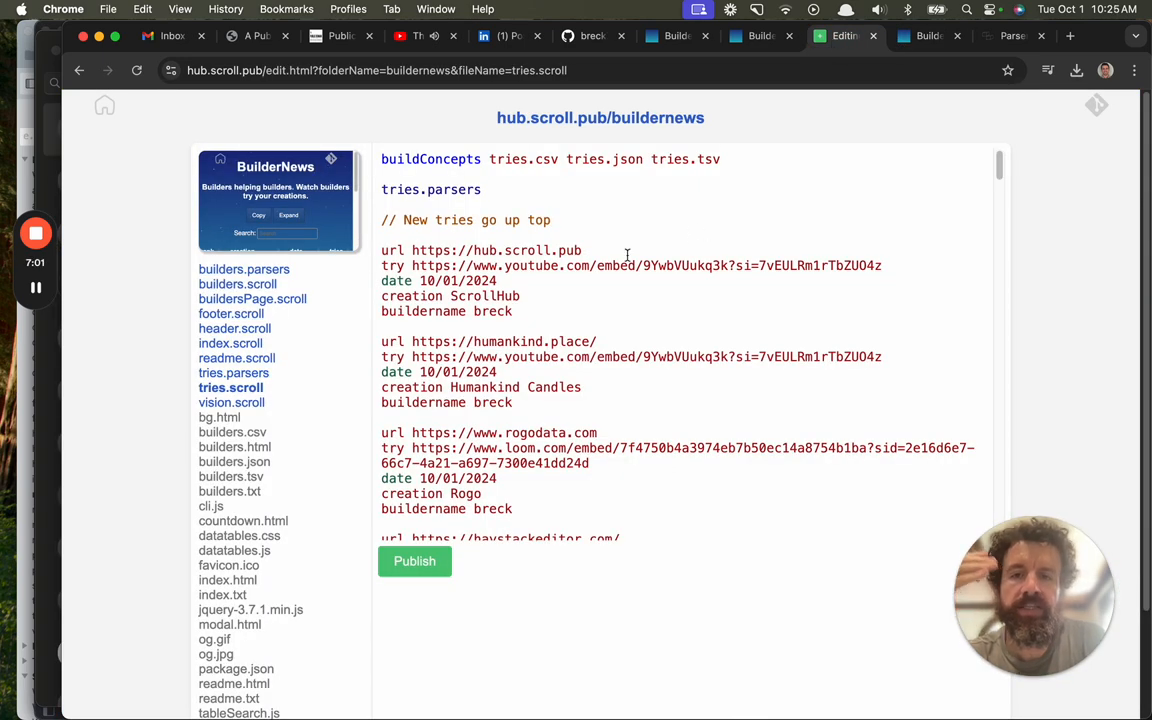
- Load the BuilderNews tries.parsers schema into Parser Designer
{"action": "left_click", "coordinate": [232, 372]}
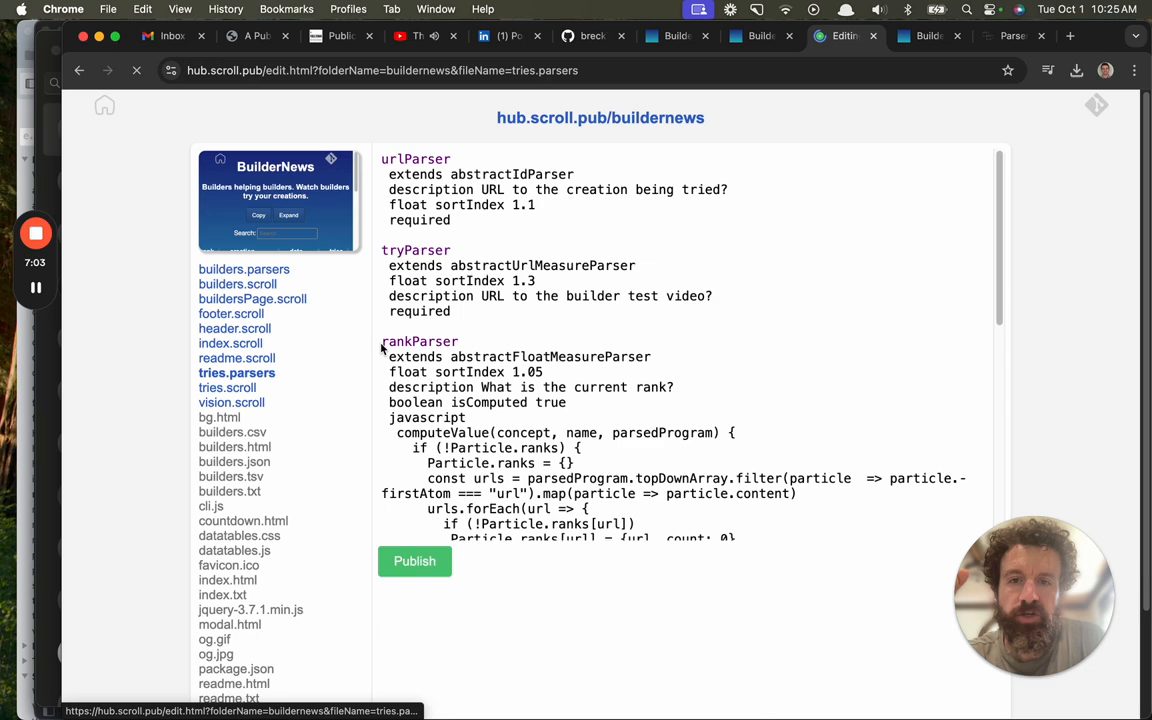
{"action": "left_click", "coordinate": [1012, 36]}
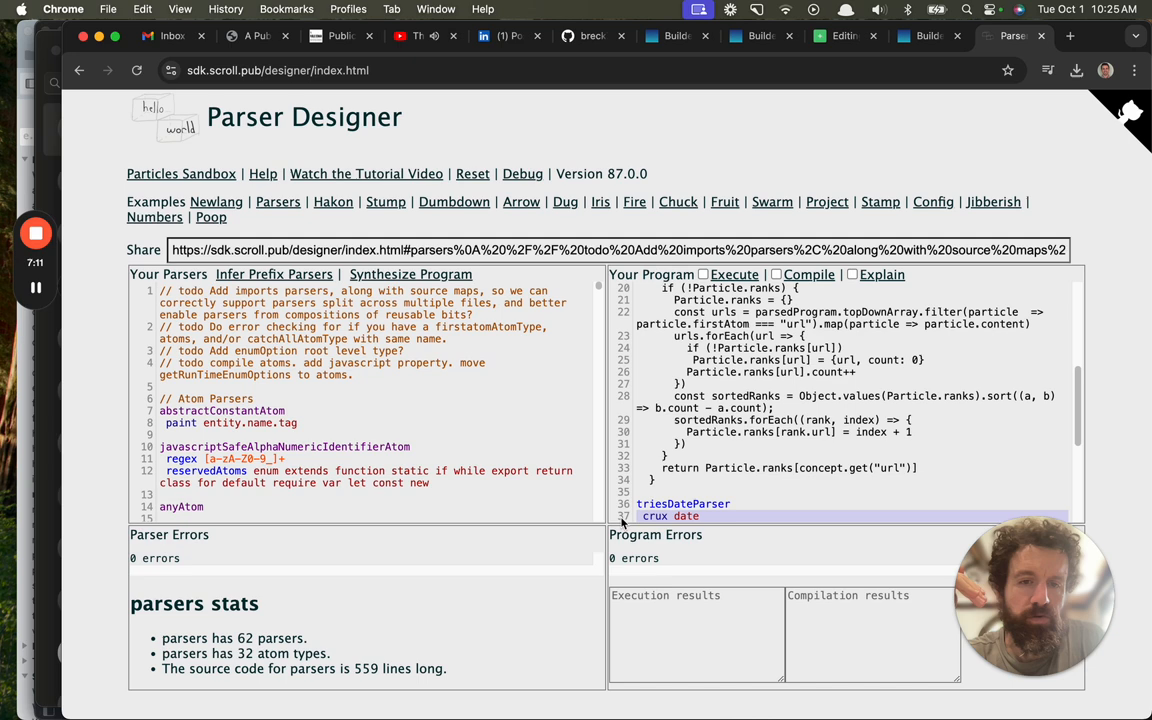
- Load PLDB's Ruby concept file into the designer, then view the live Ruby page on pldb.io
{"action": "left_click", "coordinate": [1070, 36]}
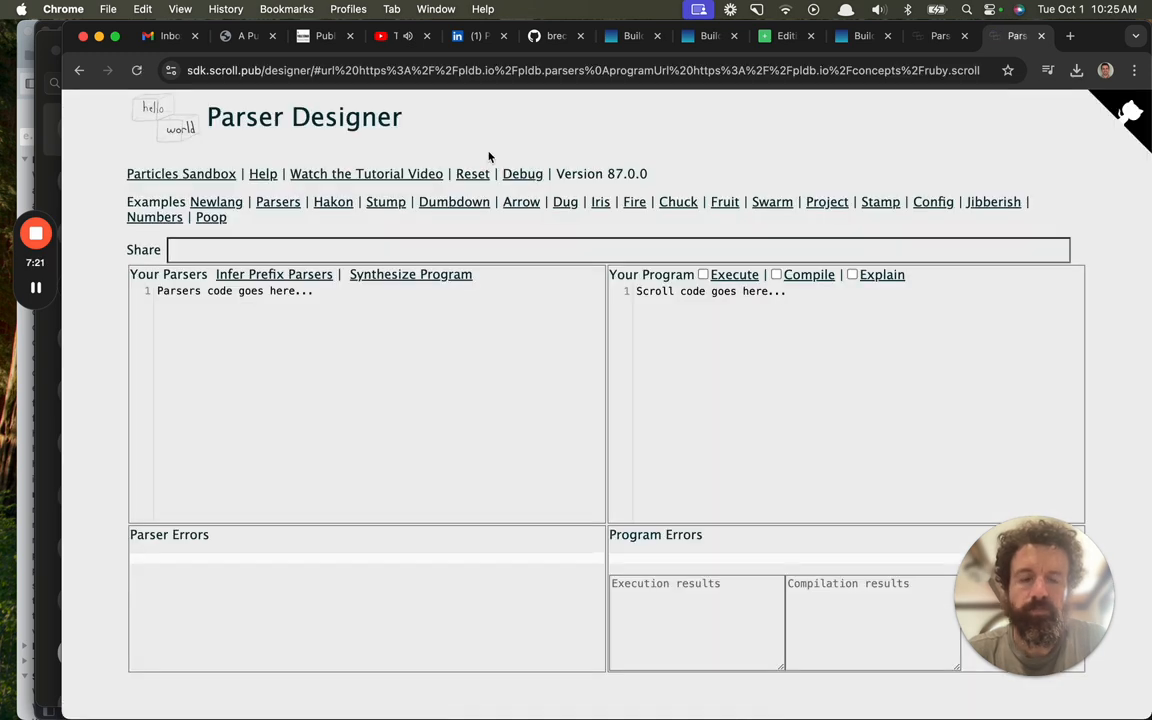
{"action": "left_click", "coordinate": [472, 172]}
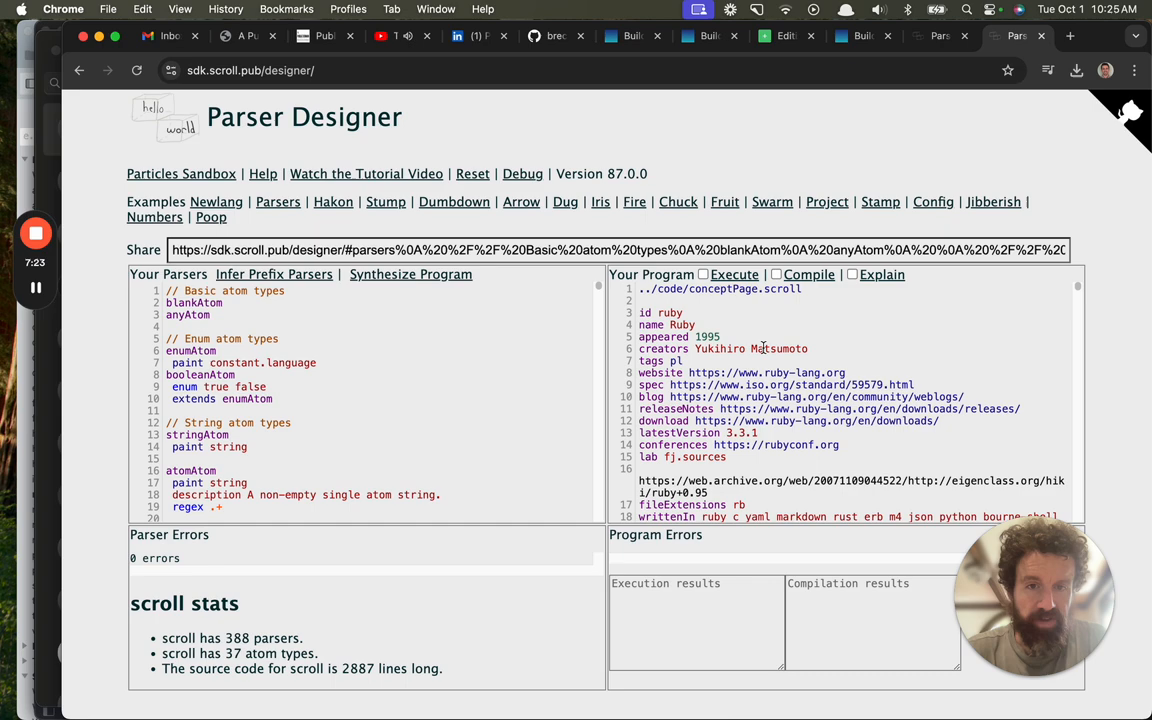
{"action": "scroll", "scroll_direction": "down", "scroll_amount": 3}
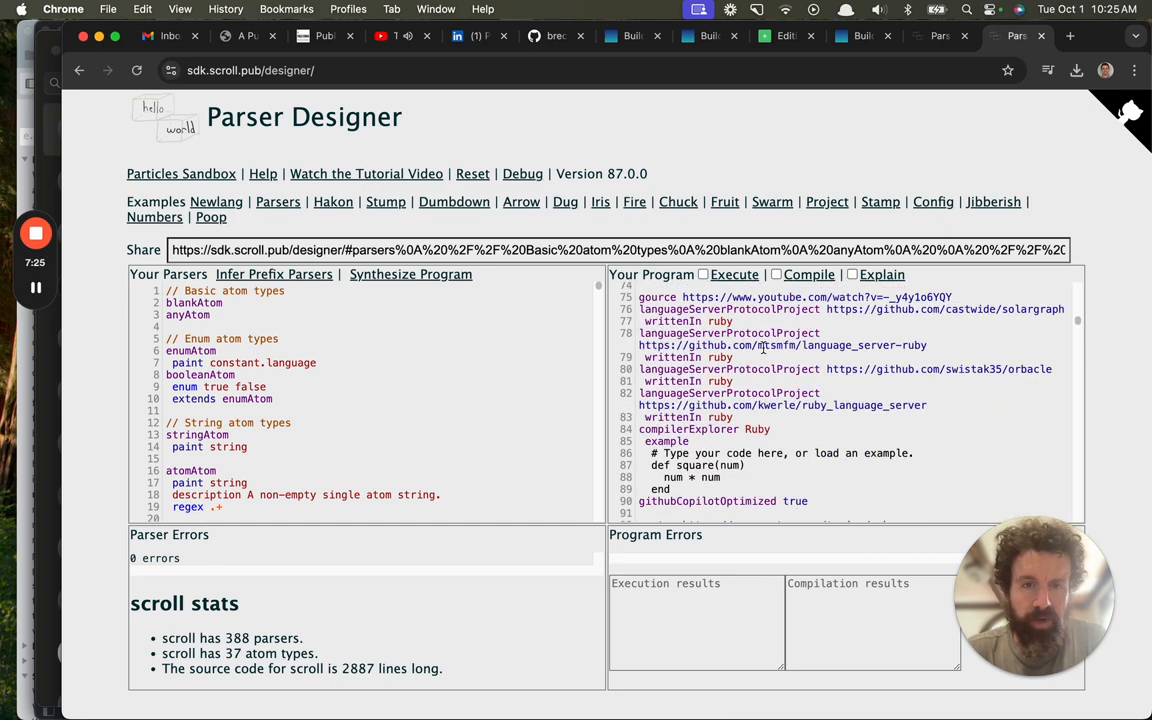
{"action": "left_click", "coordinate": [1016, 36]}
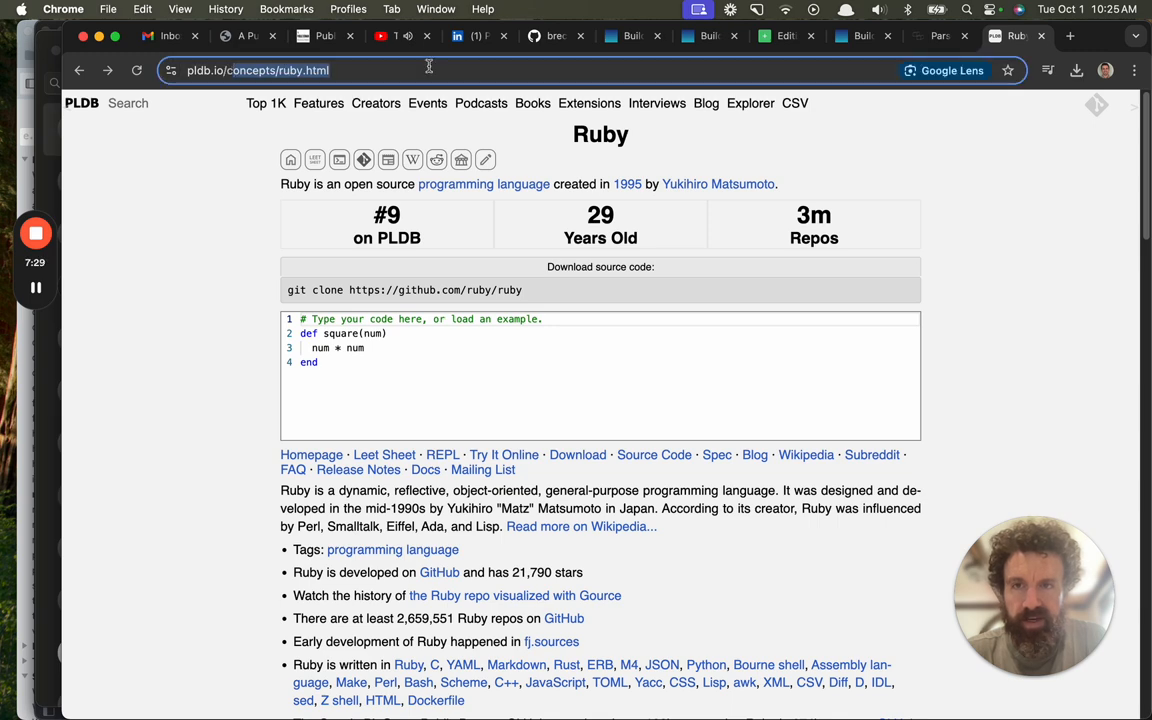
- Go to pldb.io/add.html and look through the Add Concept form's measure fields
{"action": "type", "text": "https://pldb.io/add.html"}
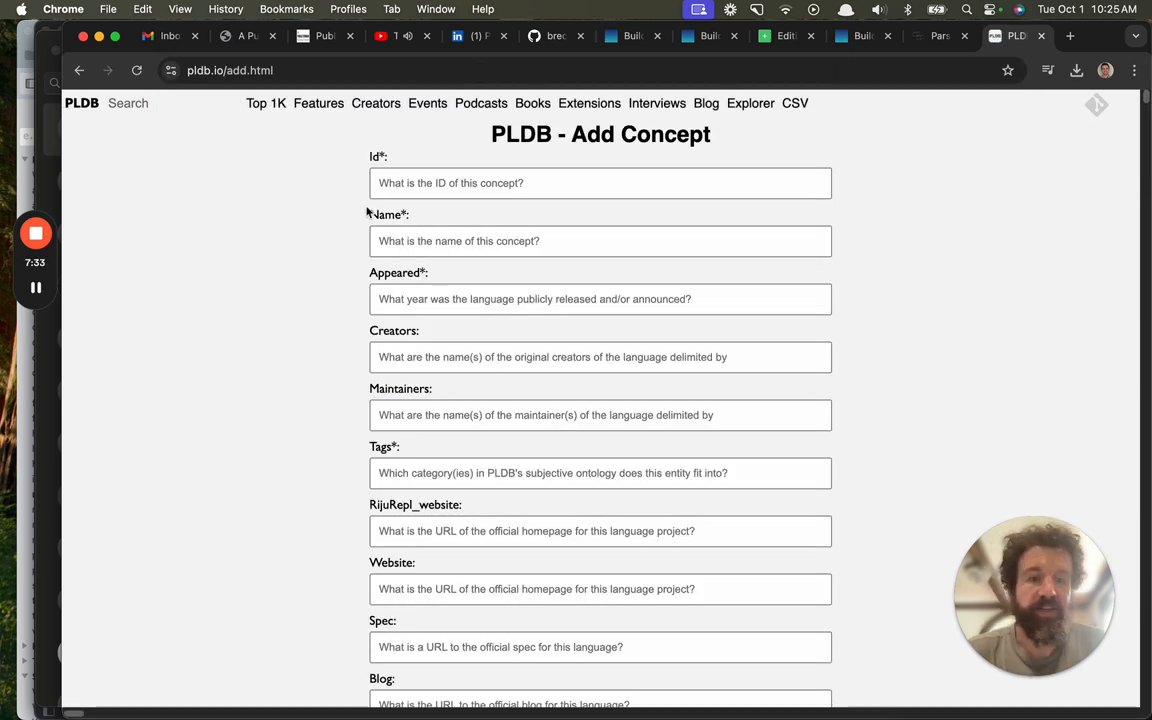
{"action": "scroll", "scroll_direction": "down", "scroll_amount": 3}
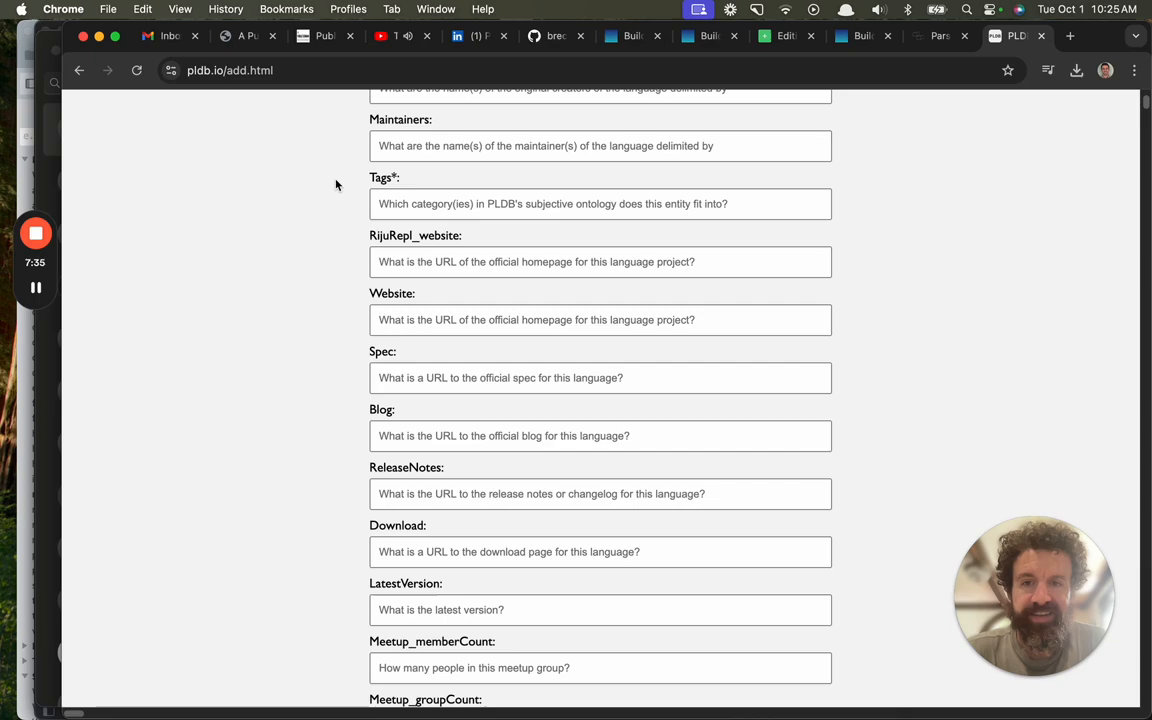
{"action": "scroll", "scroll_direction": "down", "scroll_amount": 3}
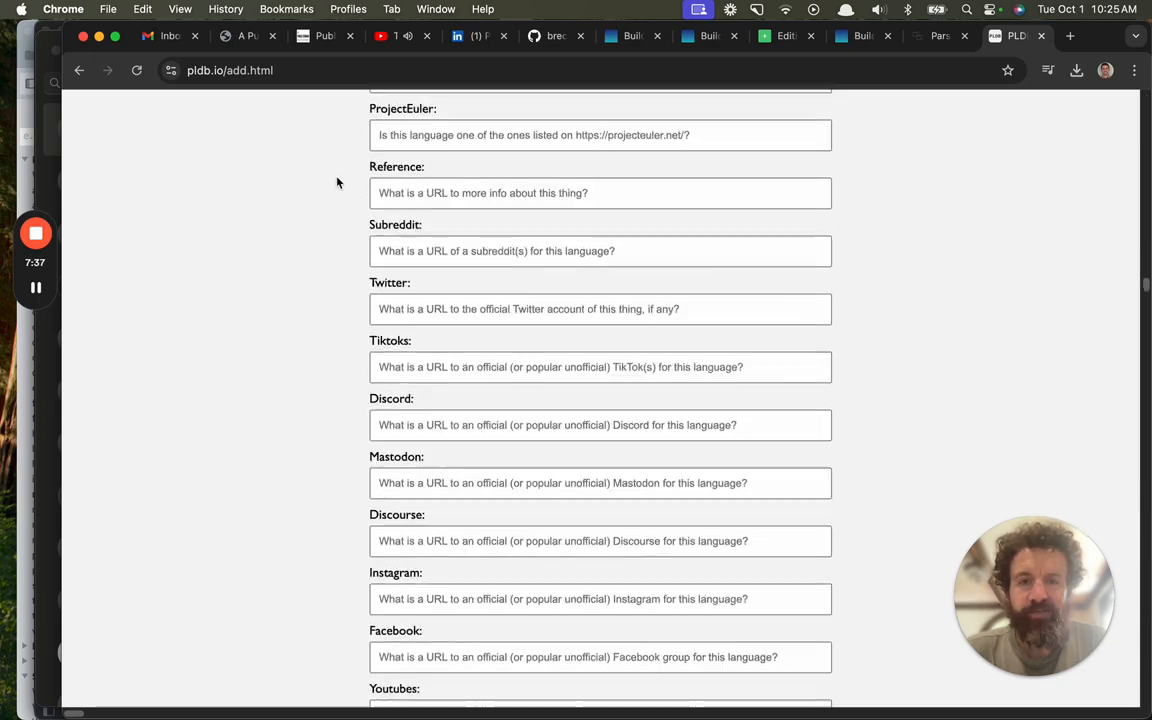
{"action": "scroll", "scroll_direction": "down", "scroll_amount": 3}
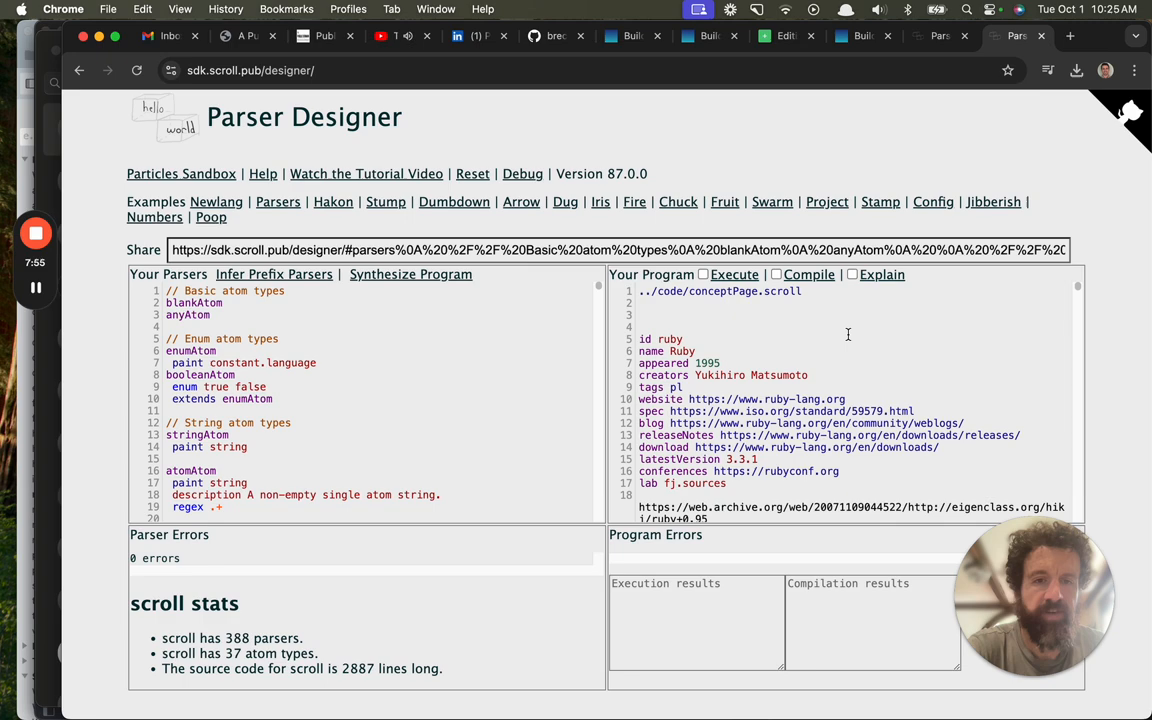
- Scroll through the Ruby concept sample program beside the Scroll parsers
{"action": "scroll", "scroll_direction": "down", "scroll_amount": 3}
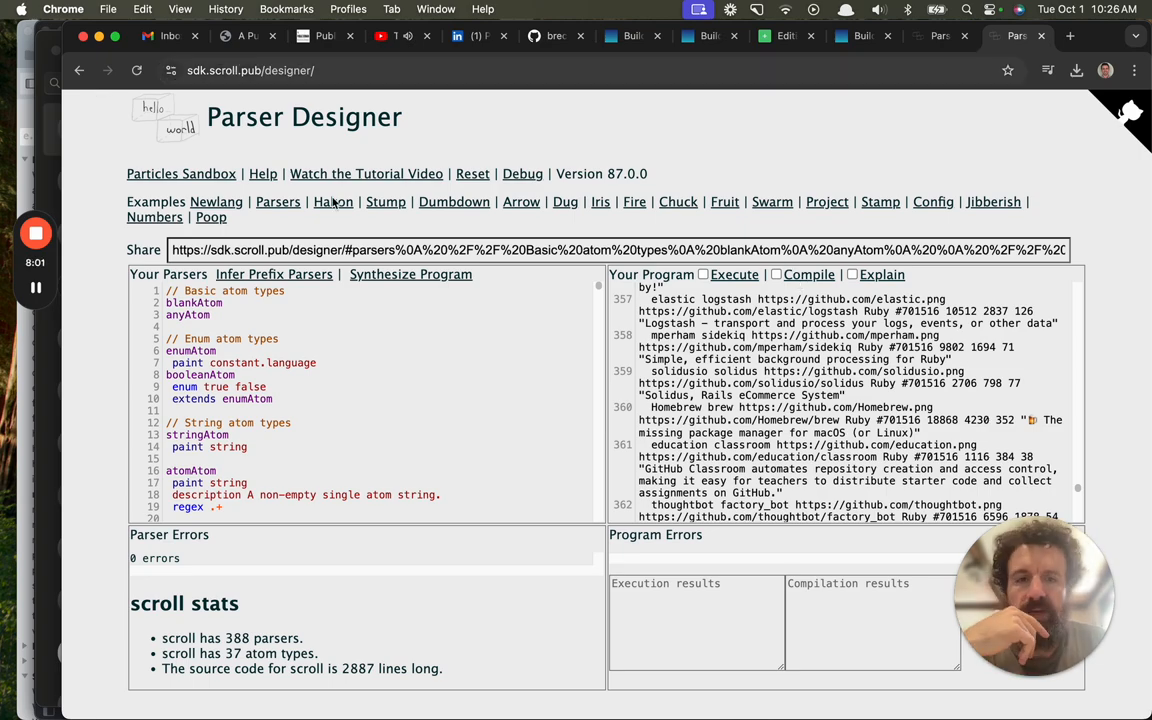
{"action": "scroll", "scroll_direction": "up", "scroll_amount": 3}
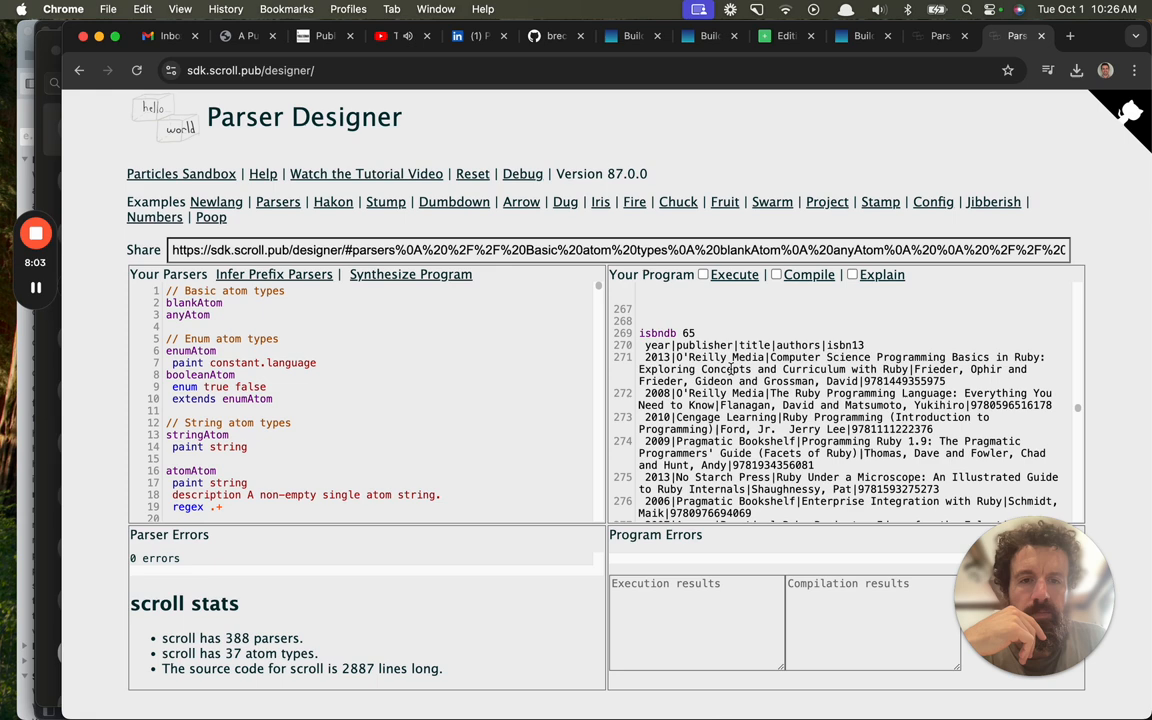
{"action": "scroll", "scroll_direction": "up", "scroll_amount": 3}
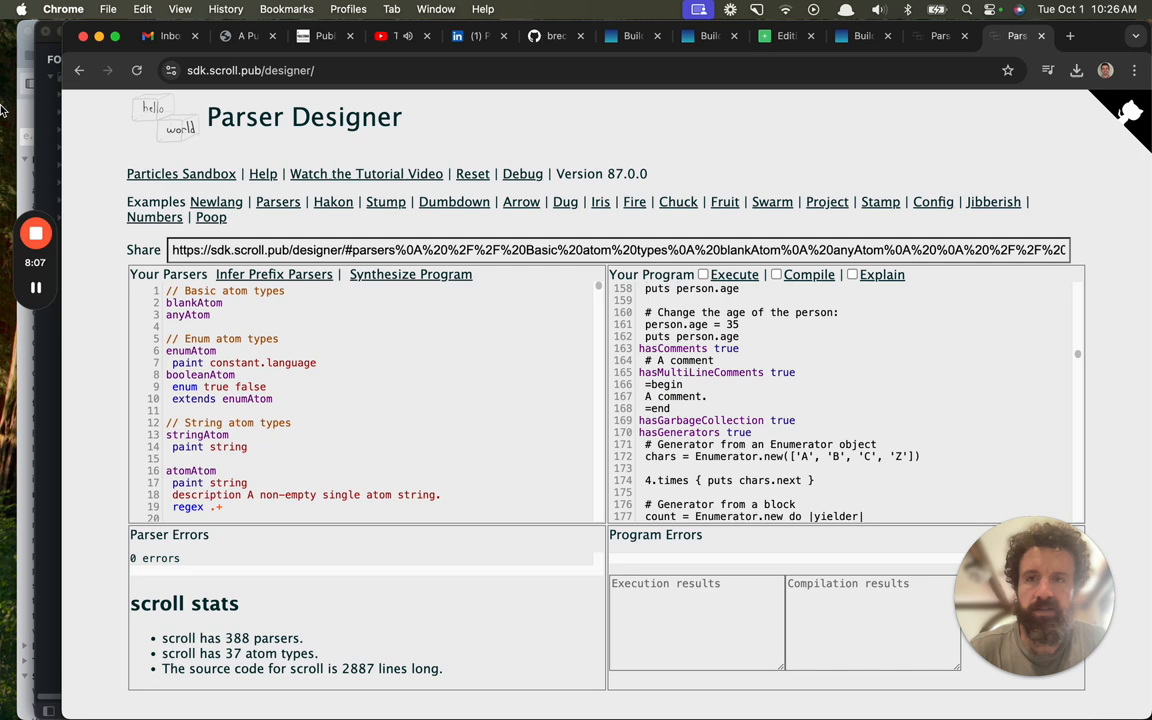
- In the pldb GitHub repo's code folder, read through the measures.parsers file
{"action": "left_click", "coordinate": [1016, 36]}
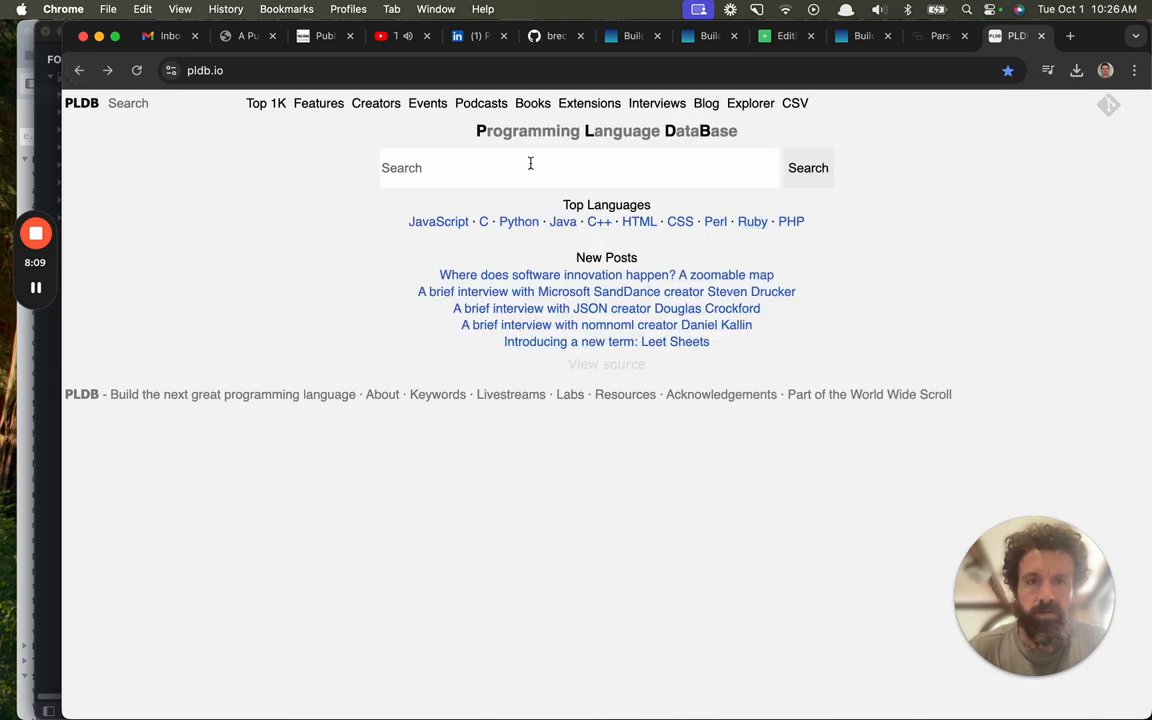
{"action": "mouse_move", "coordinate": [1108, 106]}
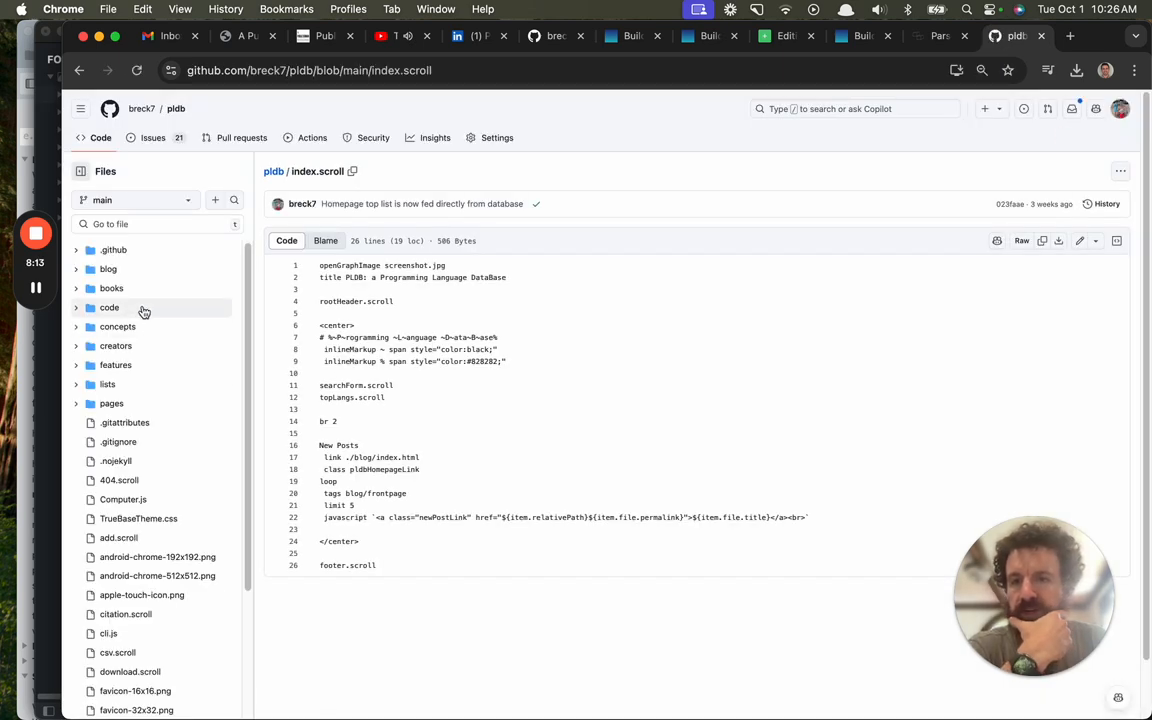
{"action": "left_click", "coordinate": [108, 308]}
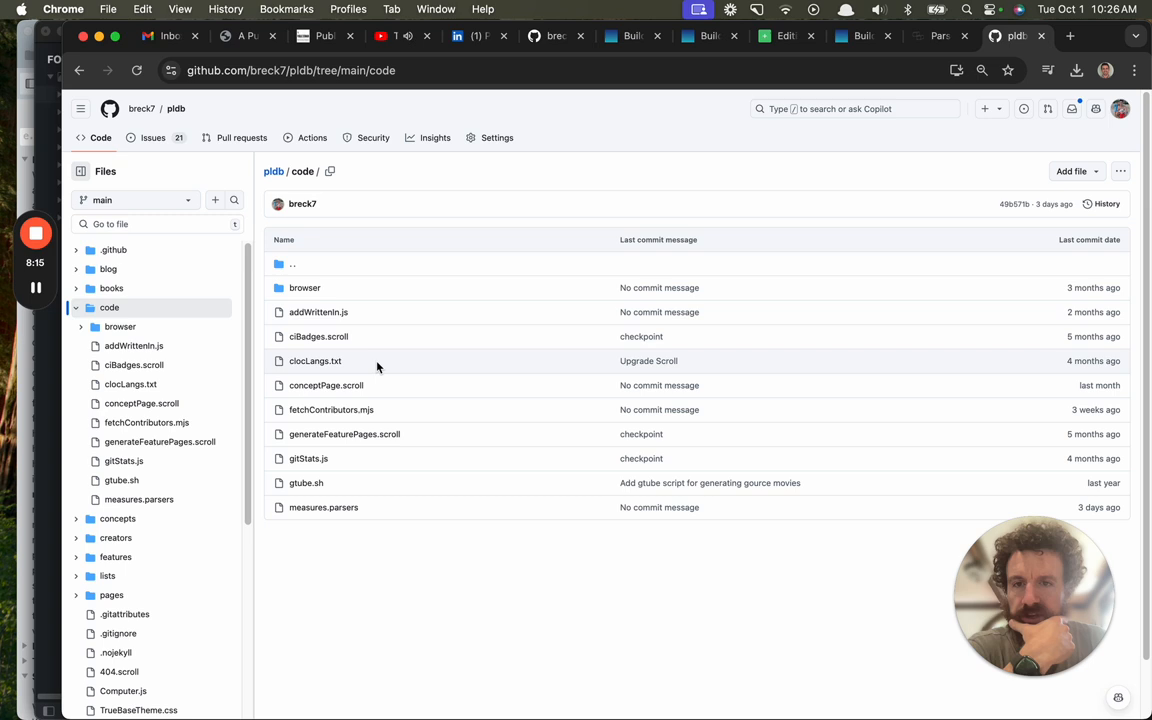
{"action": "mouse_move", "coordinate": [404, 432]}
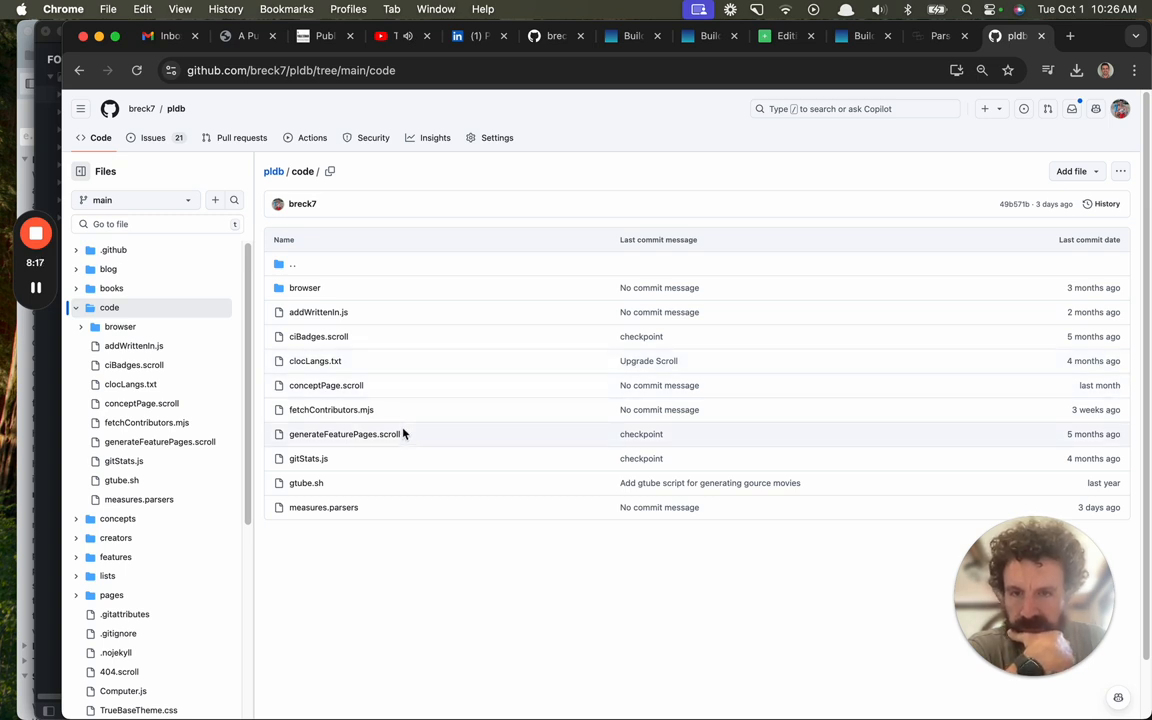
{"action": "mouse_move", "coordinate": [324, 508]}
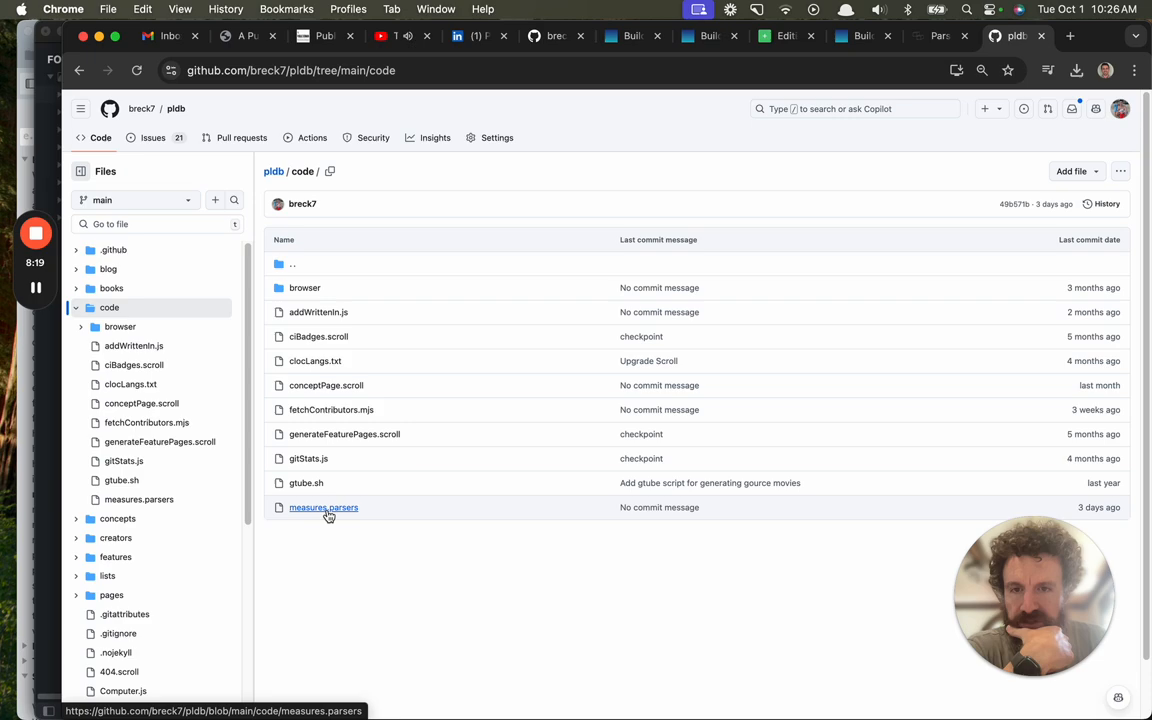
{"action": "left_click", "coordinate": [324, 508]}
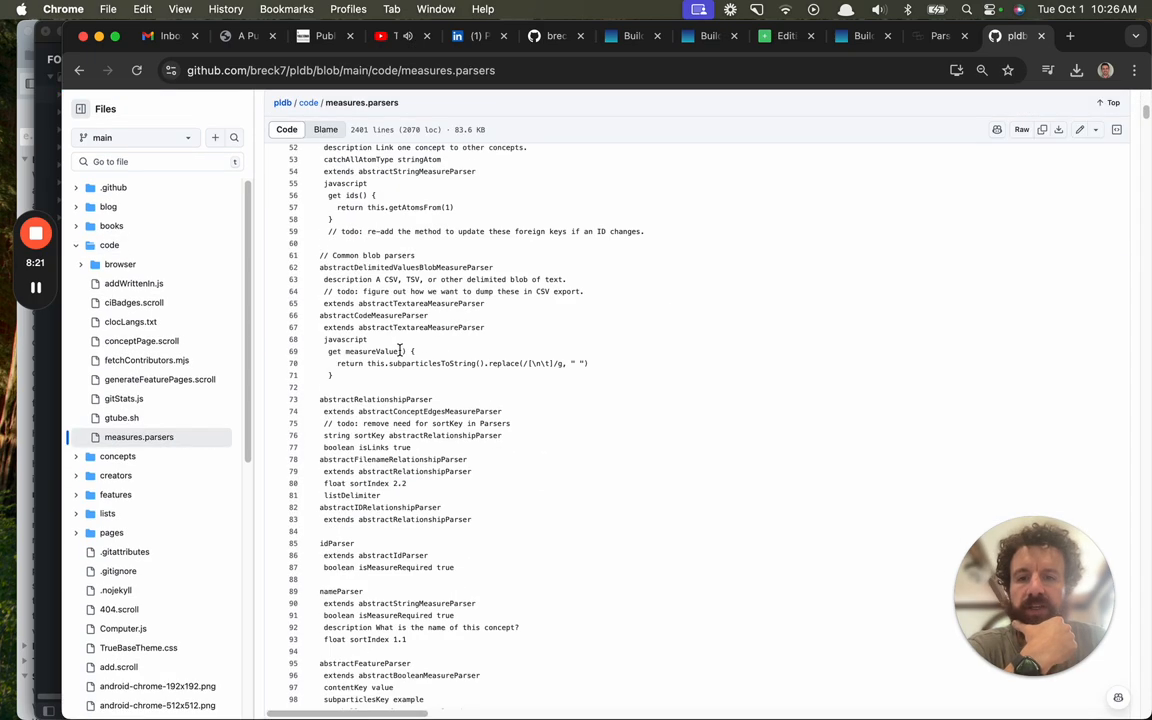
{"action": "scroll", "scroll_direction": "down", "scroll_amount": 3}
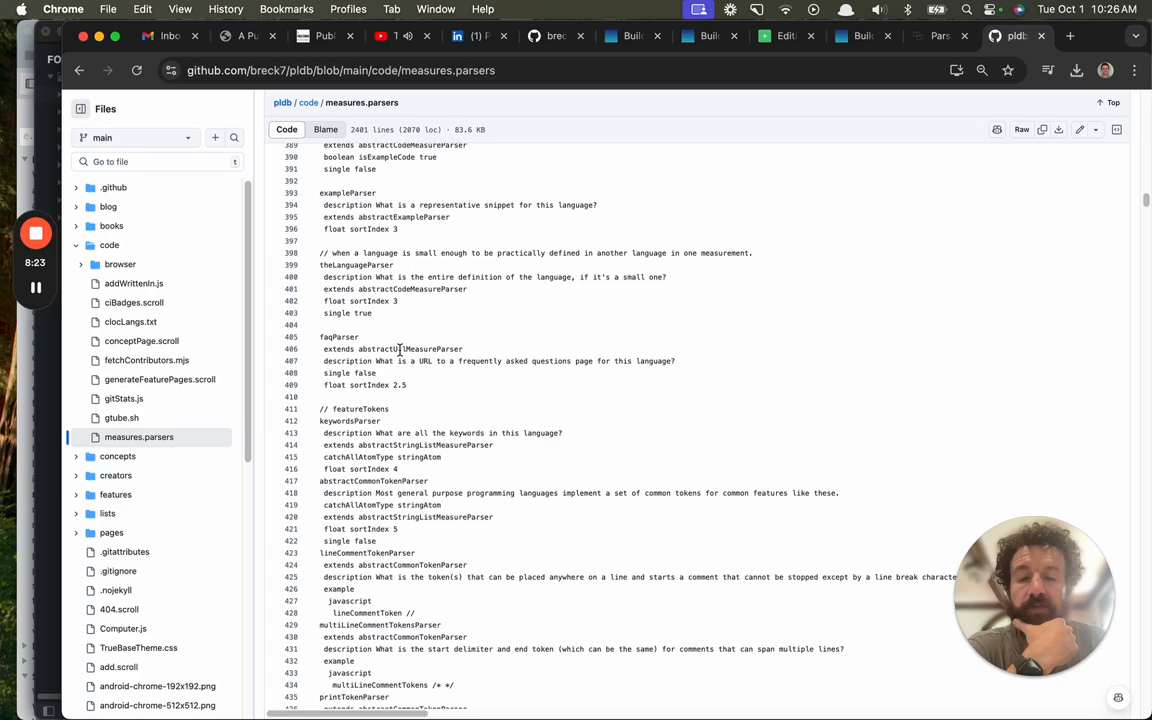
{"action": "scroll", "scroll_direction": "down", "scroll_amount": 3}
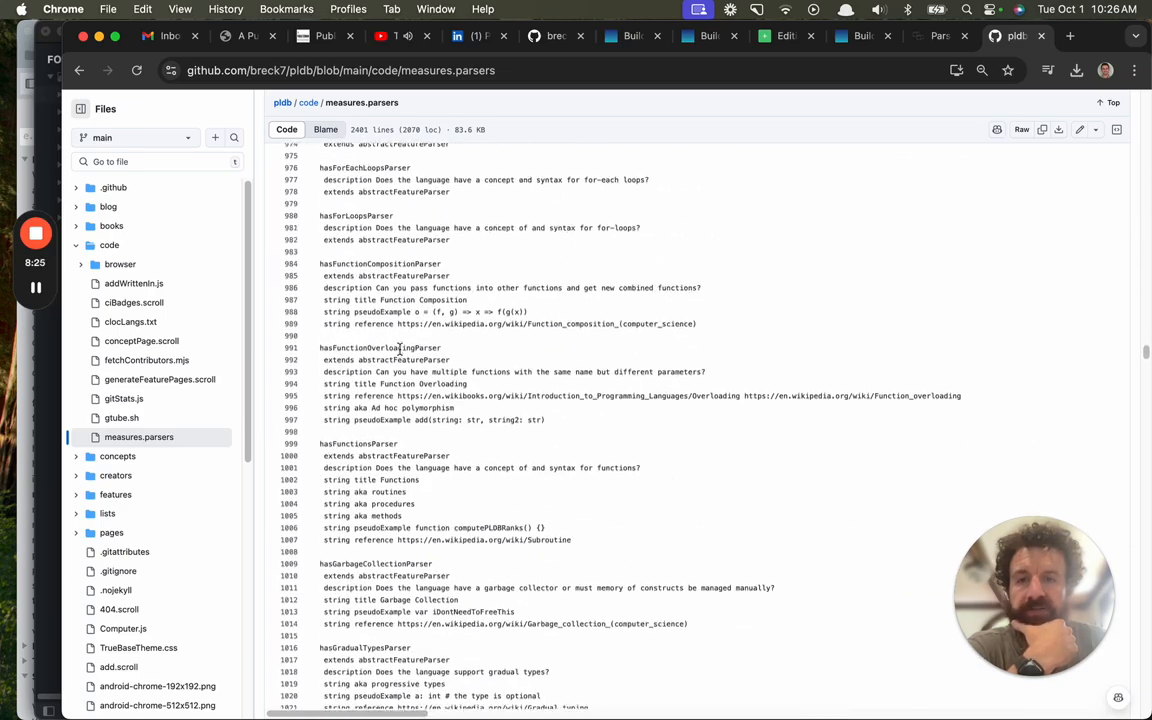
{"action": "scroll", "scroll_direction": "down", "scroll_amount": 3}
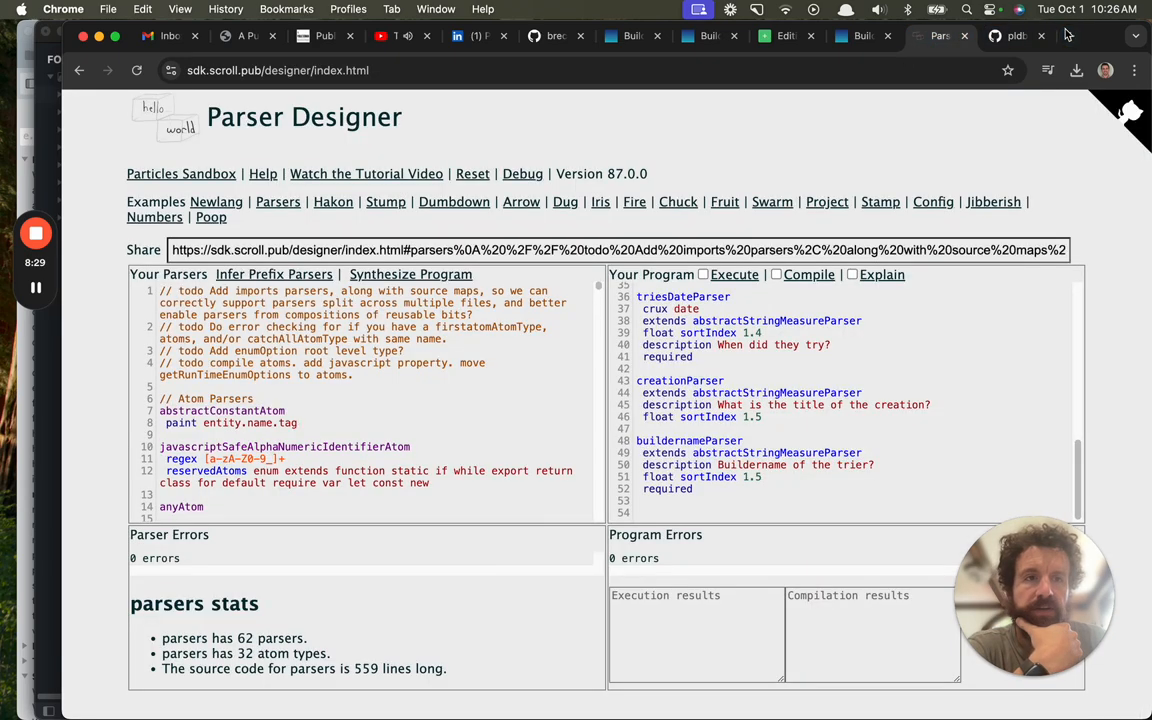
- From the PLDB homepage, view the CSV page listing statistics for every measure
{"action": "left_click", "coordinate": [1020, 36]}
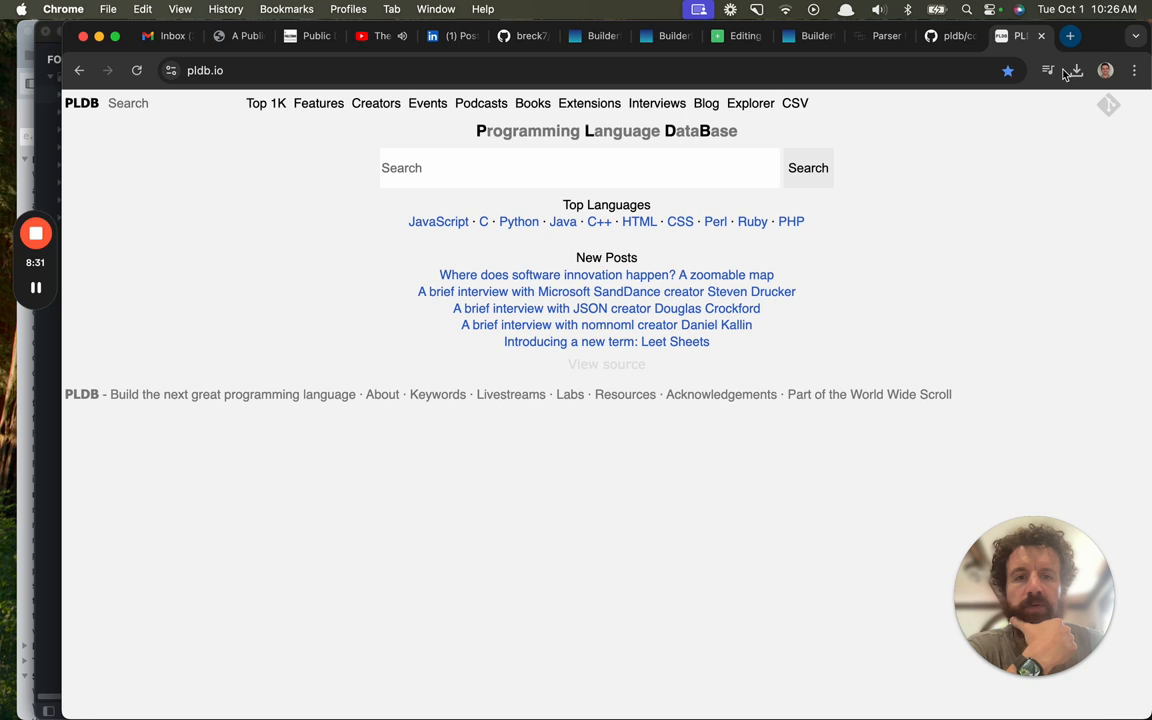
{"action": "mouse_move", "coordinate": [868, 394]}
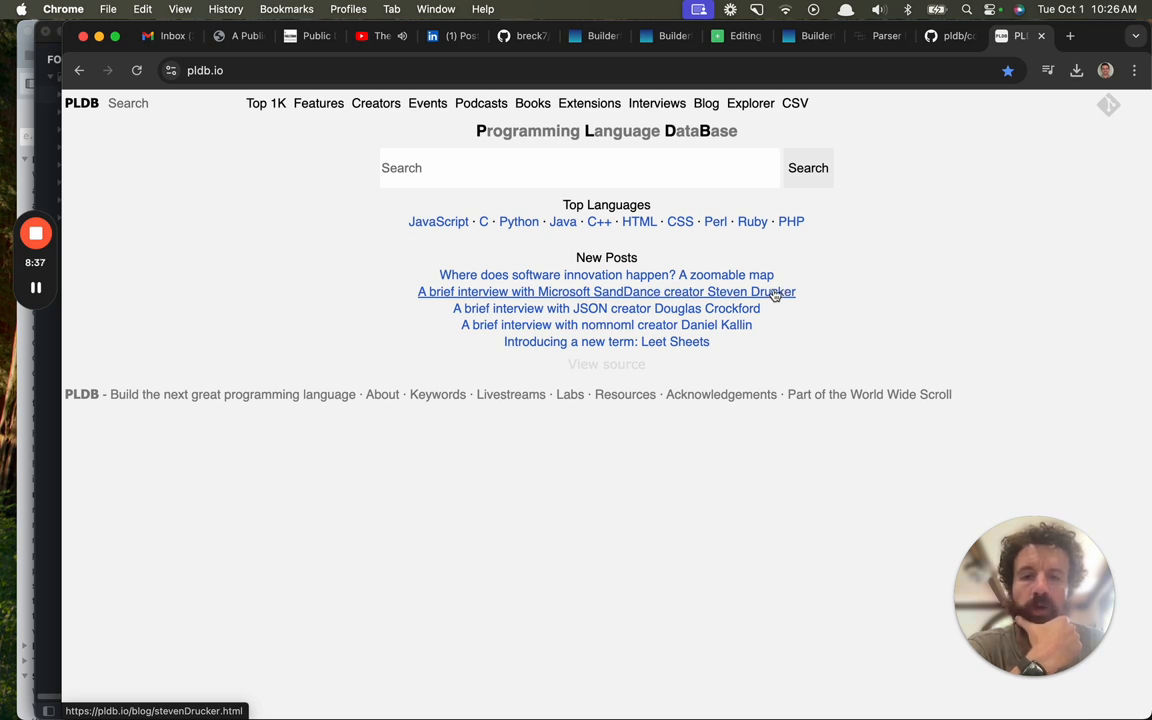
{"action": "mouse_move", "coordinate": [746, 496]}
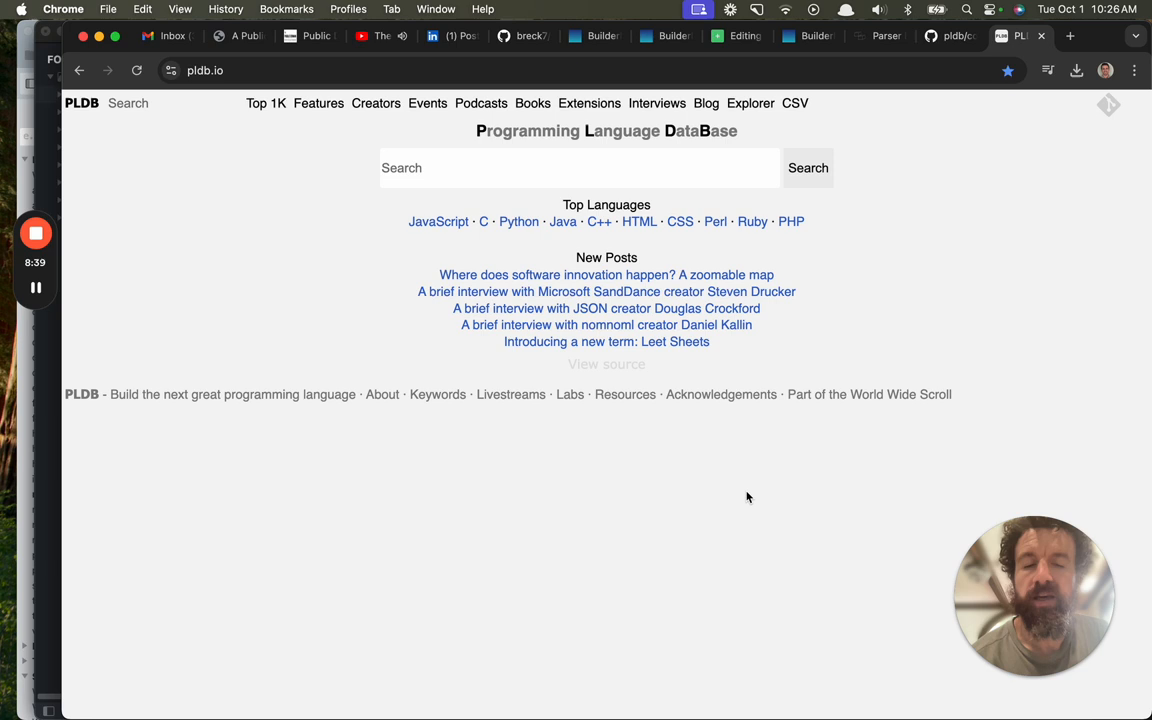
{"action": "mouse_move", "coordinate": [656, 504]}
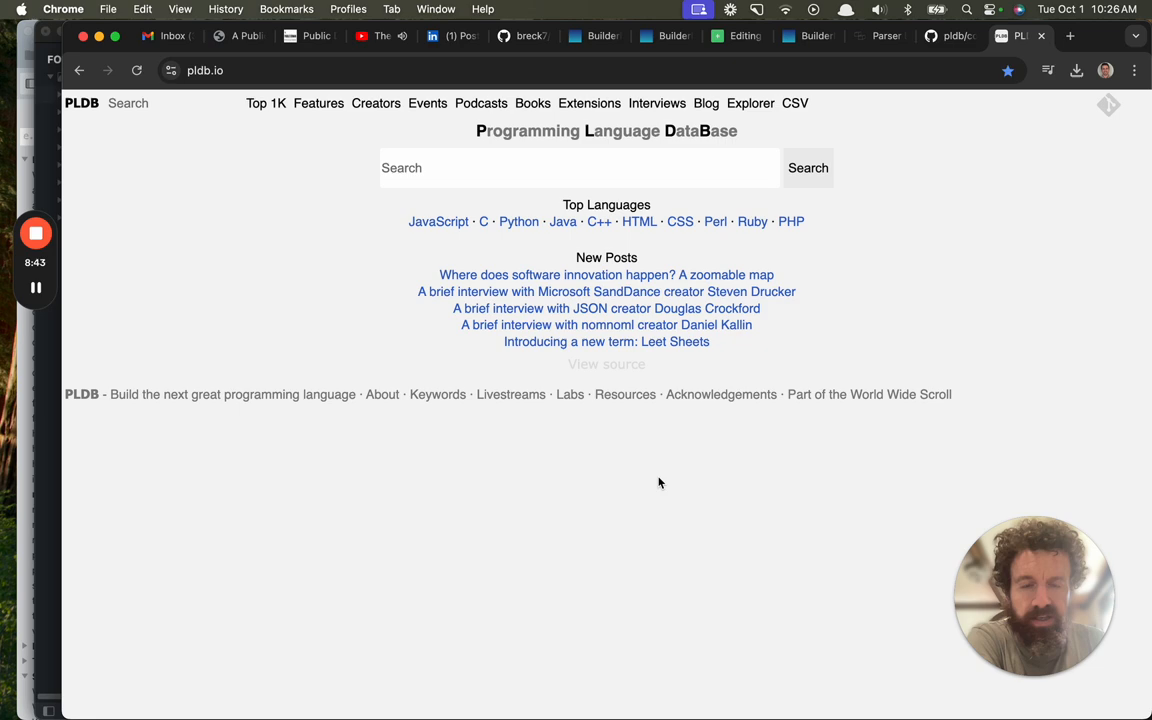
{"action": "mouse_move", "coordinate": [756, 120]}
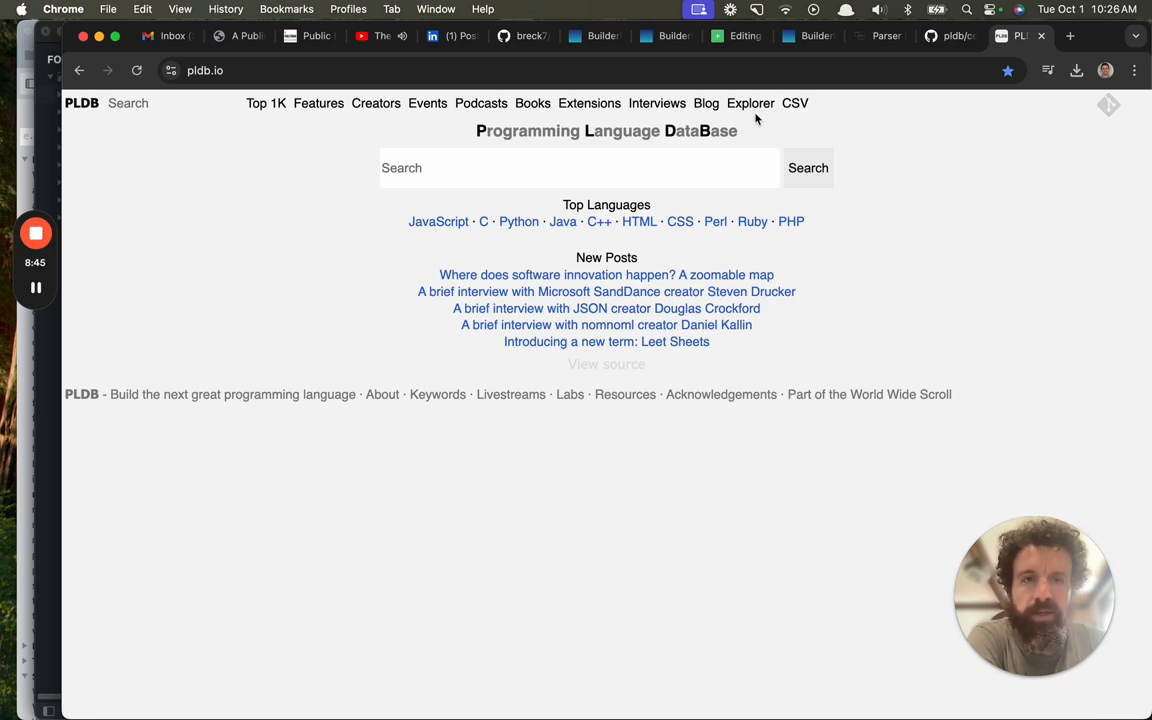
{"action": "left_click", "coordinate": [796, 104]}
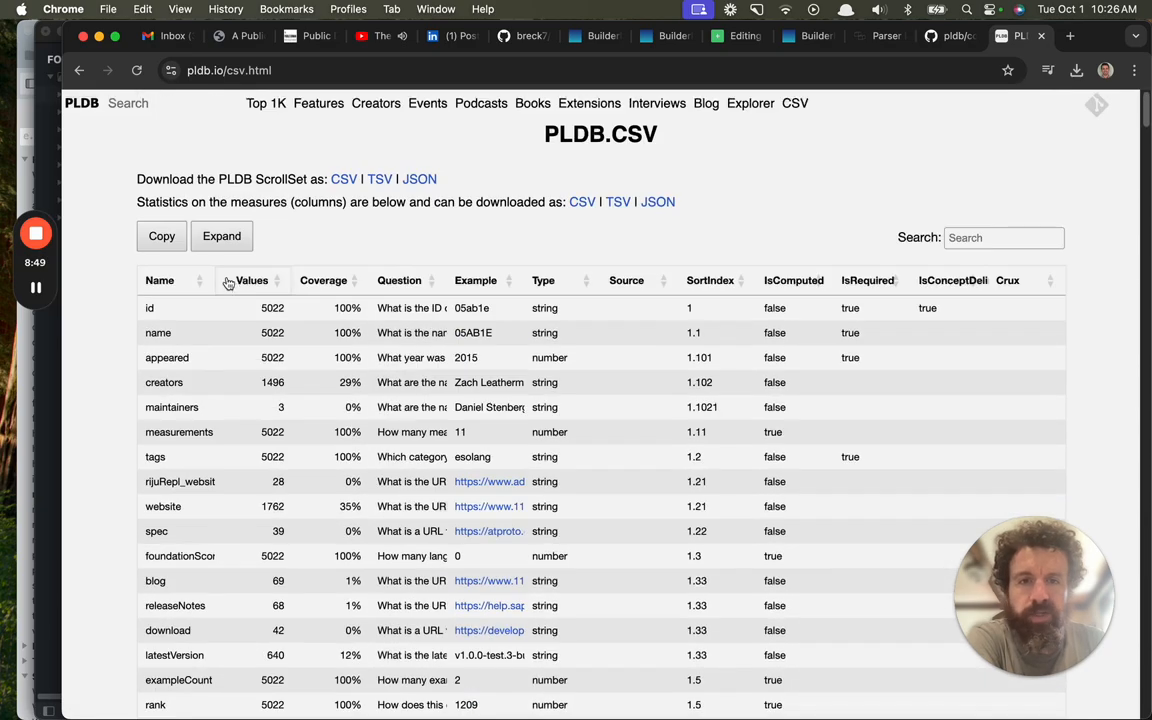
{"action": "scroll", "scroll_direction": "down", "scroll_amount": 3}
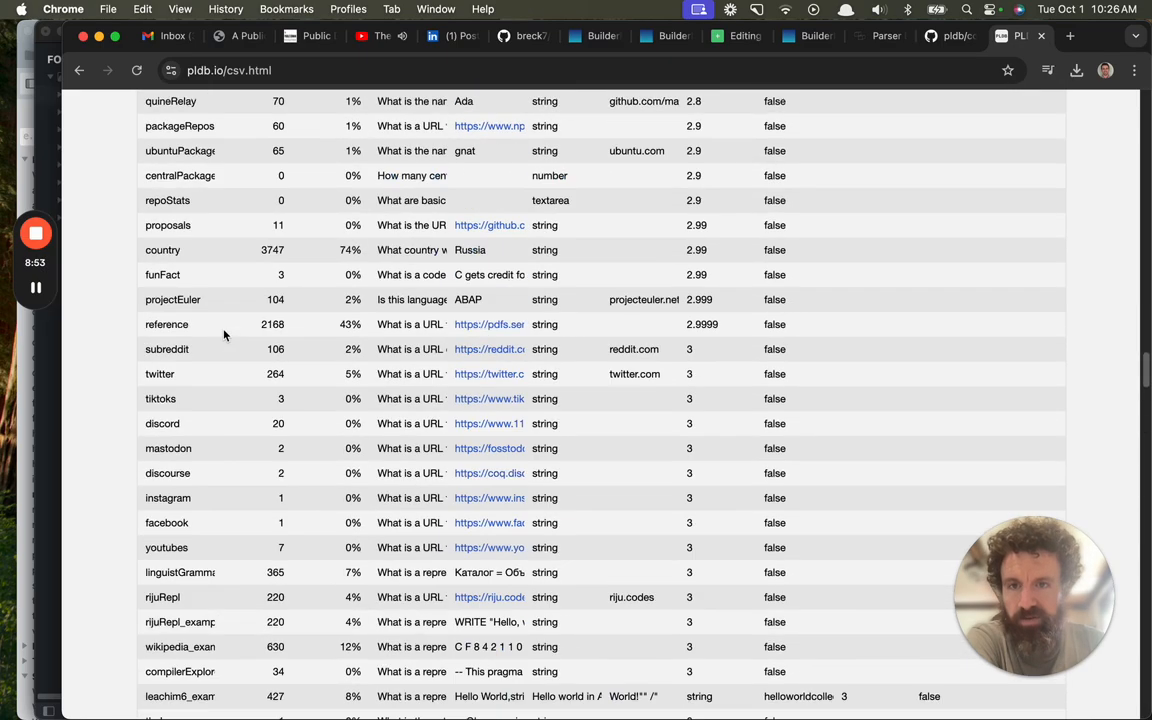
{"action": "scroll", "scroll_direction": "up", "scroll_amount": 3}
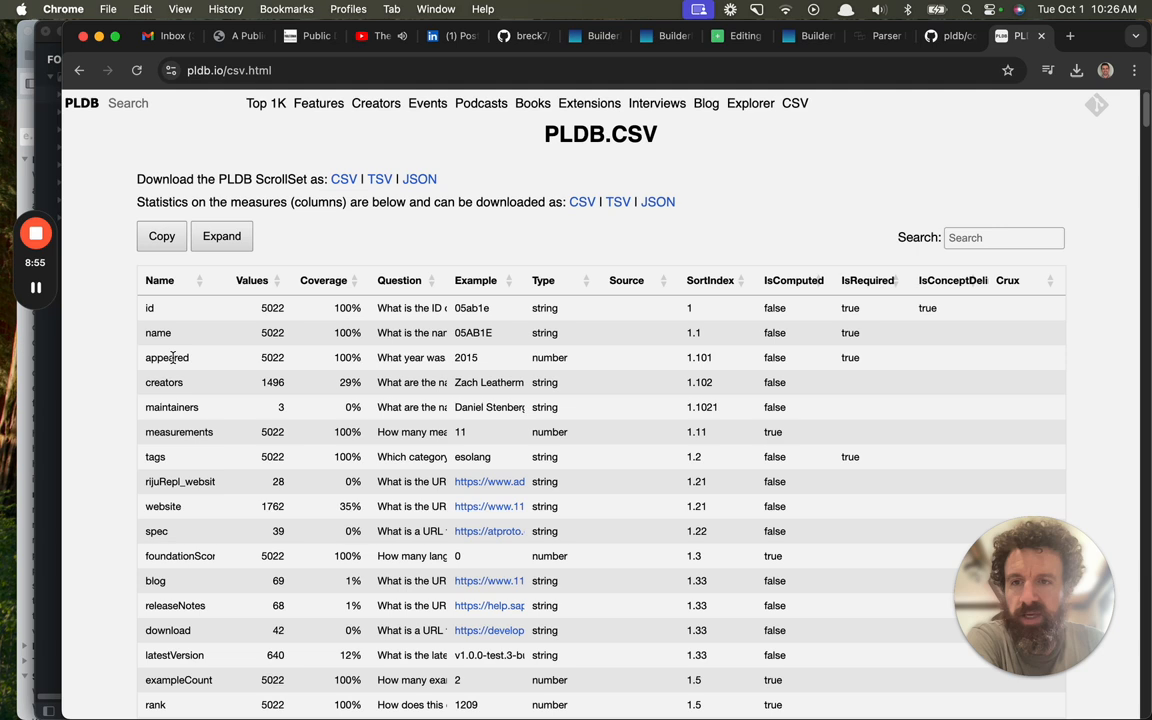
{"action": "mouse_move", "coordinate": [264, 332]}
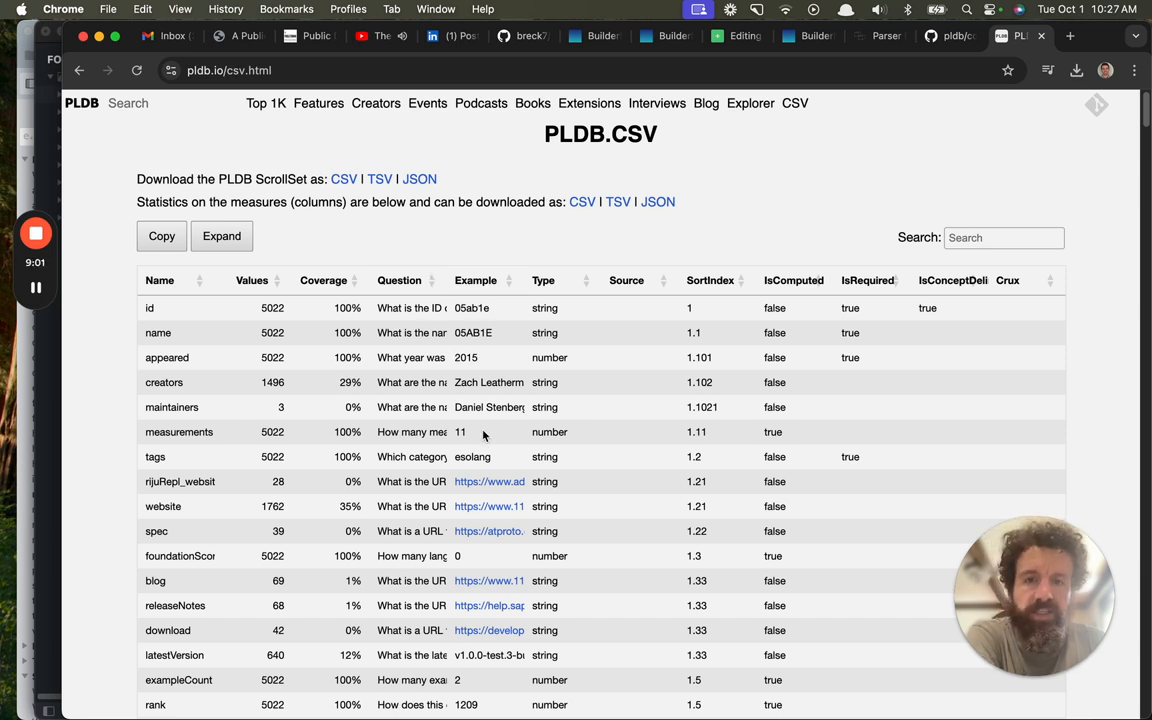
{"action": "mouse_move", "coordinate": [452, 224]}
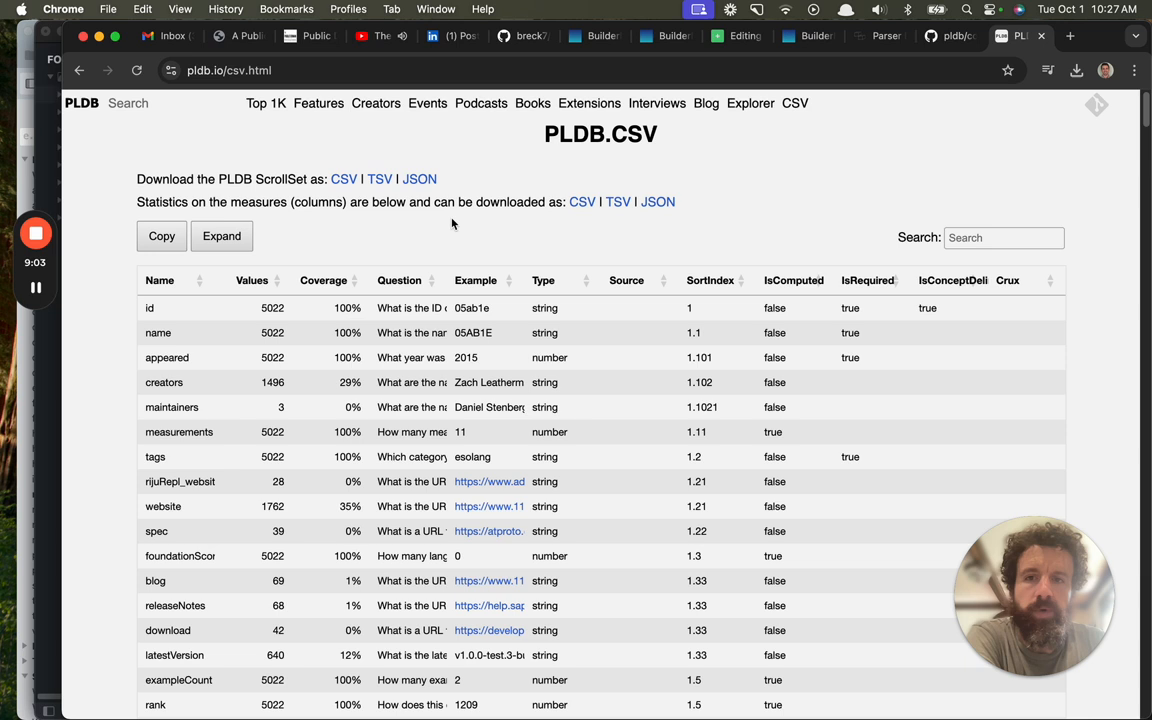
{"action": "left_click", "coordinate": [344, 180]}
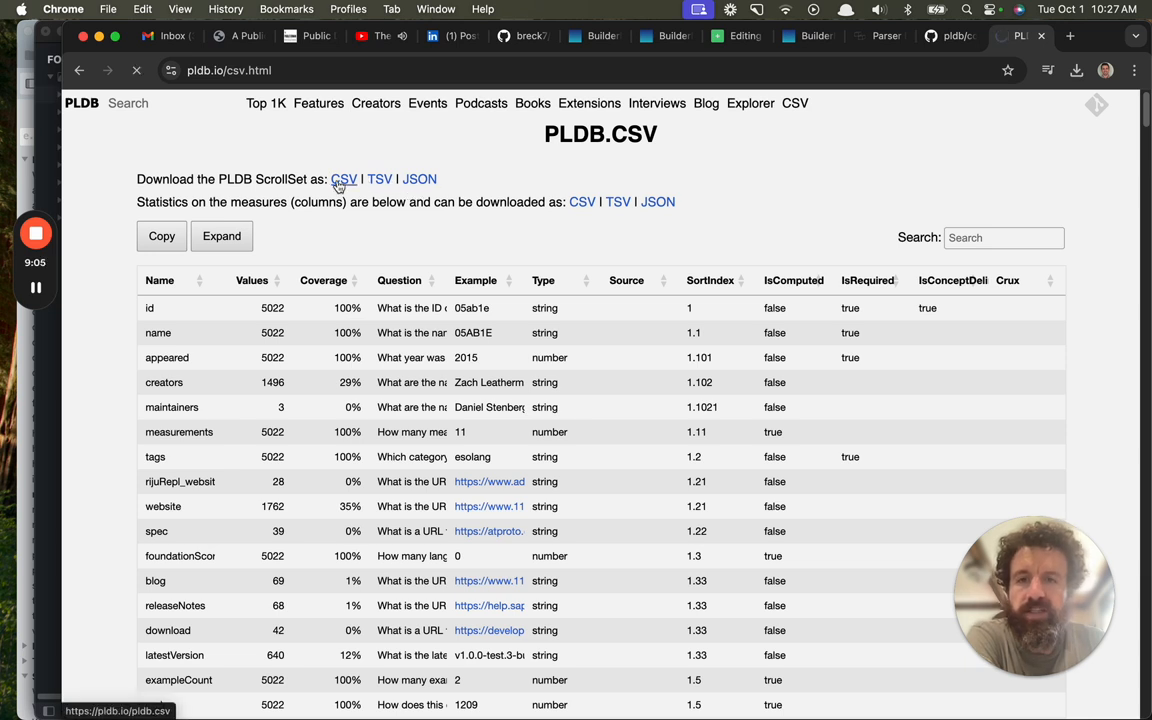
{"action": "left_click", "coordinate": [420, 180]}
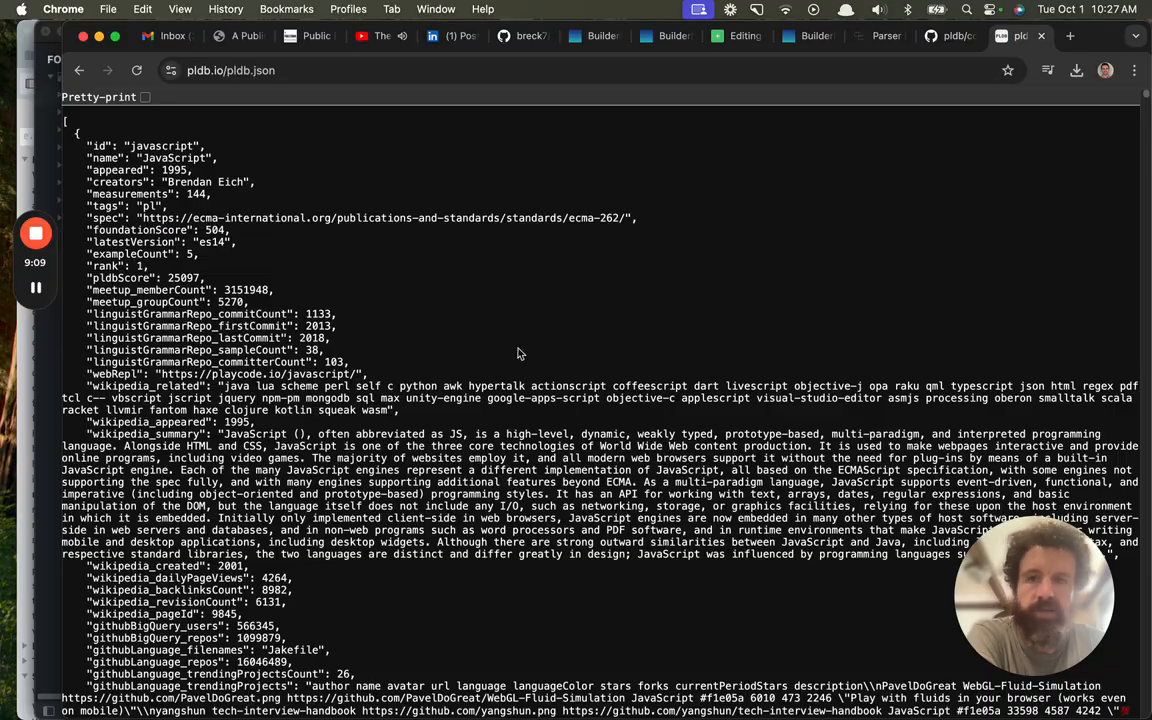
{"action": "scroll", "scroll_direction": "down", "scroll_amount": 3}
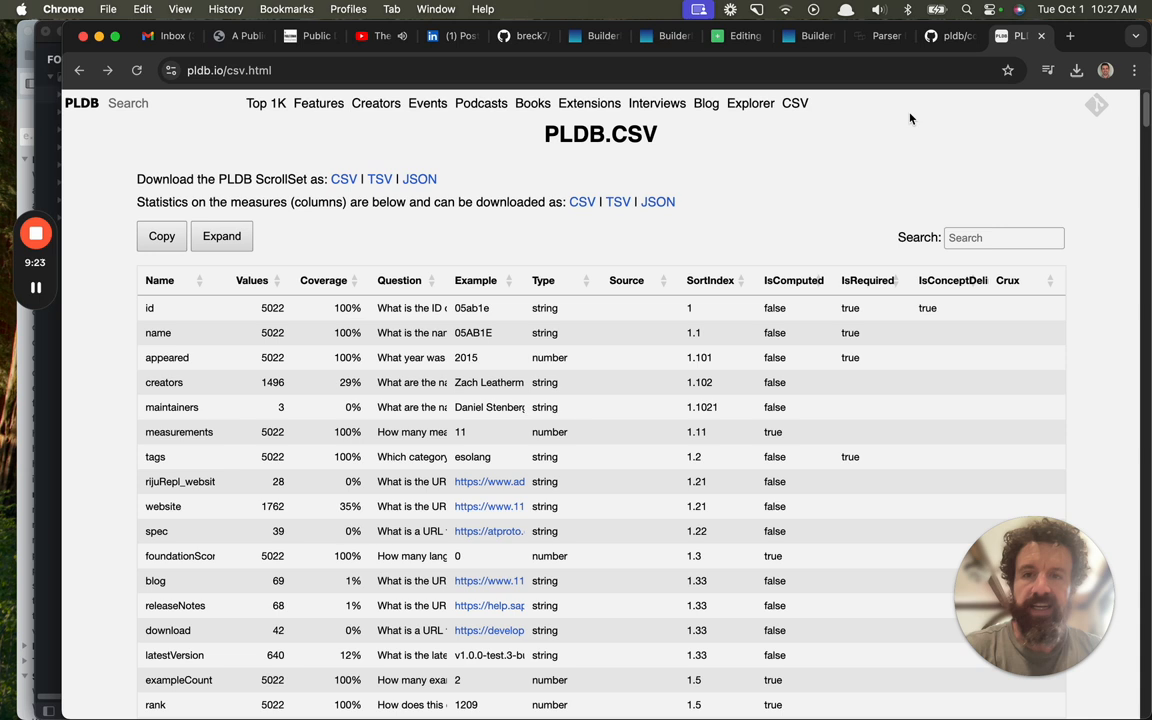
{"action": "mouse_move", "coordinate": [836, 150]}
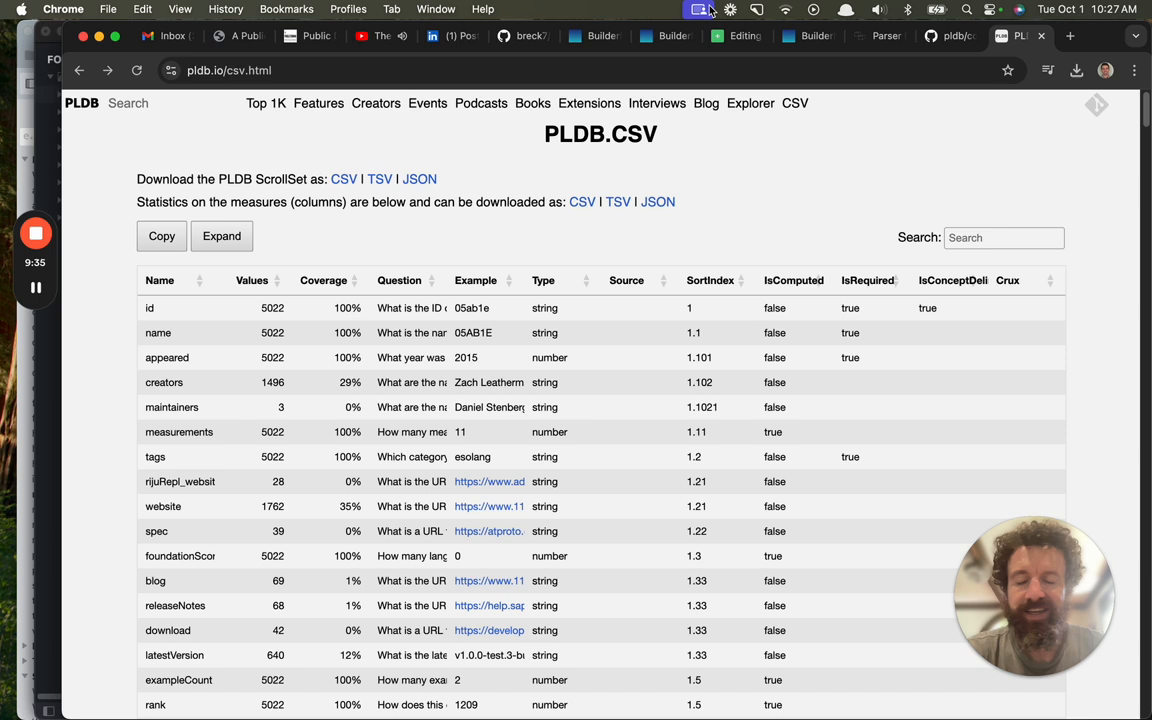
{"action": "mouse_move", "coordinate": [444, 156]}
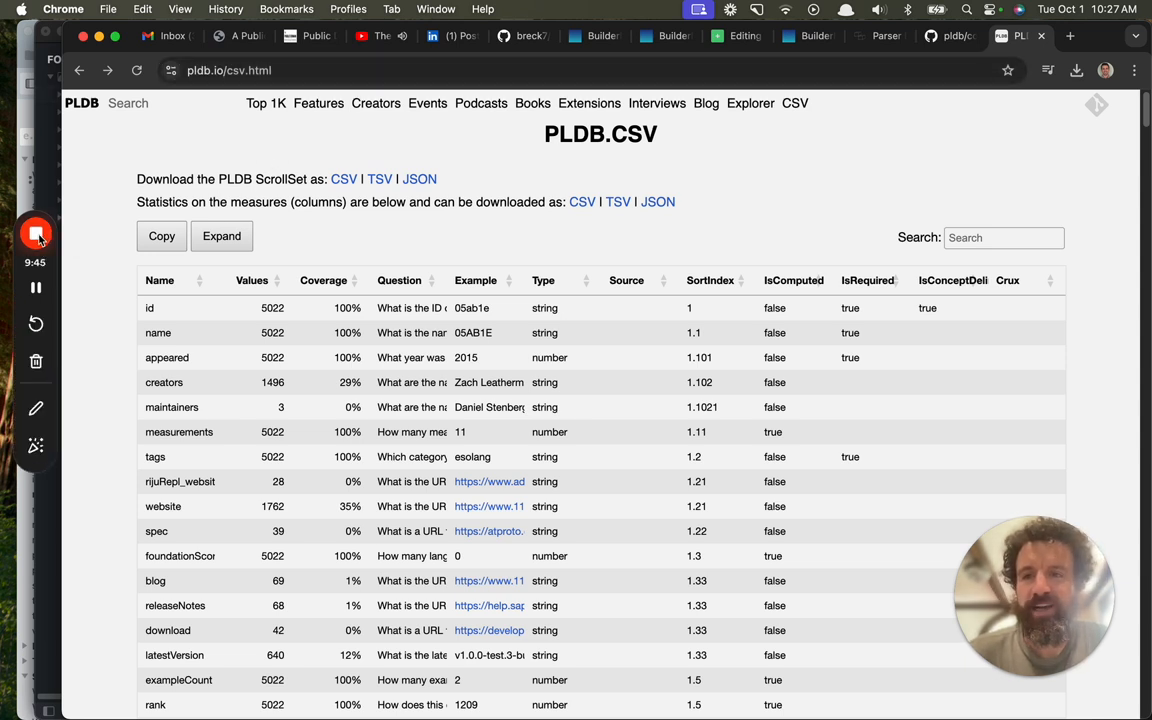
{"action": "mouse_move", "coordinate": [36, 232]}
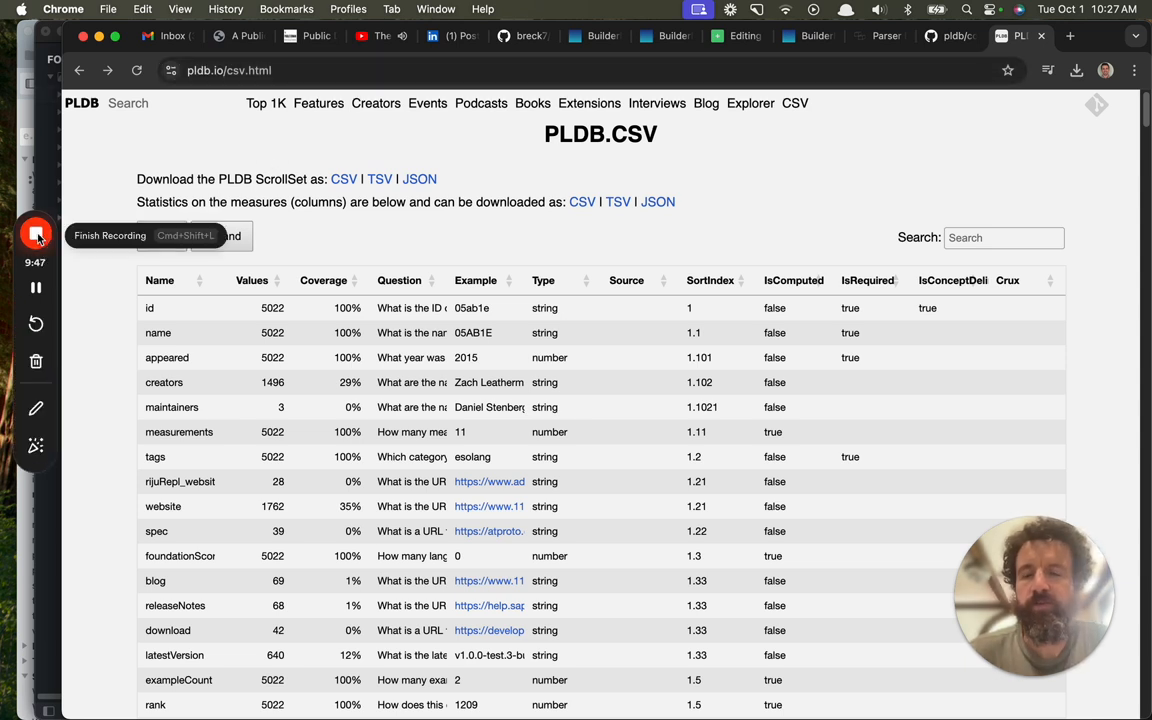